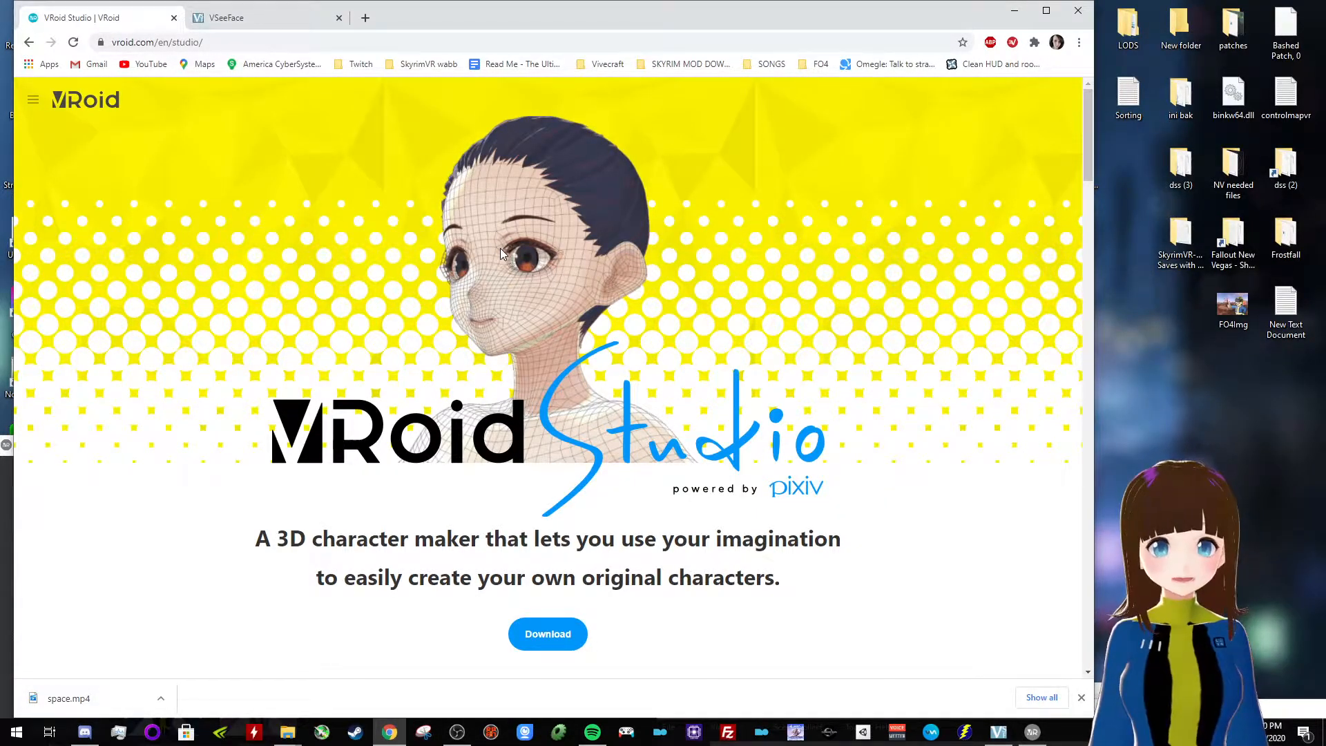
pyautogui.moveTo(355, 271)
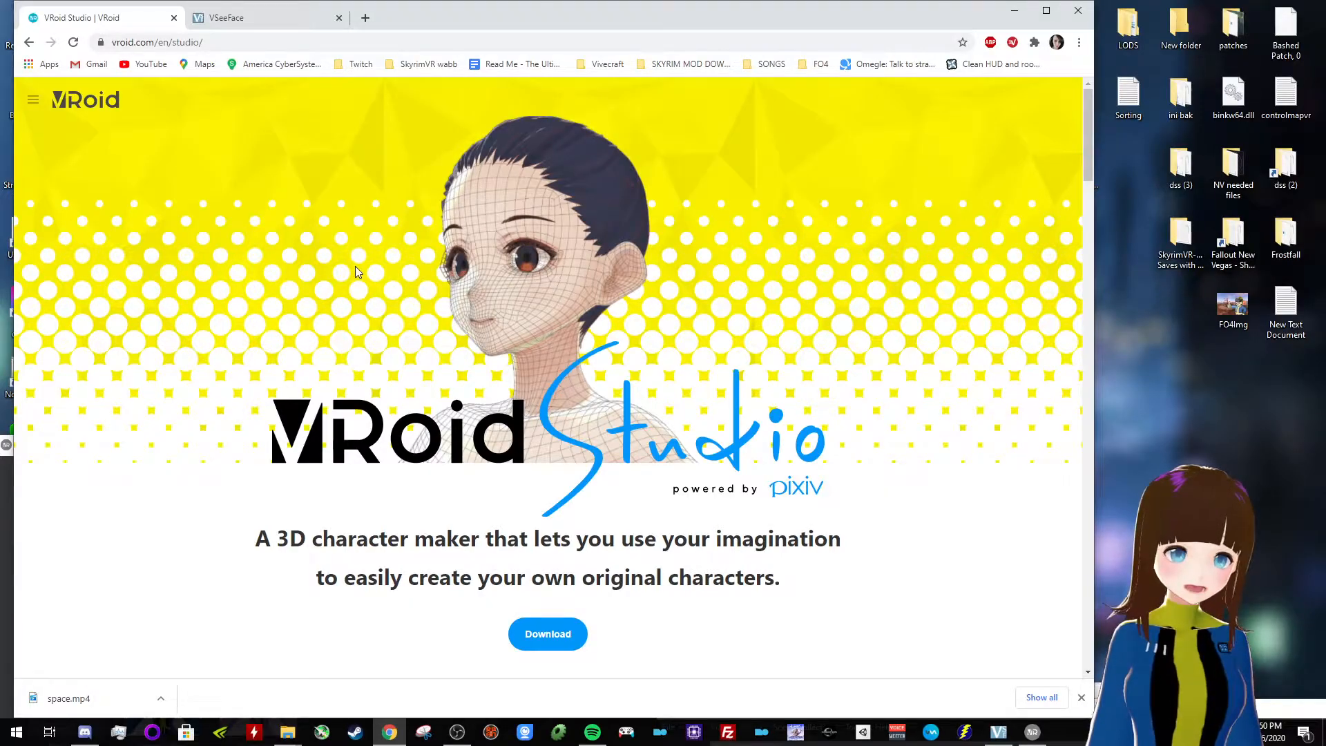
# Scroll through the current web page reviewing its content
pyautogui.scroll(-3)
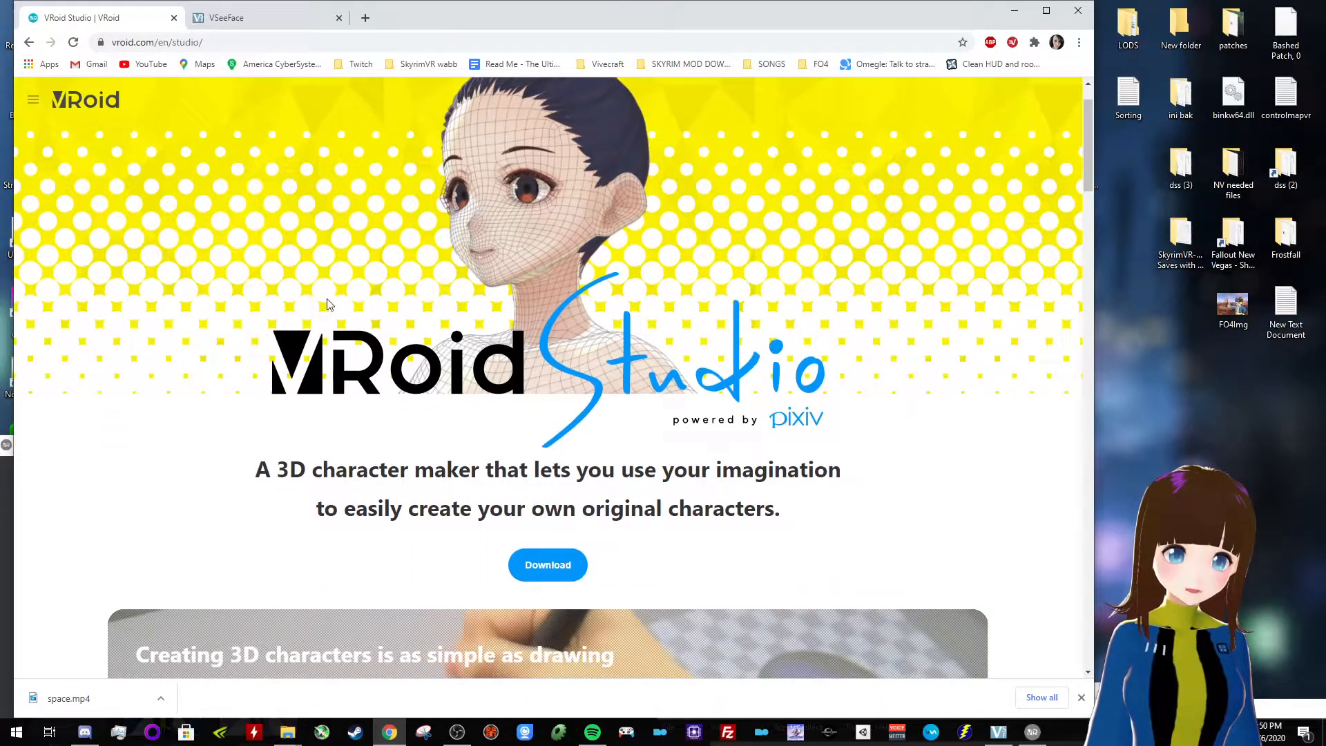
pyautogui.scroll(-3)
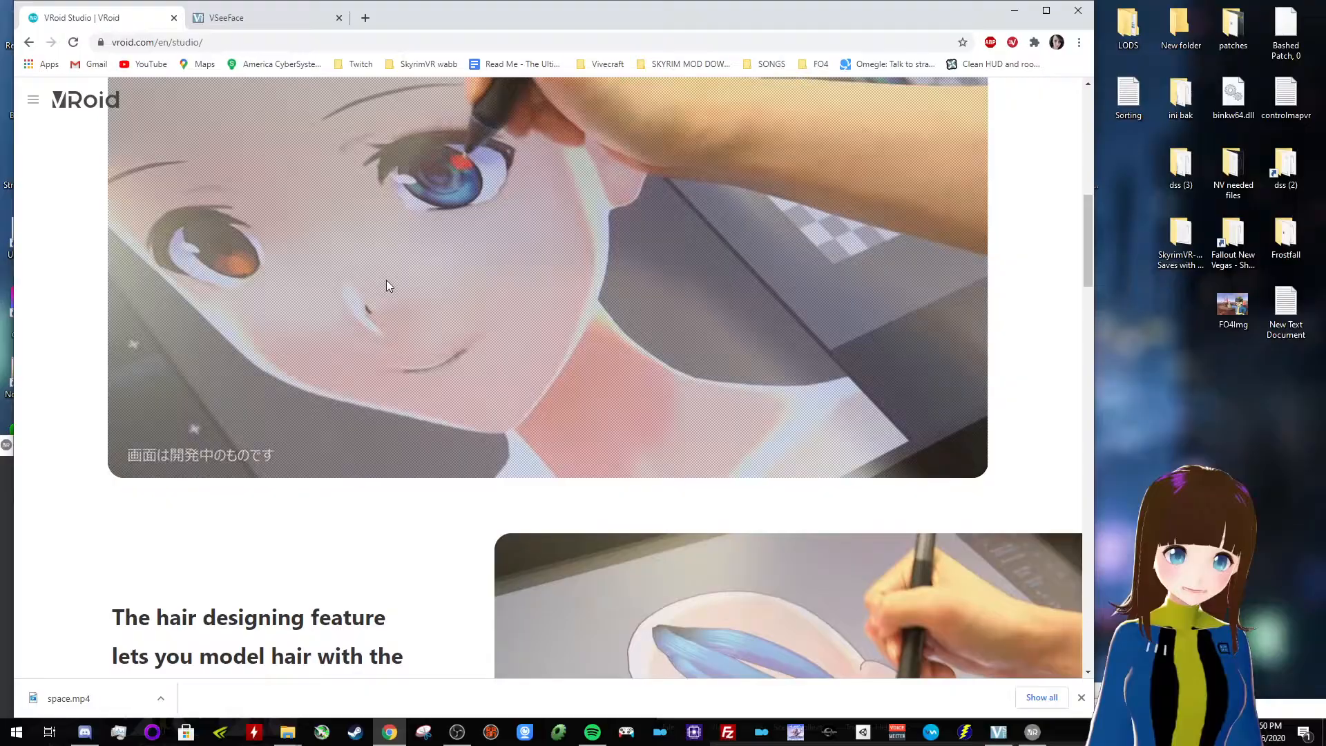
pyautogui.scroll(-3)
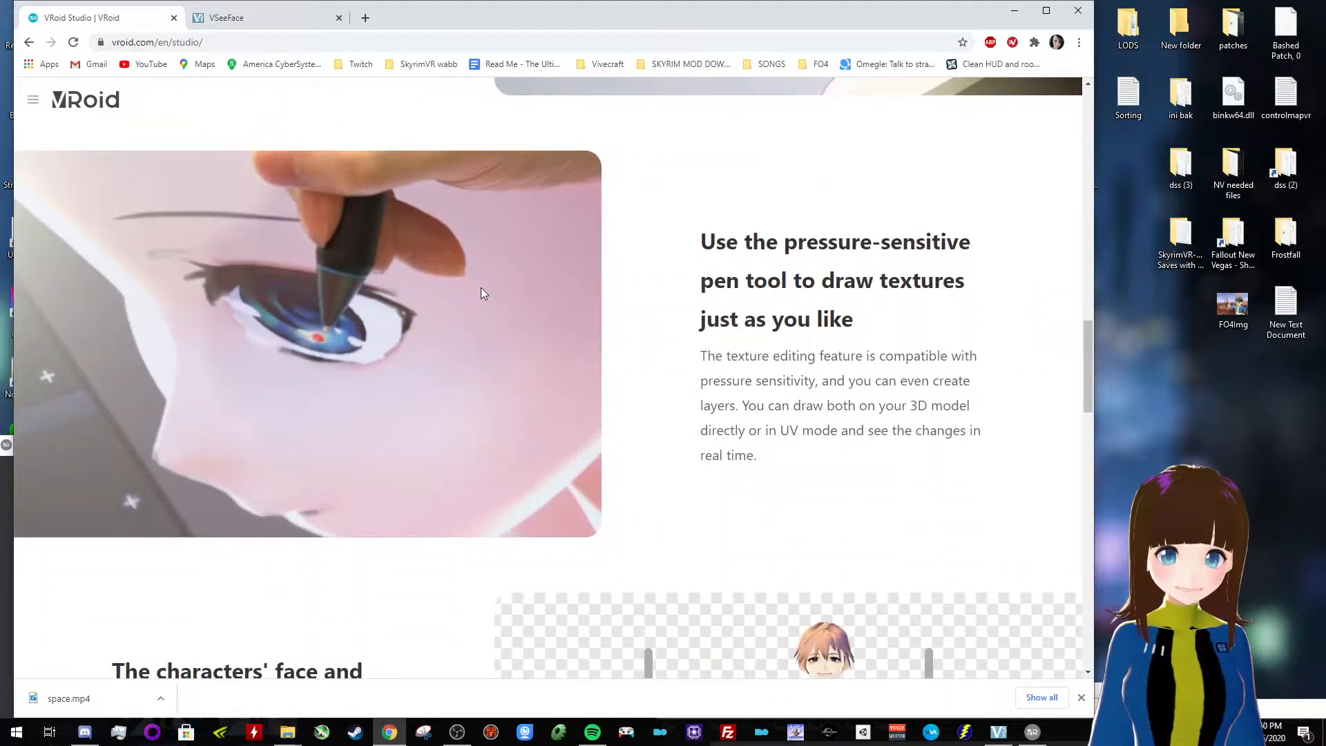
pyautogui.scroll(-3)
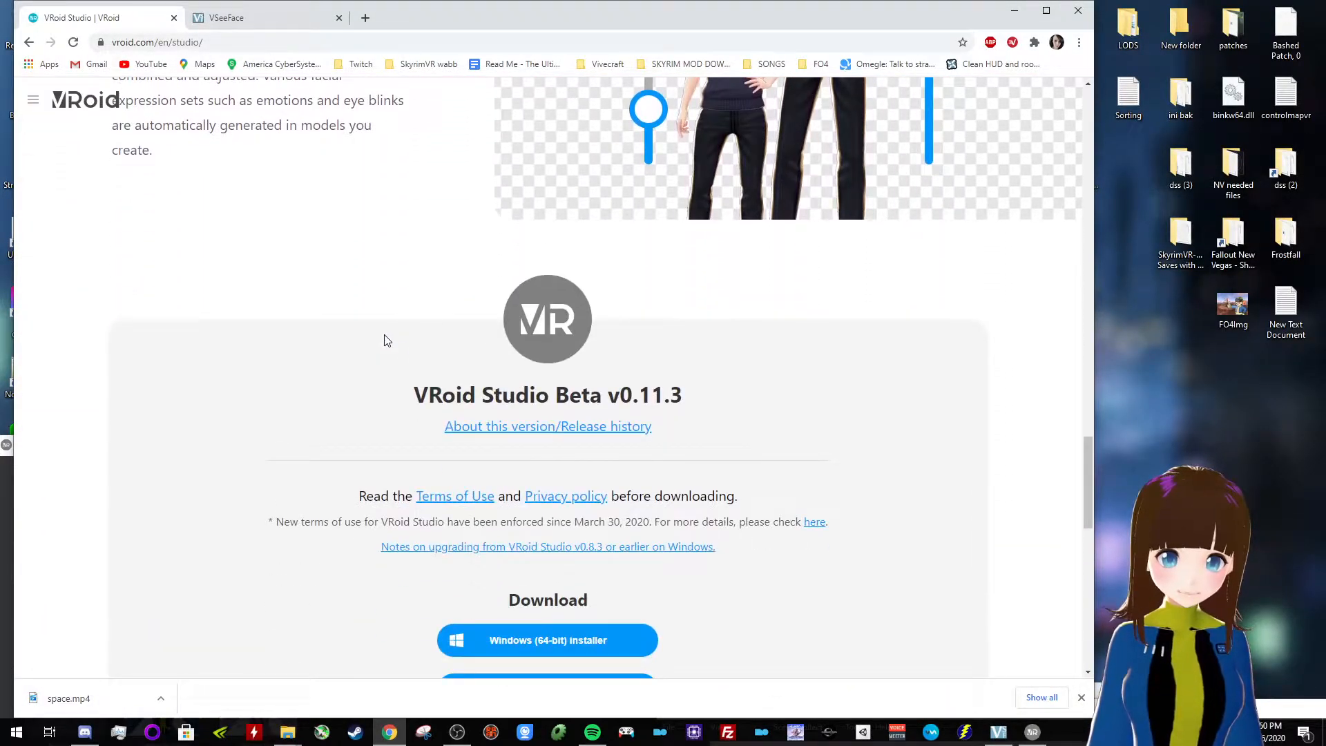
pyautogui.scroll(3)
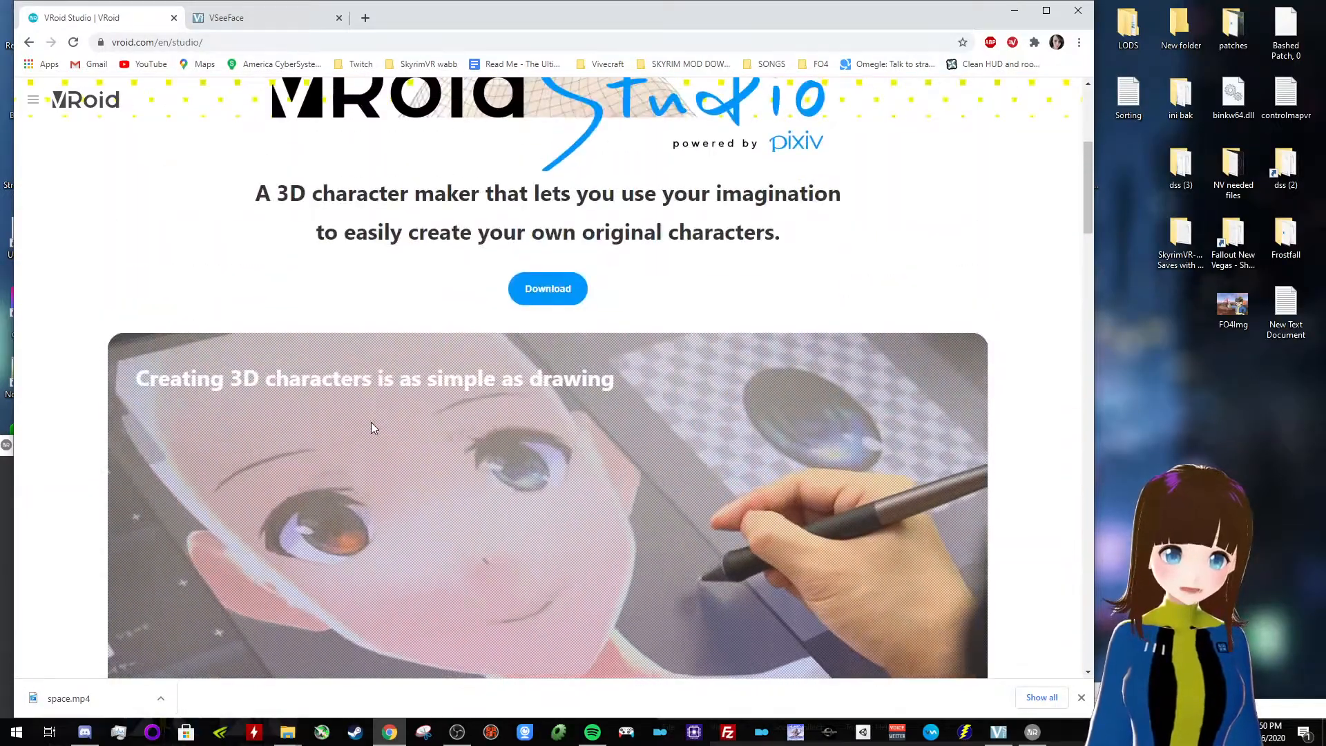
pyautogui.scroll(3)
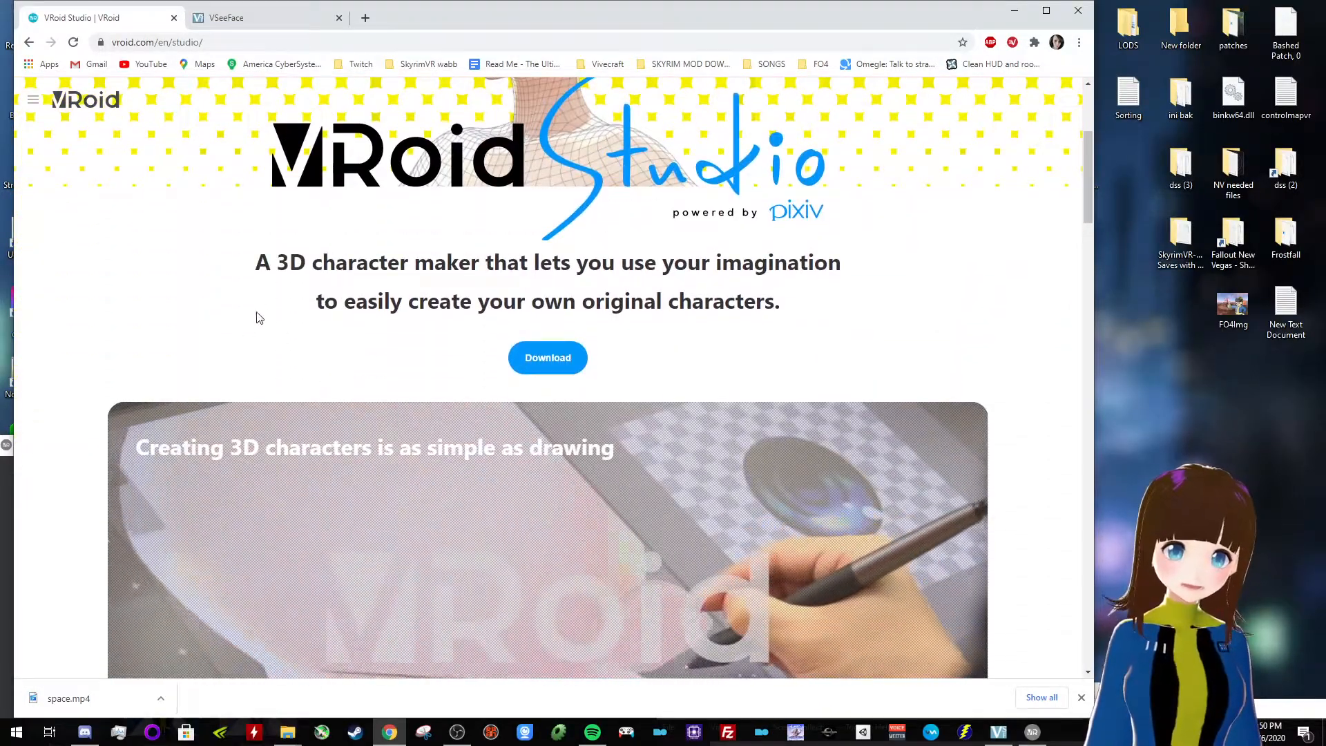
pyautogui.scroll(-3)
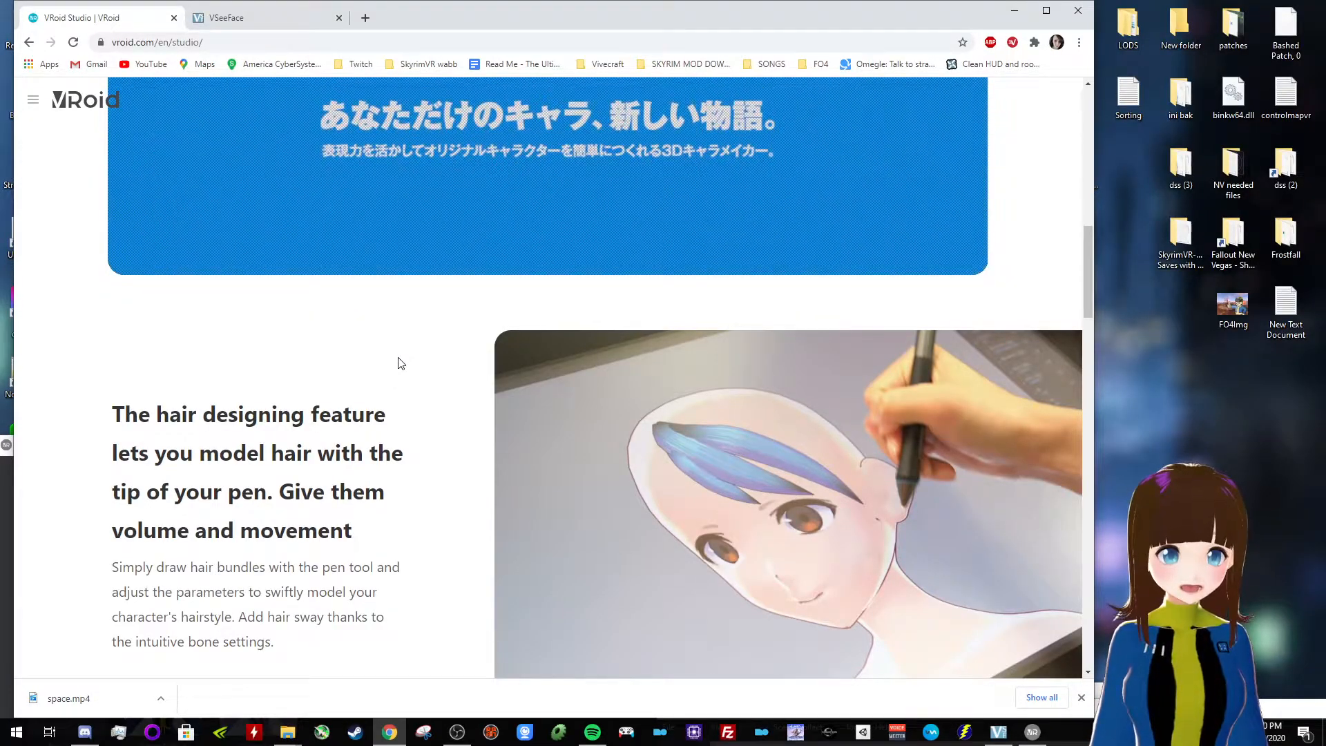
pyautogui.moveTo(417, 333)
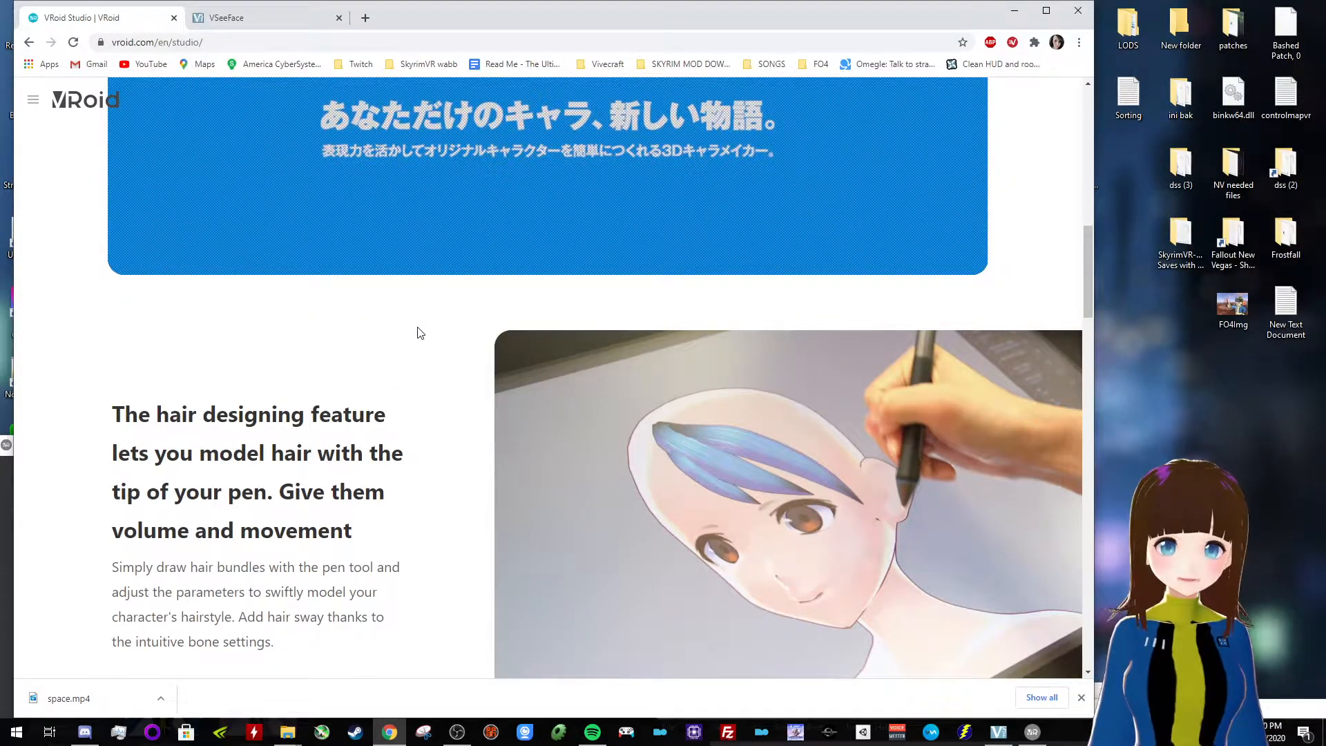
pyautogui.scroll(-3)
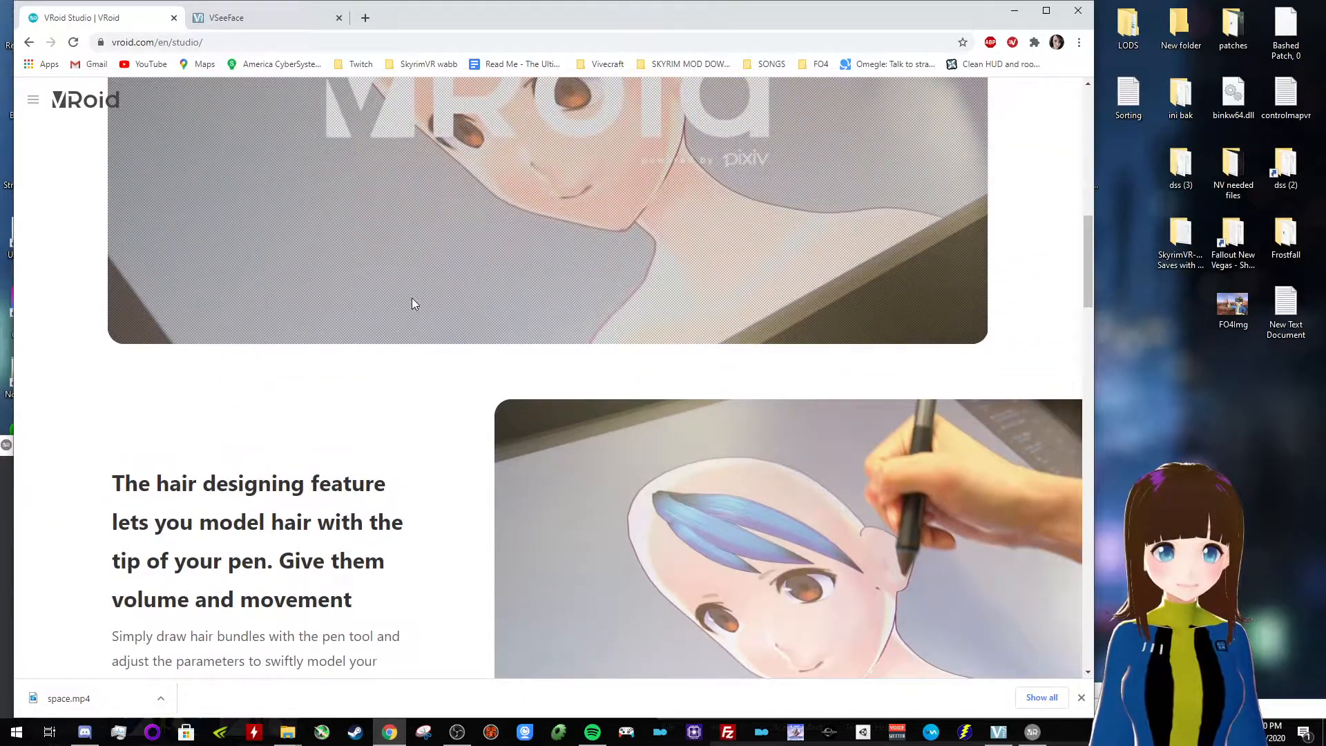
pyautogui.scroll(-3)
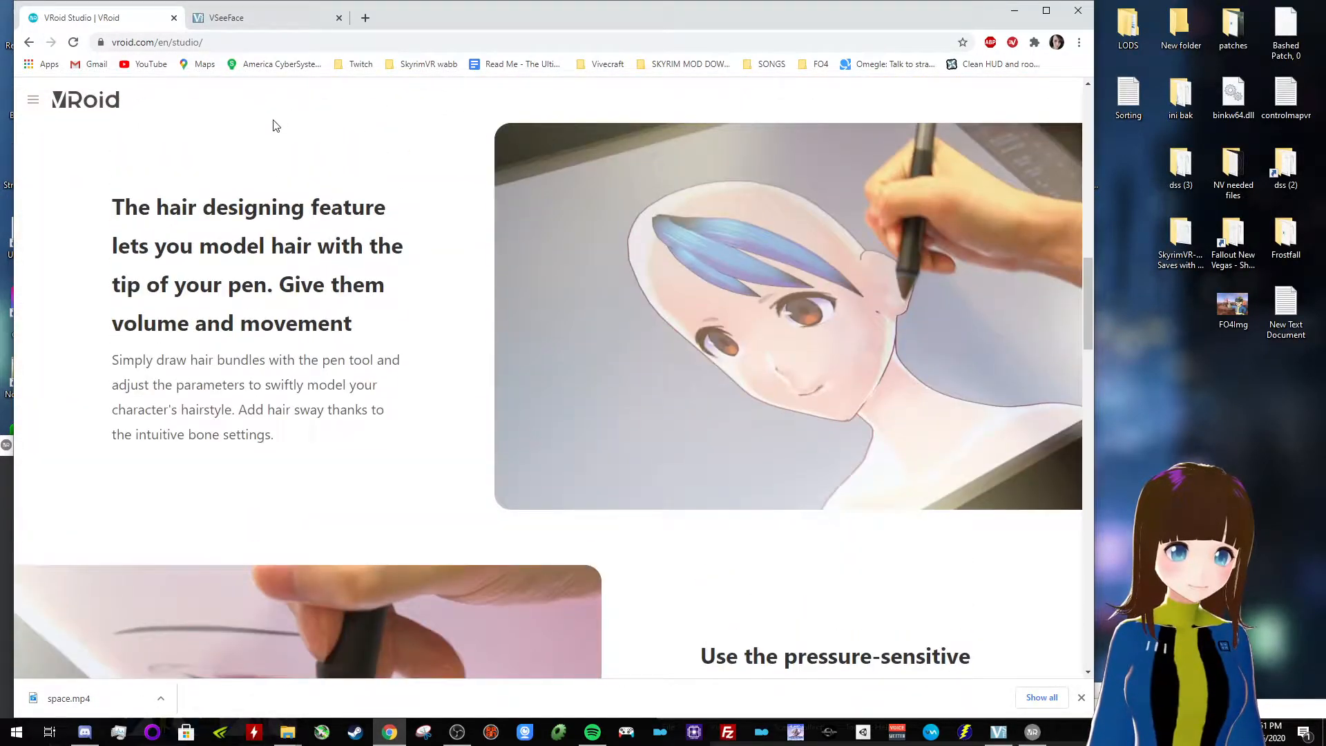
# Review the VSeeFace site's About and Download sections, then bring up VRoid Studio
pyautogui.click(262, 17)
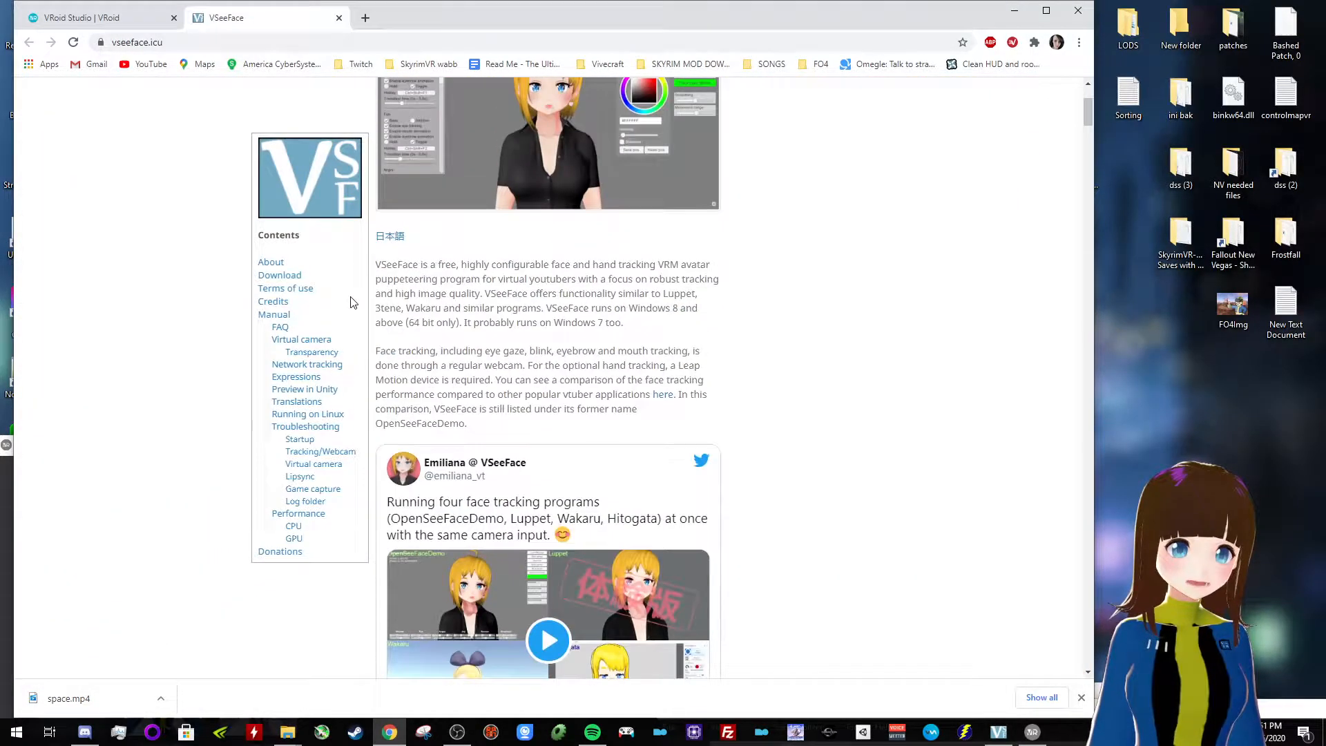
pyautogui.scroll(3)
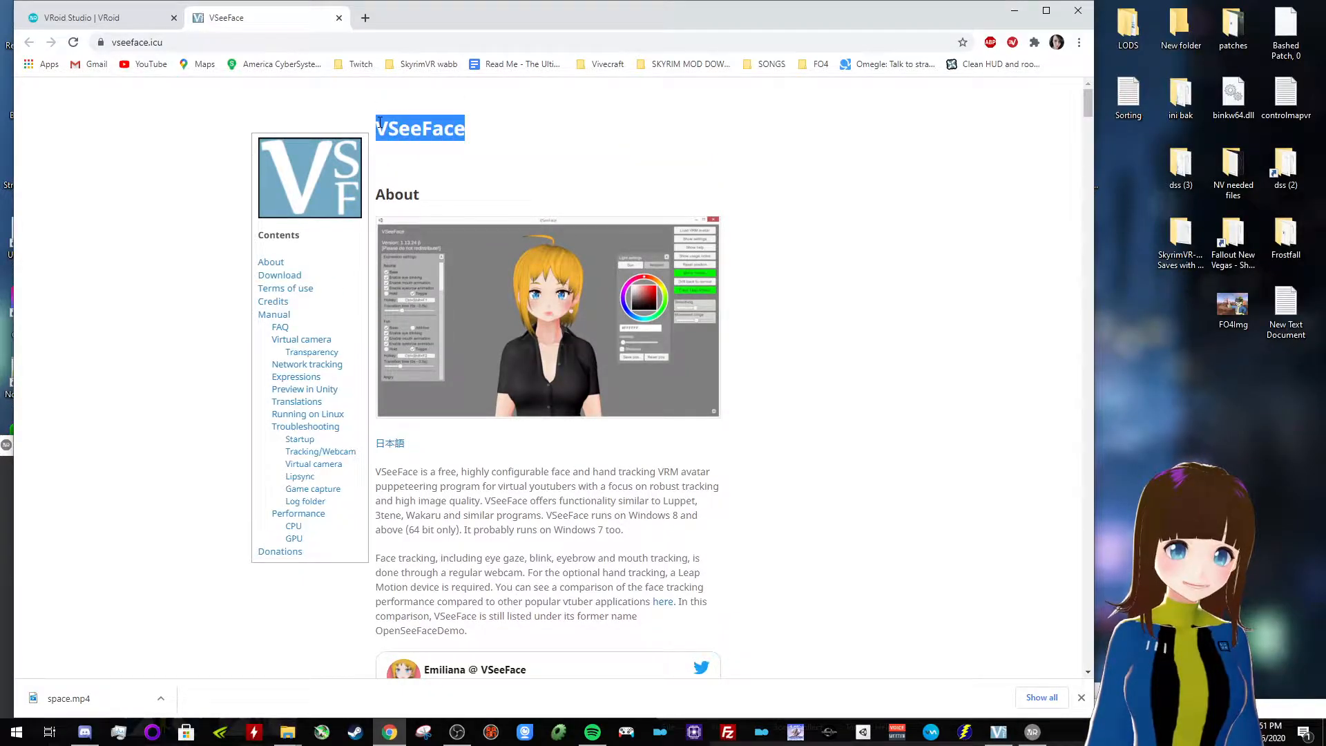
pyautogui.scroll(-3)
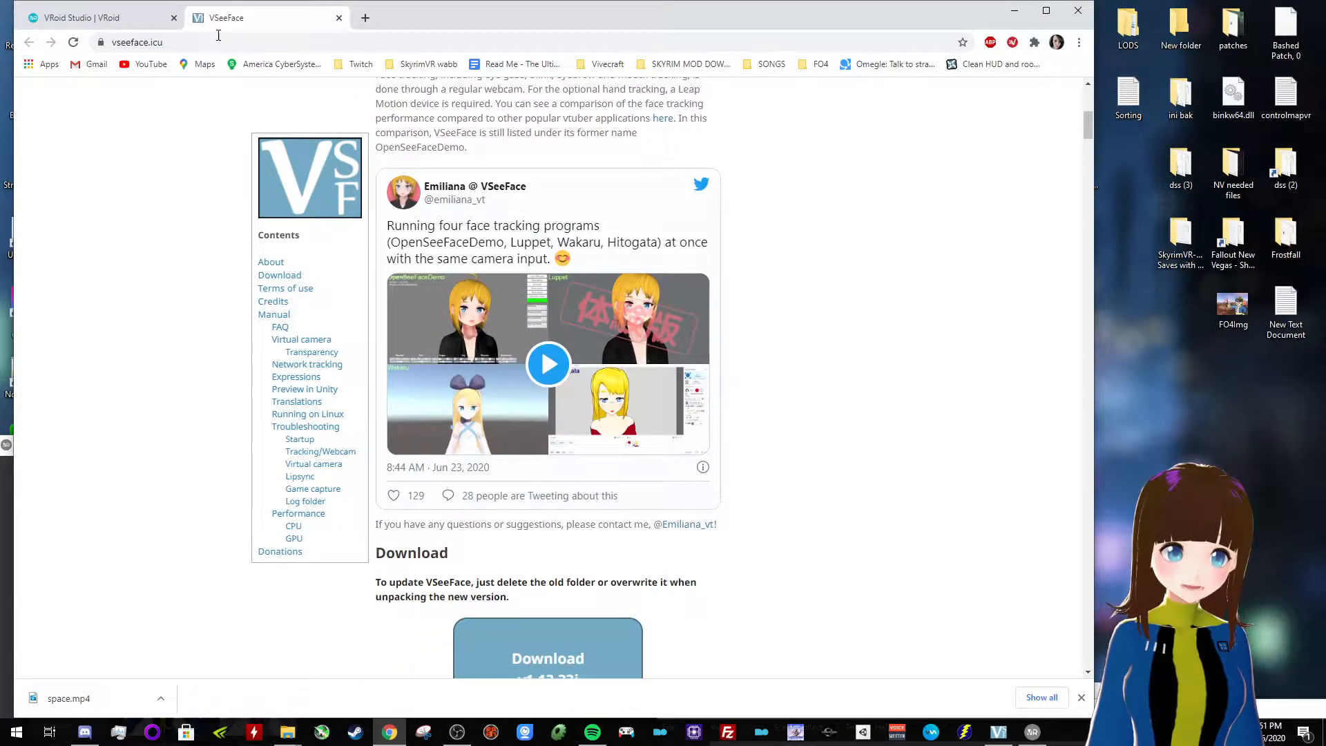
pyautogui.click(97, 16)
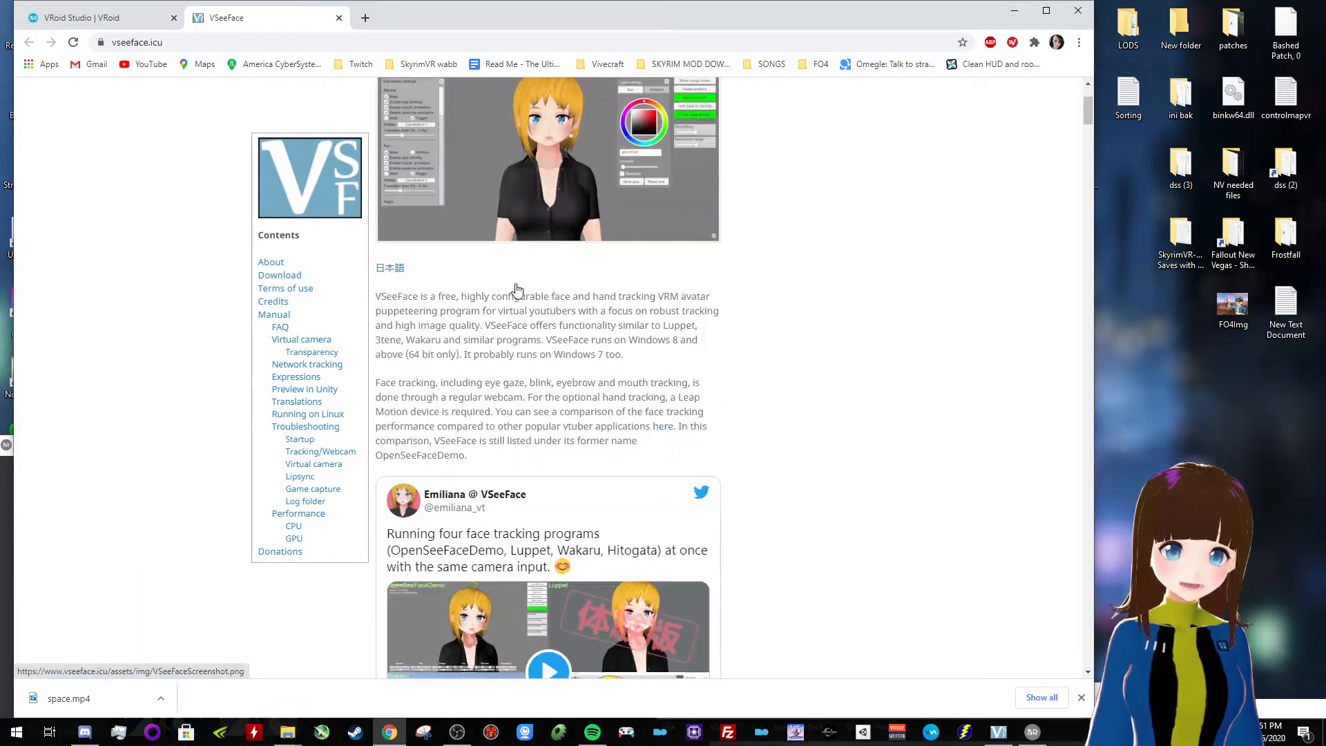
pyautogui.scroll(-3)
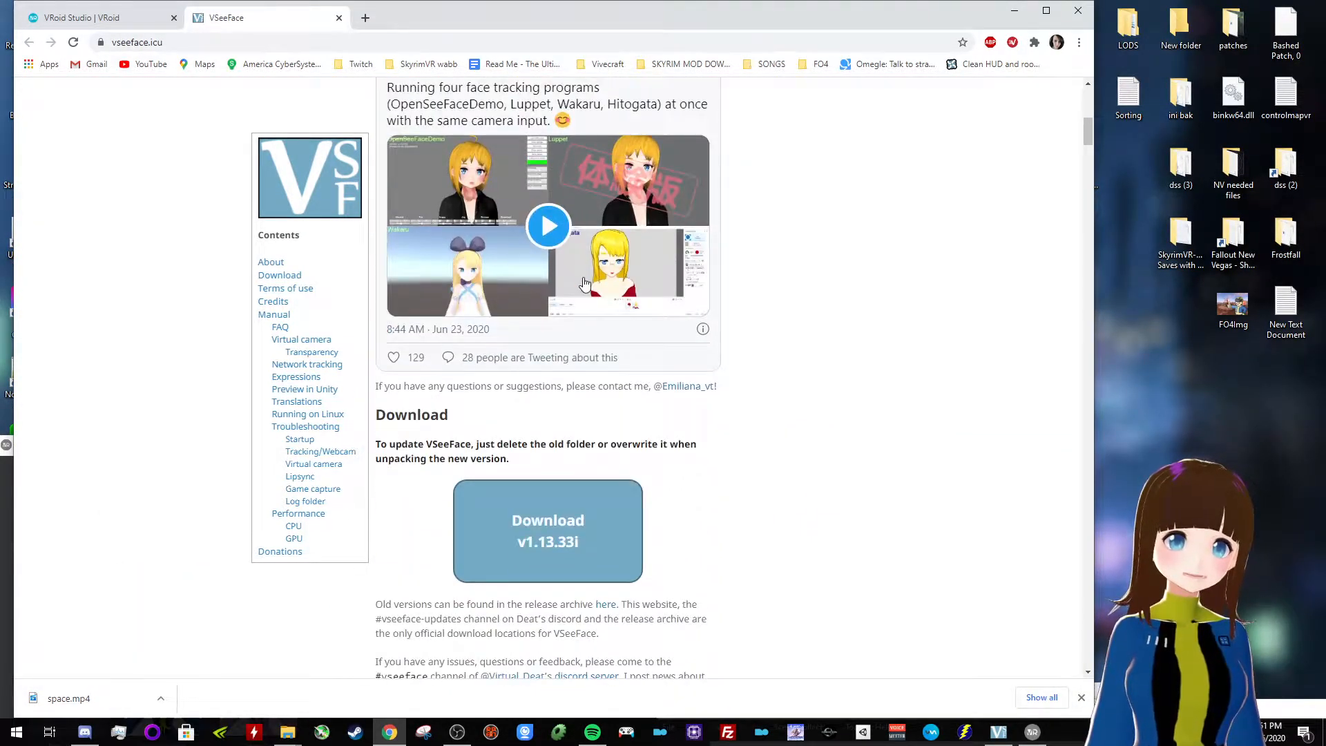
pyautogui.scroll(-3)
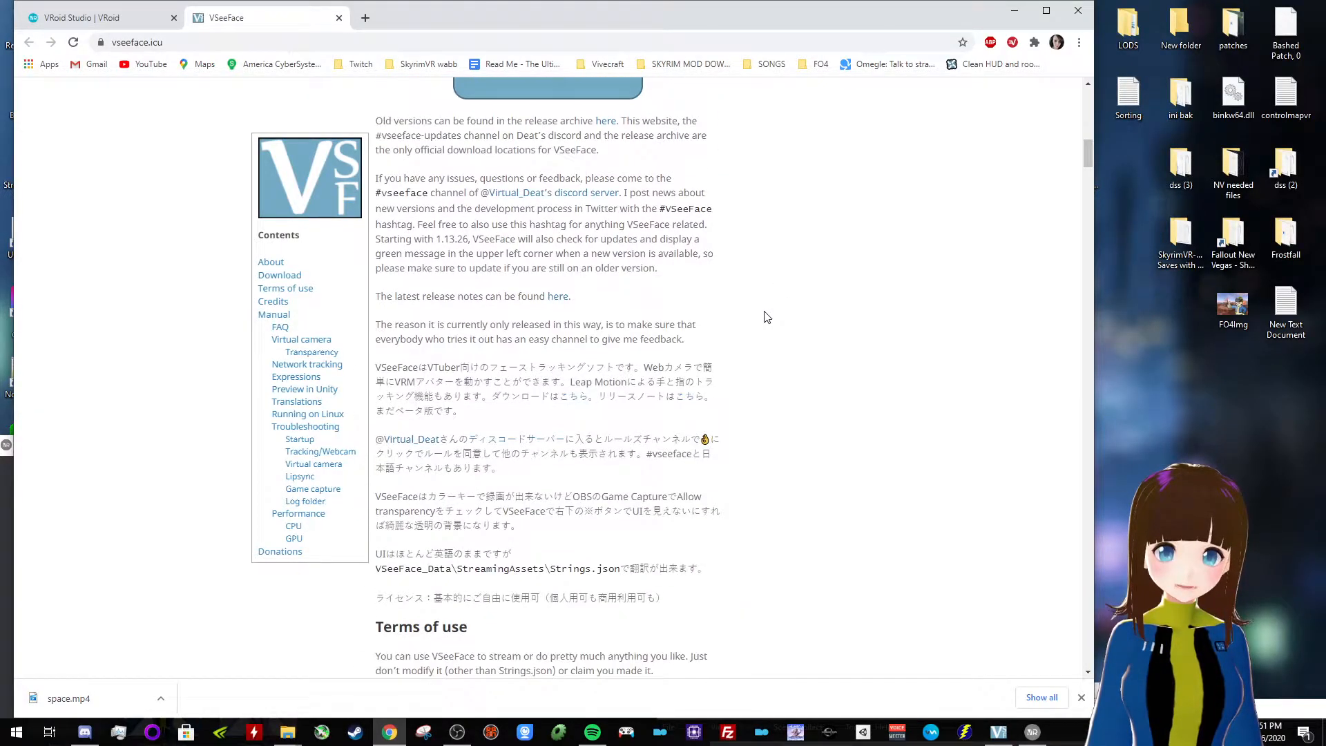
pyautogui.scroll(3)
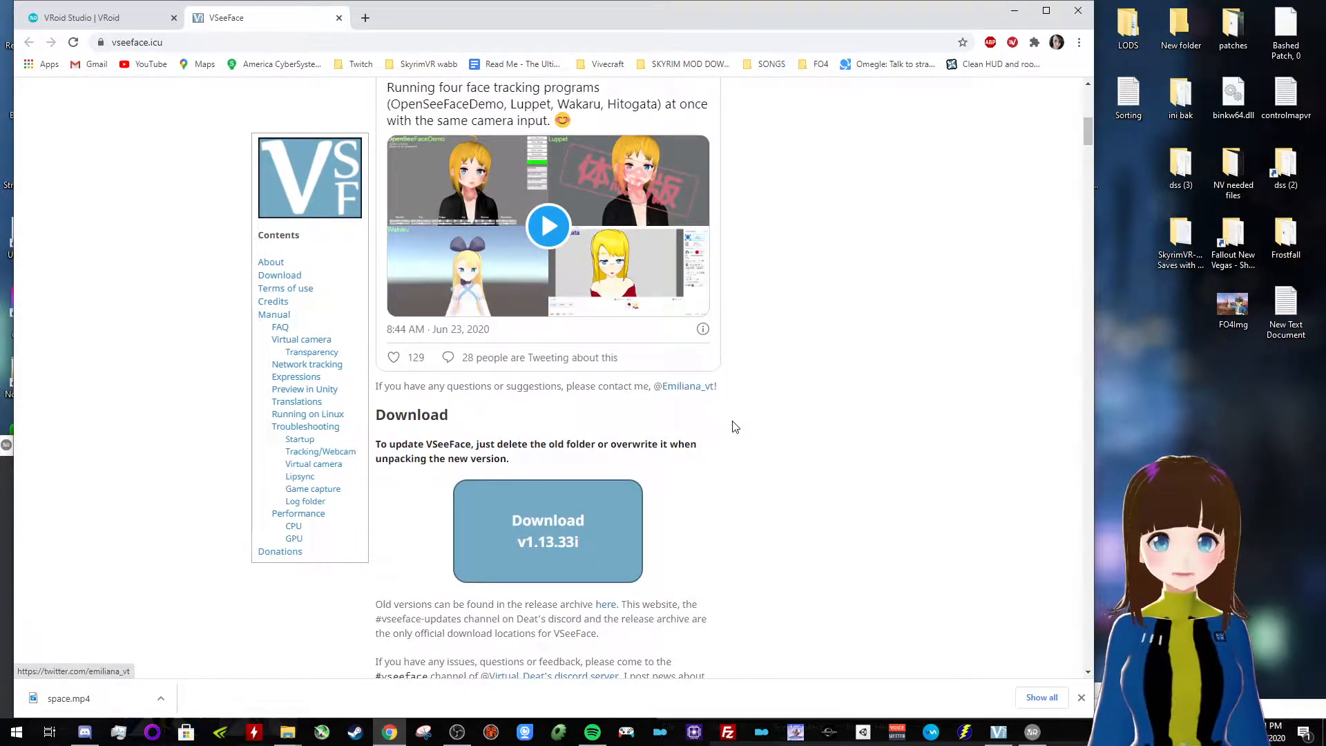
pyautogui.scroll(-3)
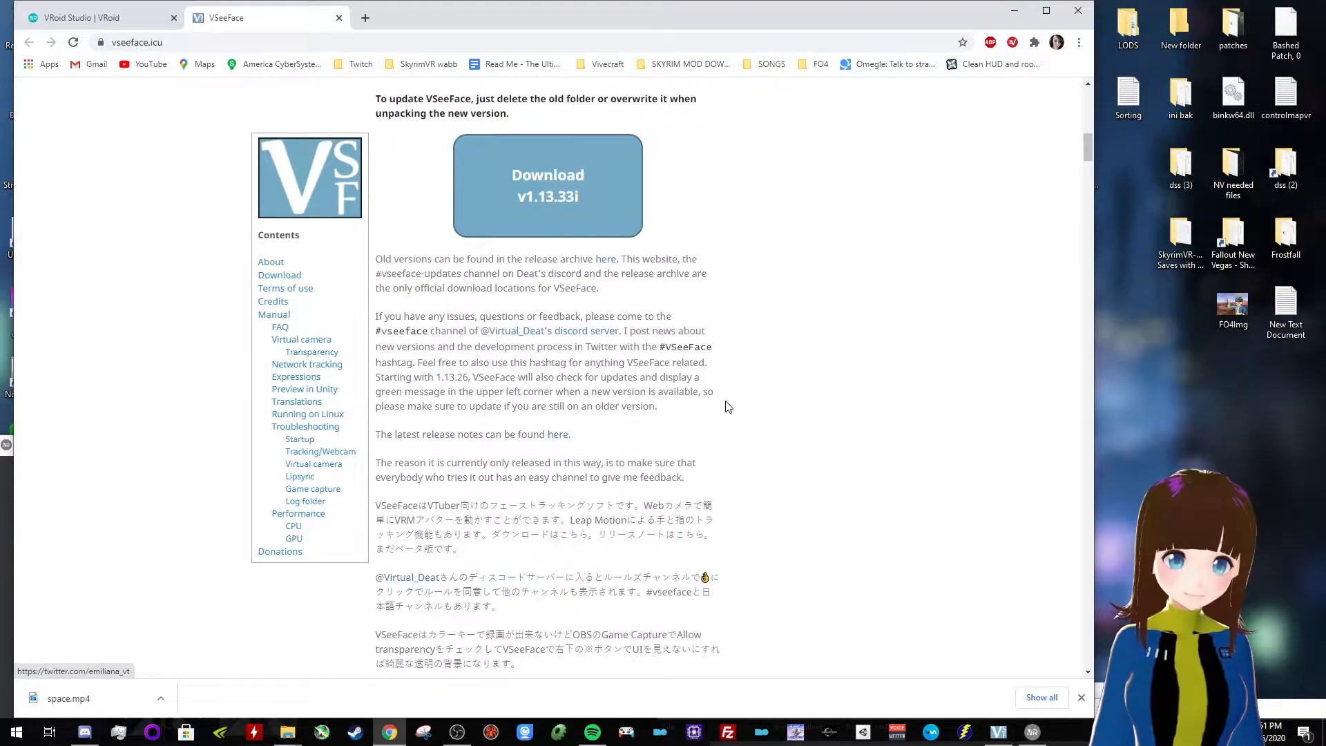
pyautogui.scroll(3)
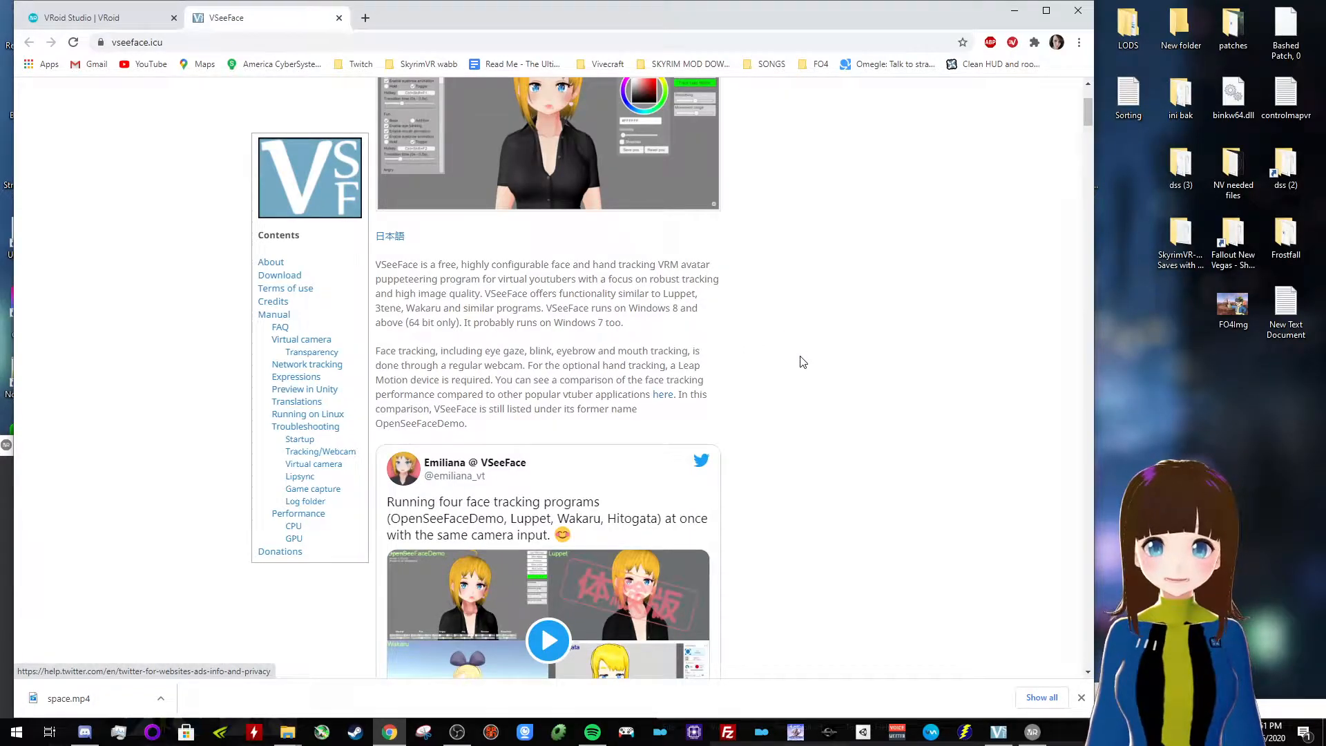
pyautogui.moveTo(652, 345)
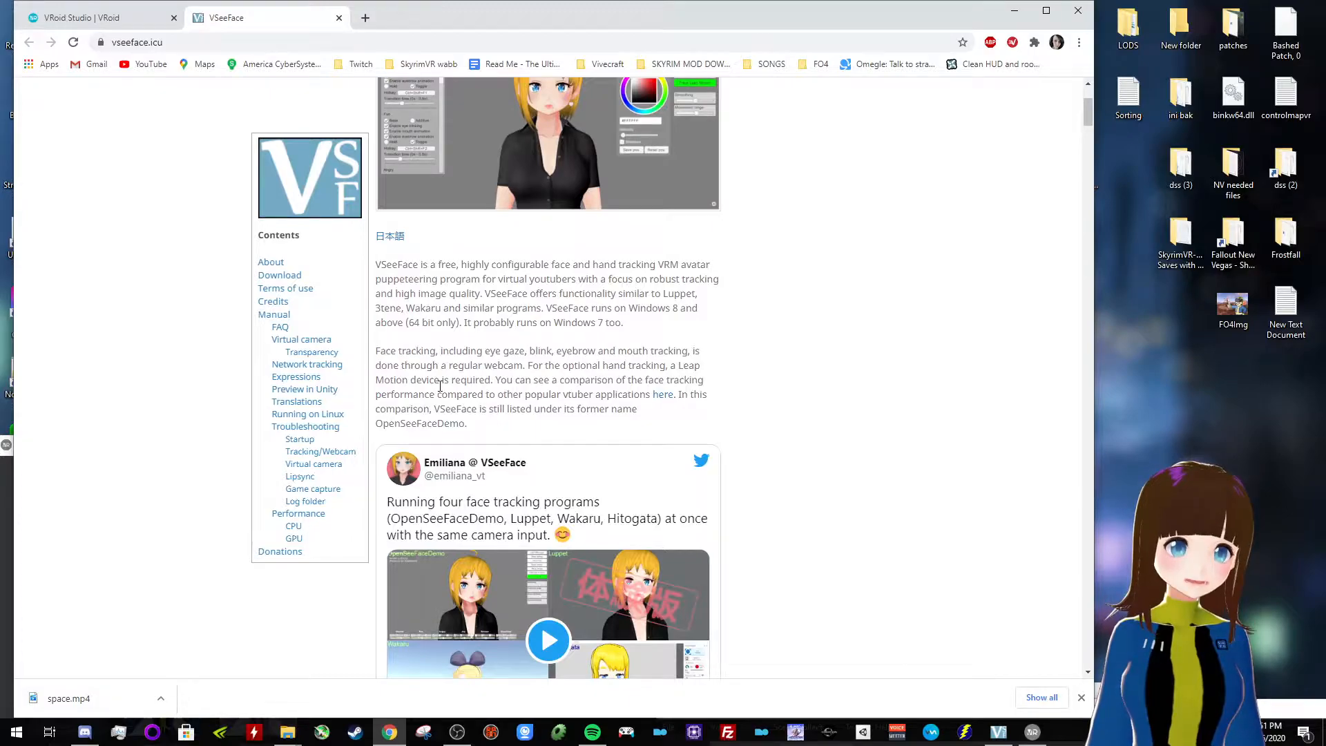
pyautogui.scroll(3)
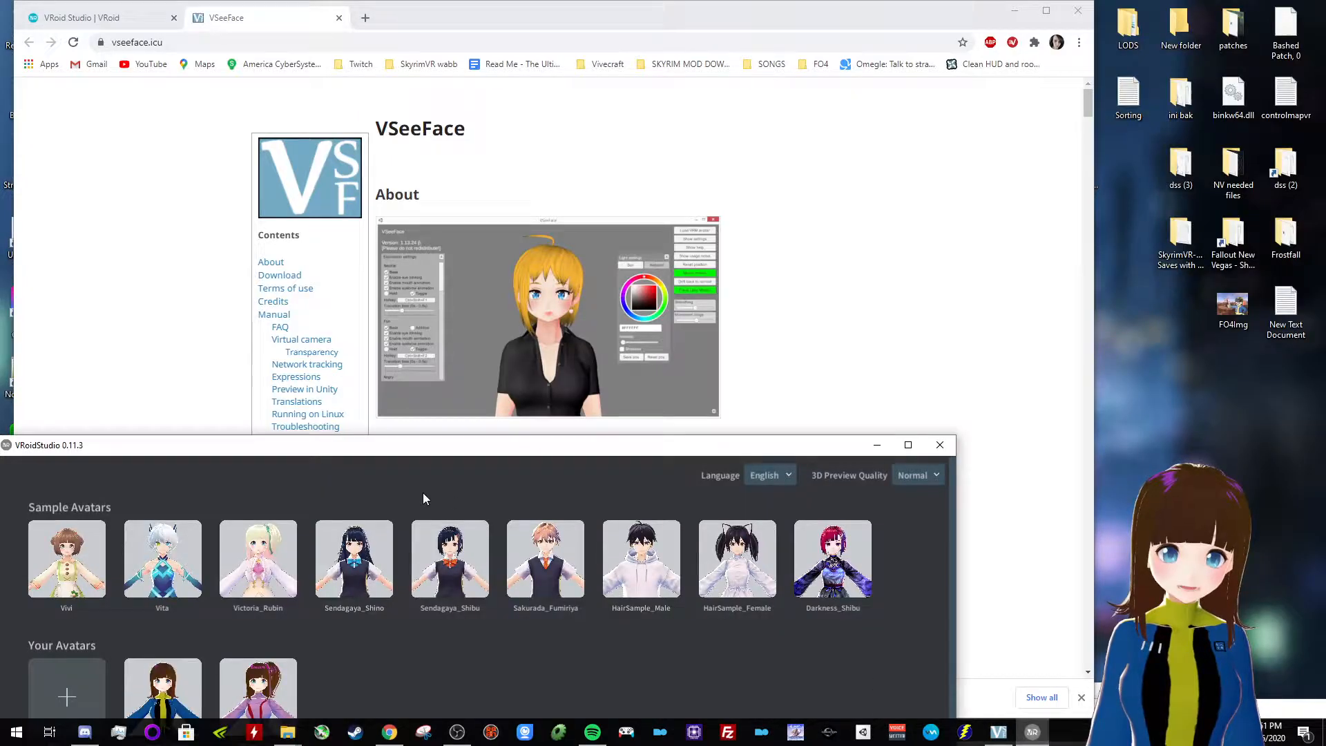
# Maximize VRoid Studio and load the Darkness_Shibu sample avatar into the editor
pyautogui.click(908, 444)
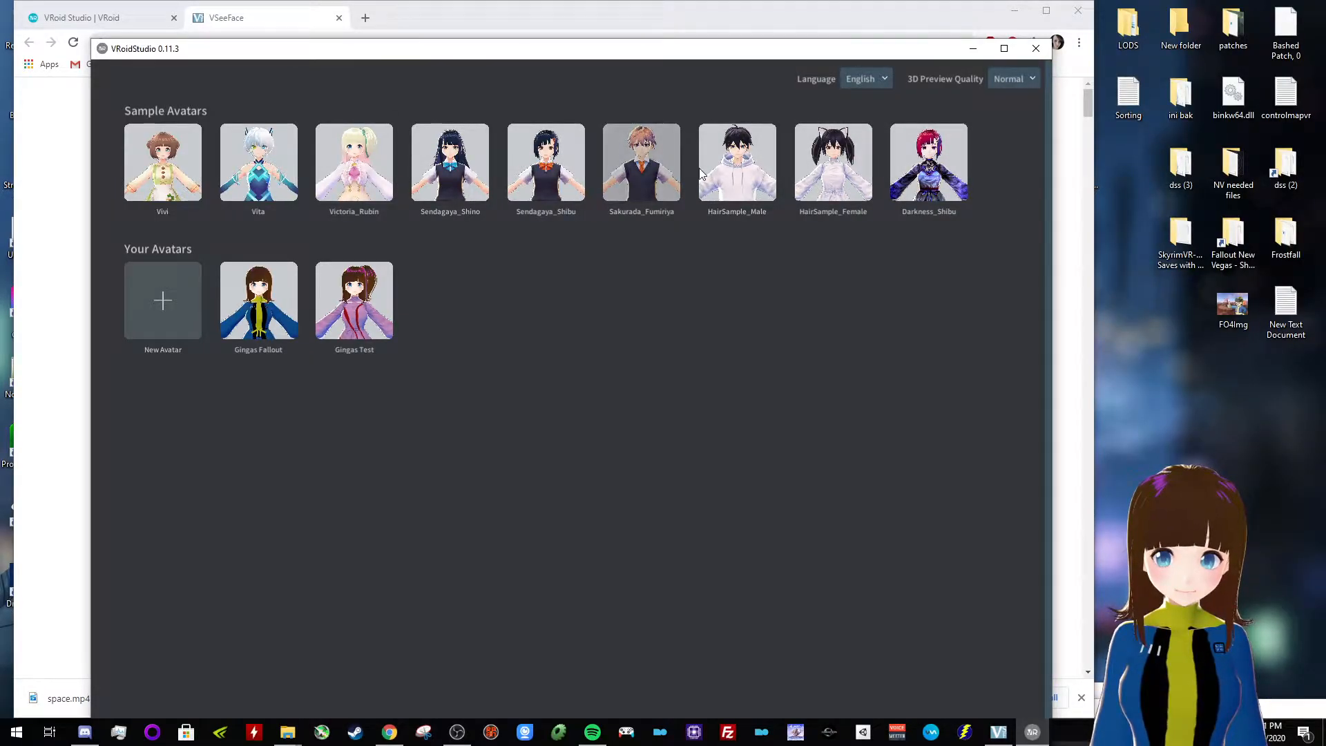
pyautogui.moveTo(928, 160)
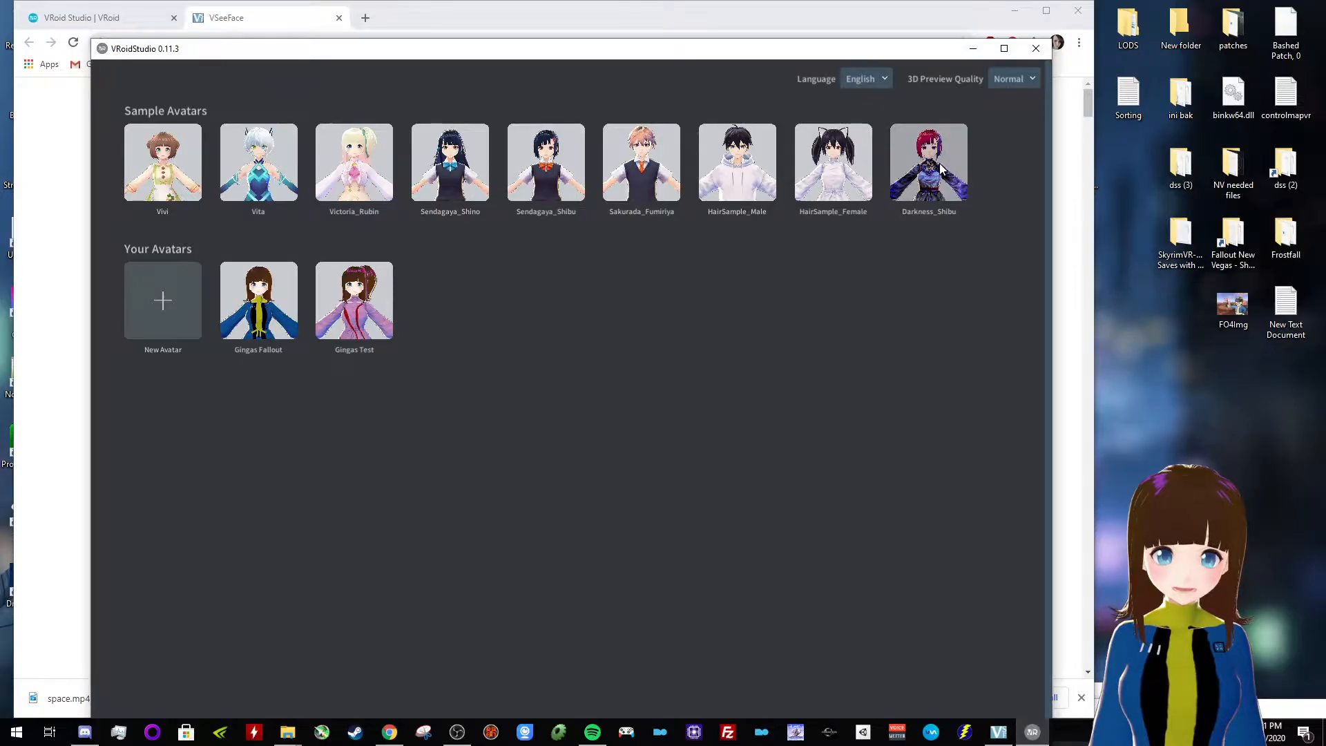
pyautogui.click(928, 160)
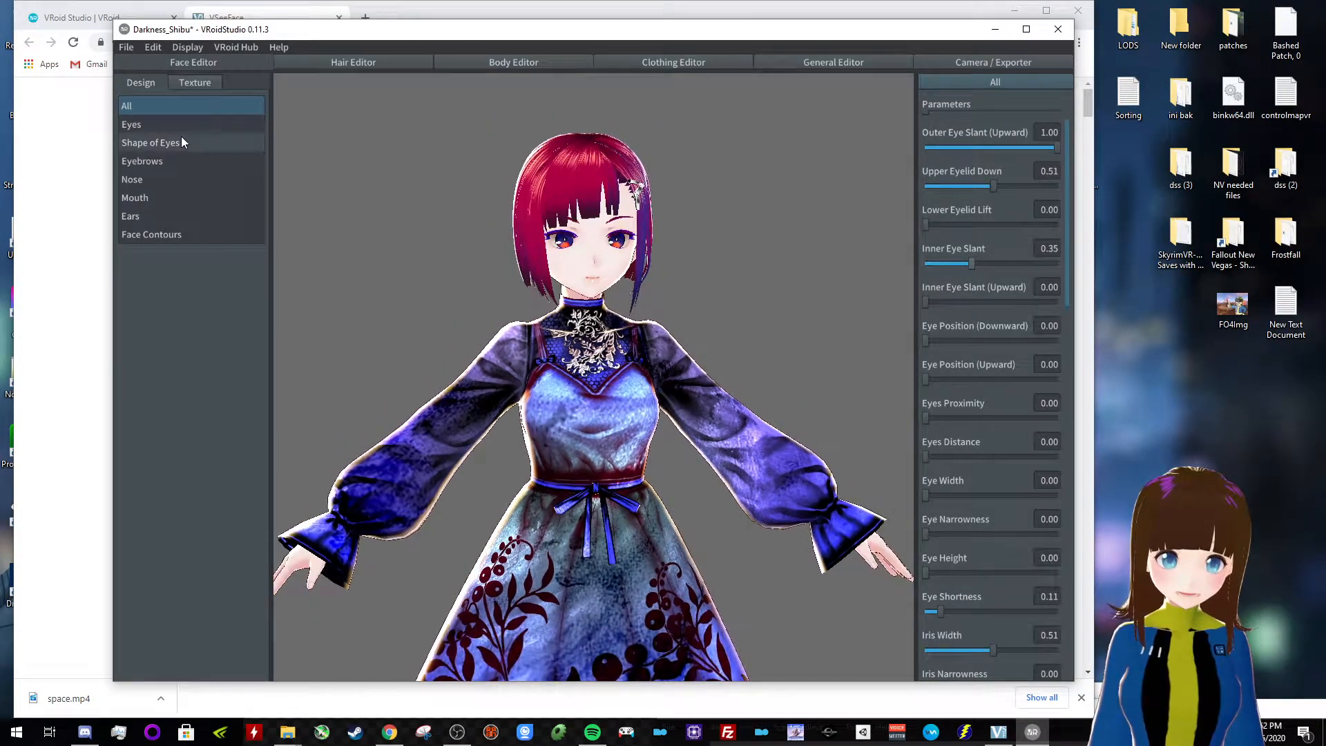
# Show only the Eyes category parameters in the Face Editor Design list
pyautogui.click(132, 125)
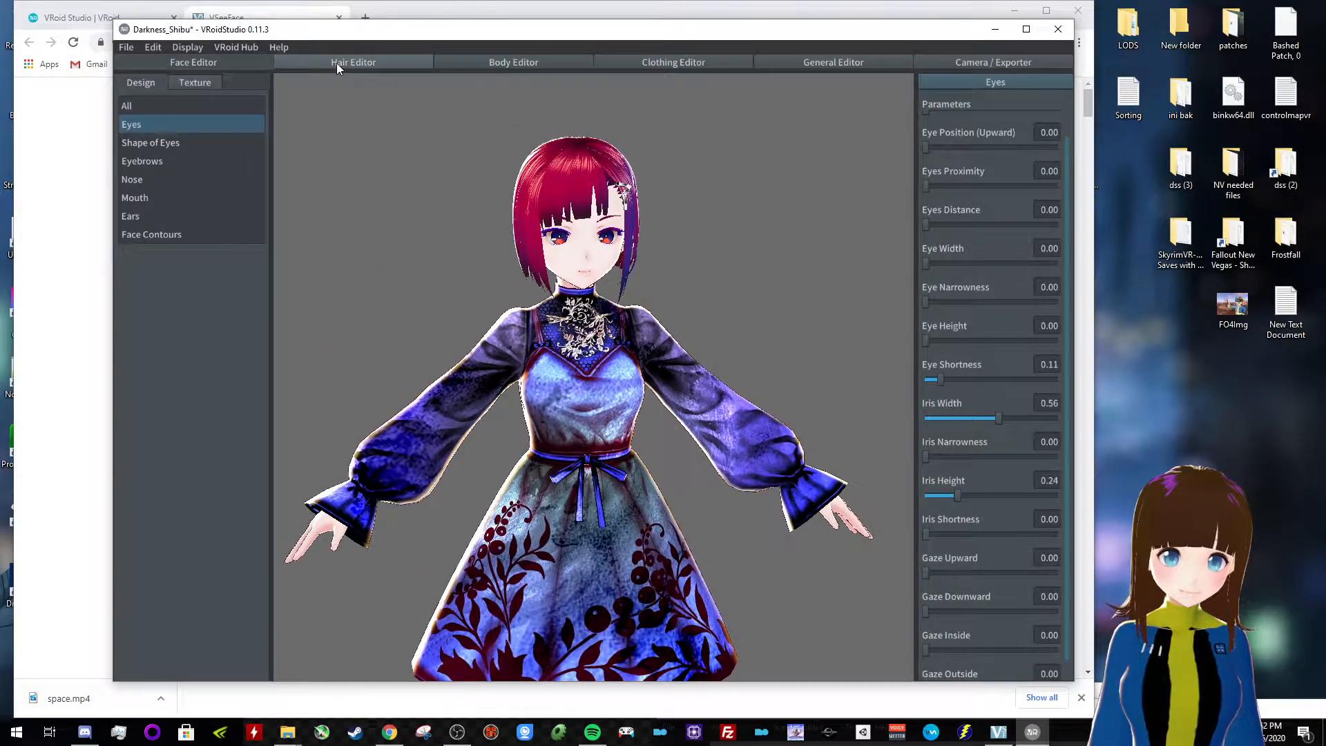
# Select the first strand of the first hand-drawn hair group in the Hair Editor
pyautogui.click(353, 62)
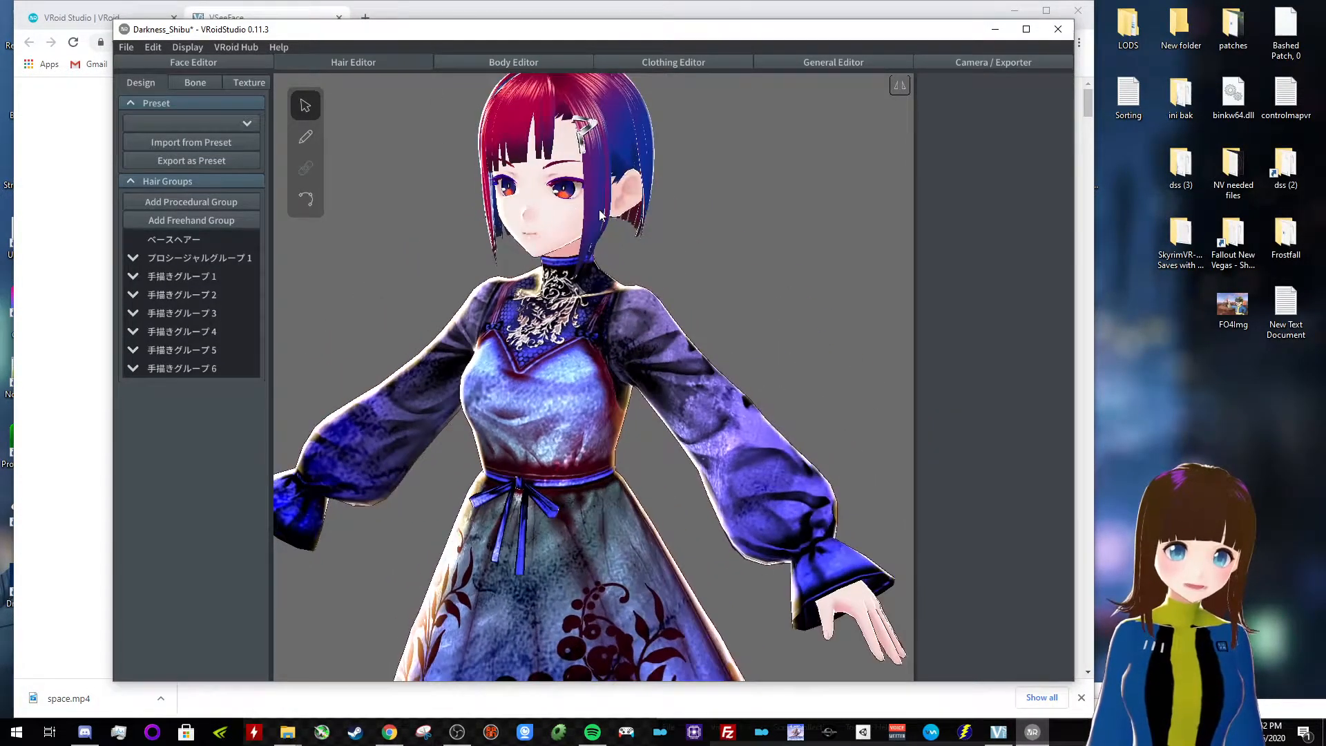
pyautogui.click(183, 276)
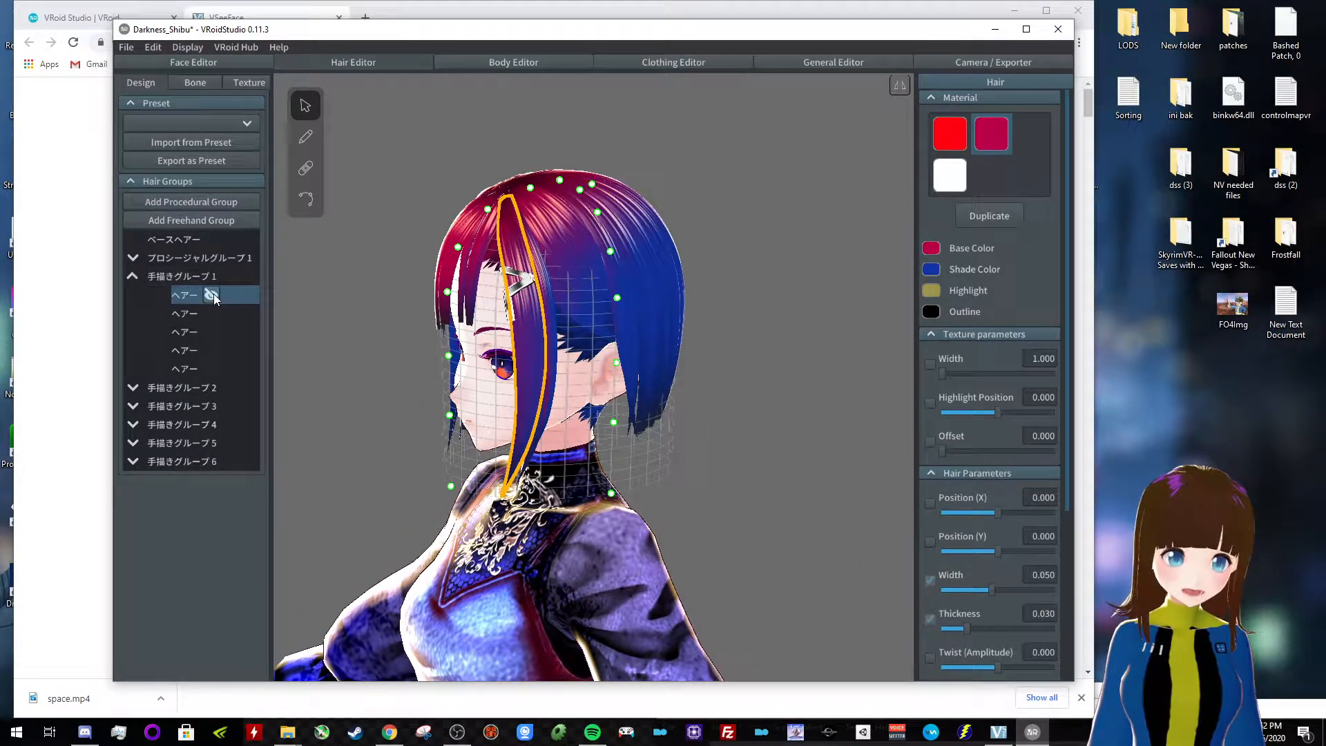
pyautogui.click(213, 294)
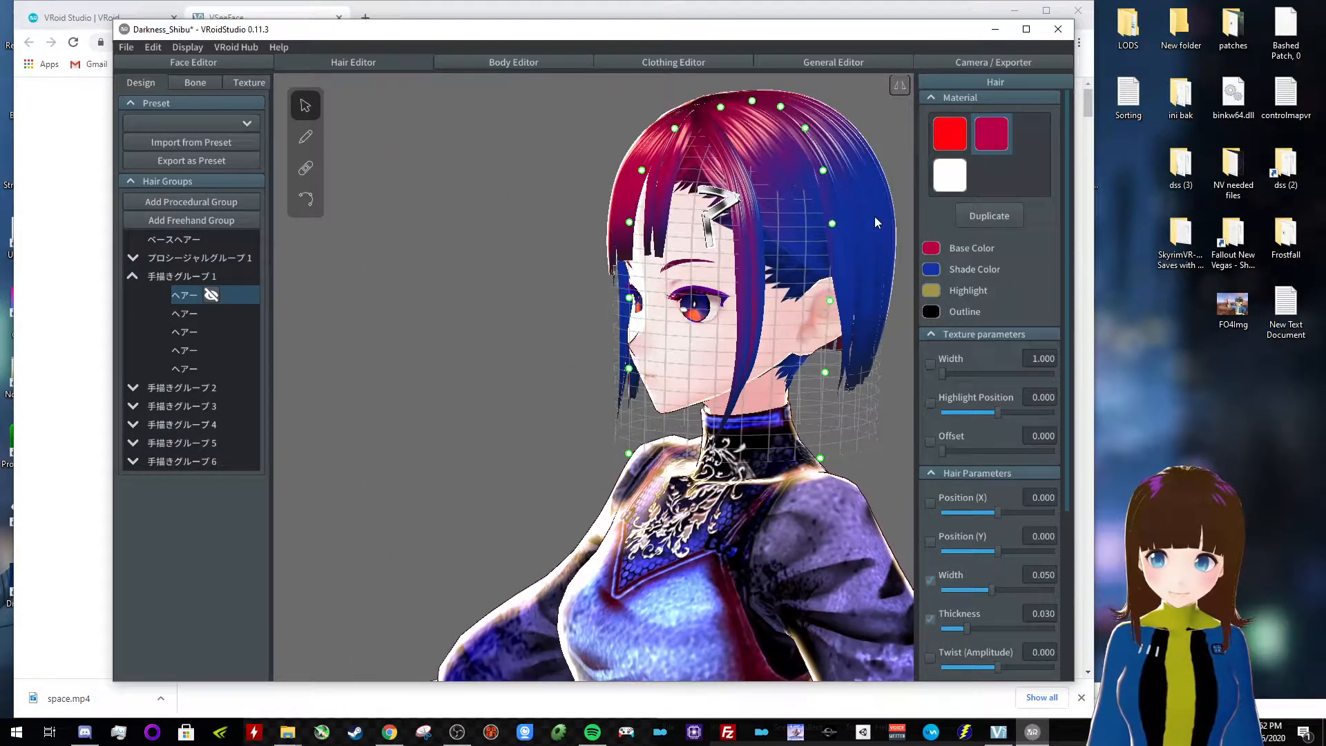
# Recolor the hair base colour to a light yellow-green shade, then move to the Body Editor
pyautogui.click(931, 247)
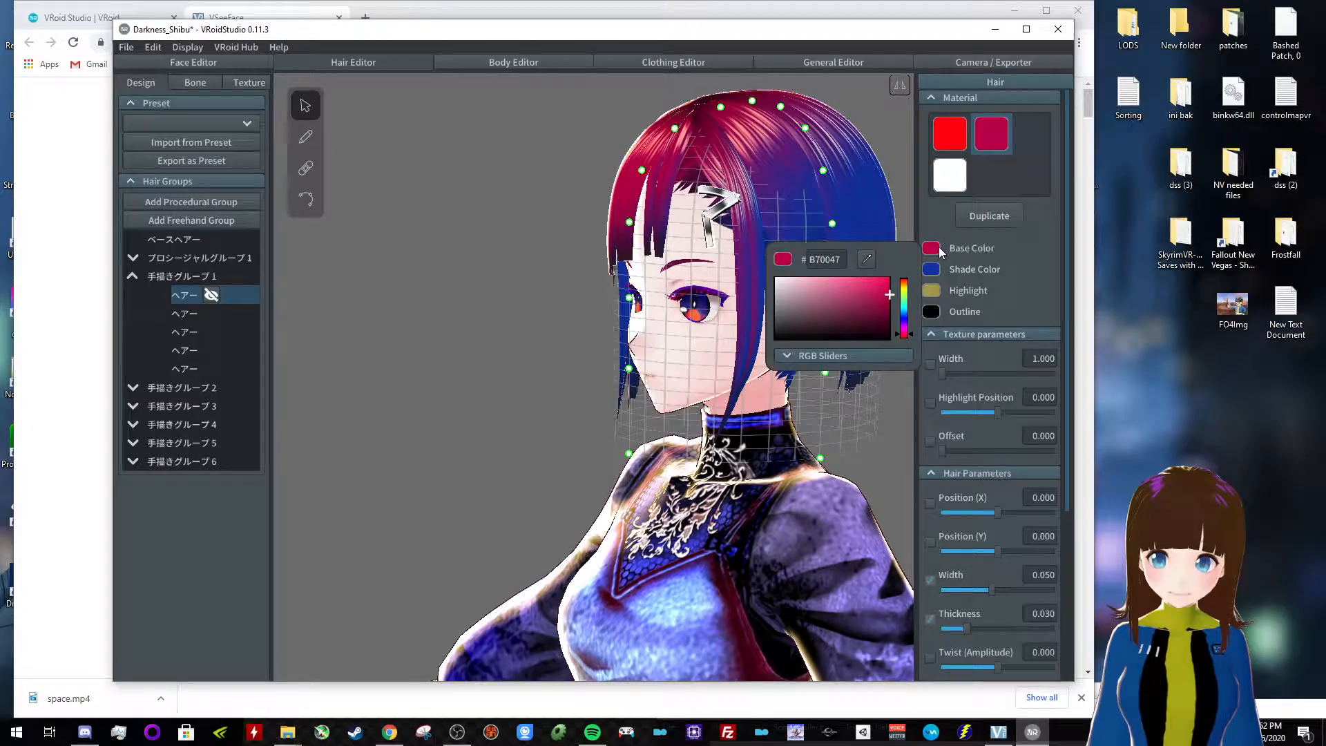
pyautogui.click(885, 296)
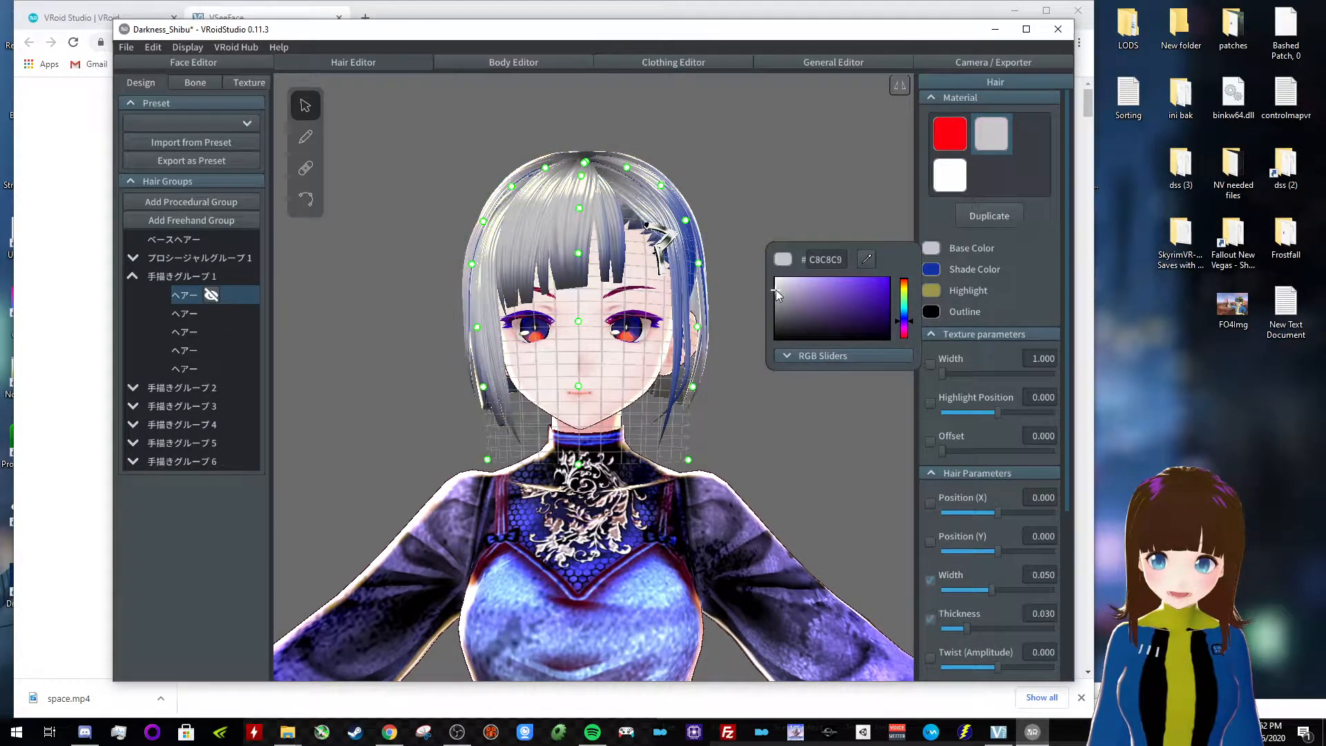
pyautogui.click(833, 287)
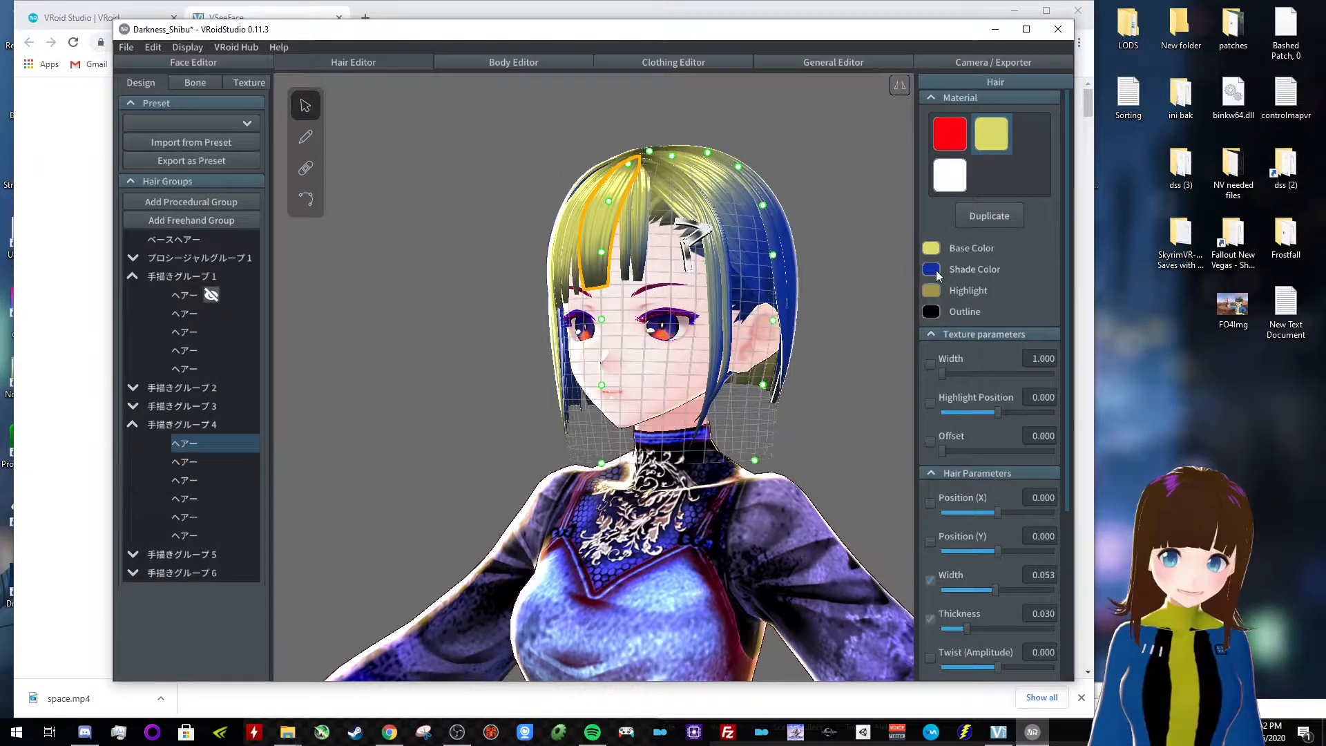
pyautogui.click(929, 270)
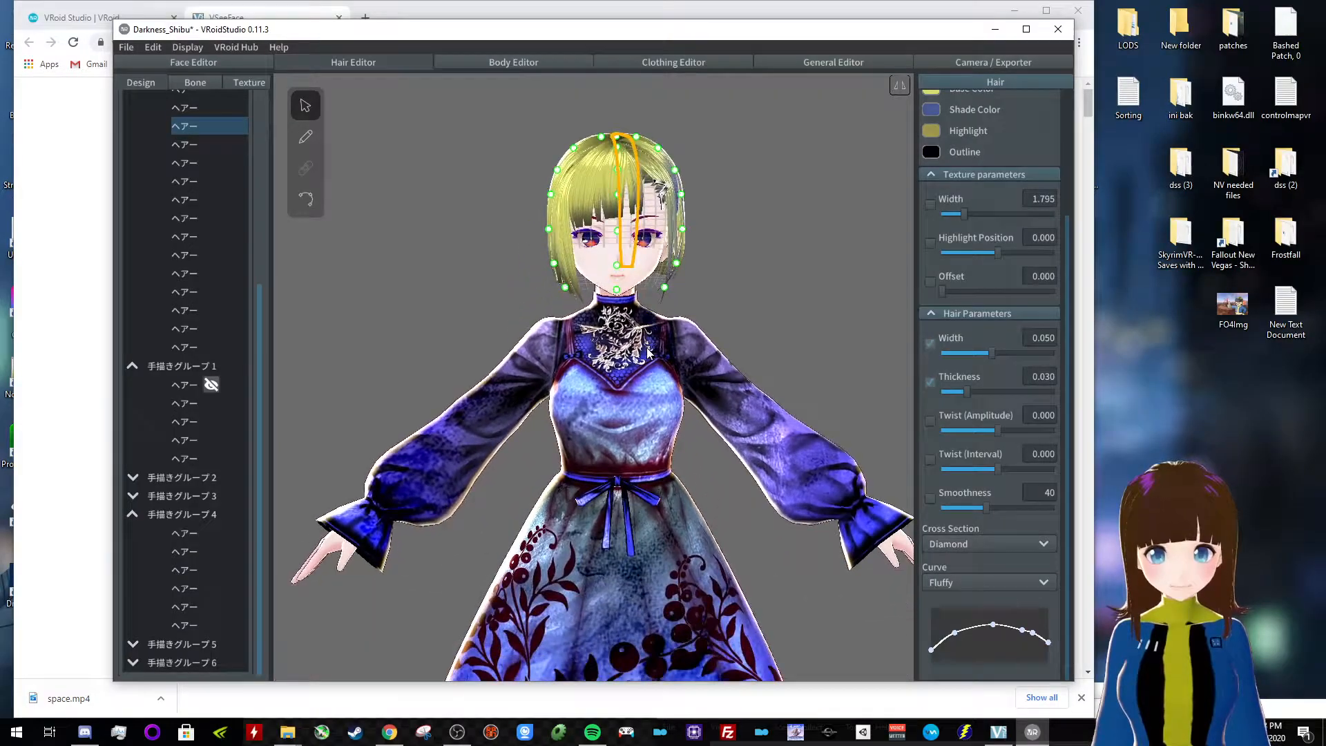
pyautogui.click(514, 62)
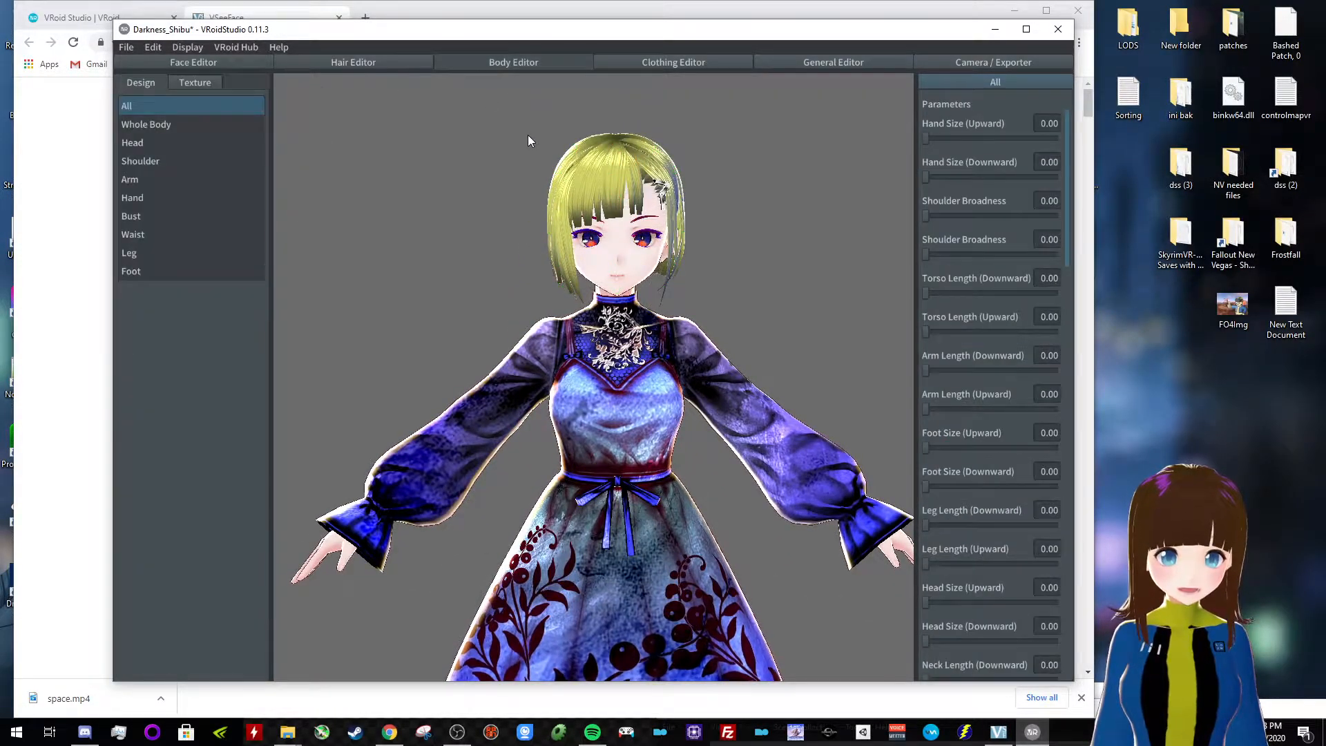
# Show the Head category's size, neck length and width sliders under Body Editor Design
pyautogui.click(147, 125)
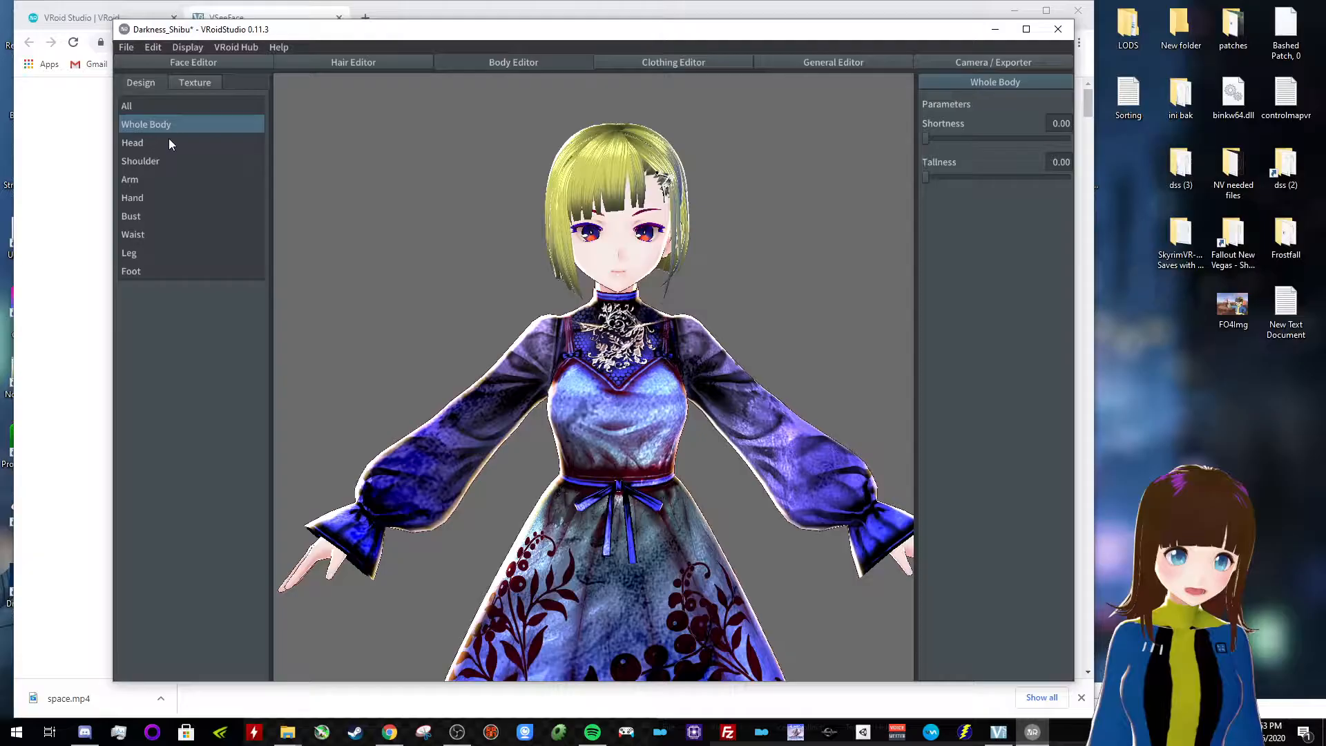
pyautogui.click(132, 142)
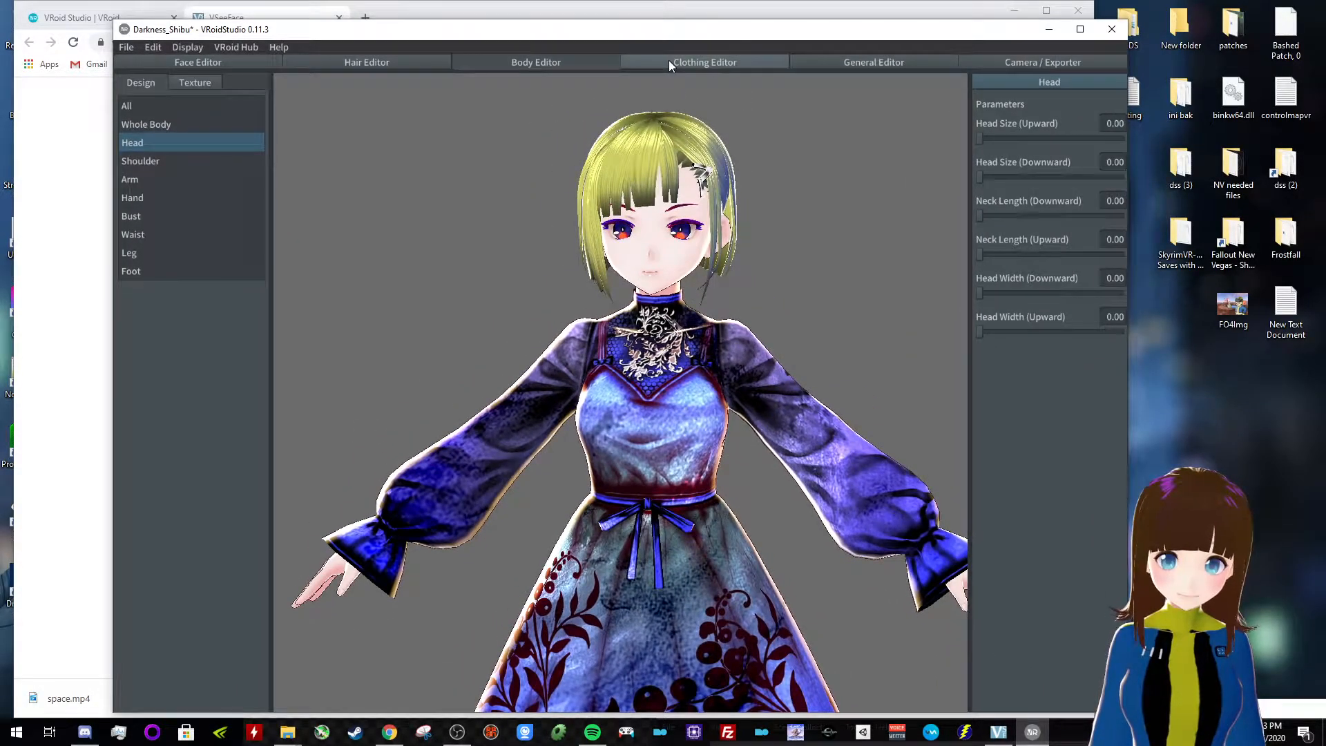
pyautogui.moveTo(454, 195)
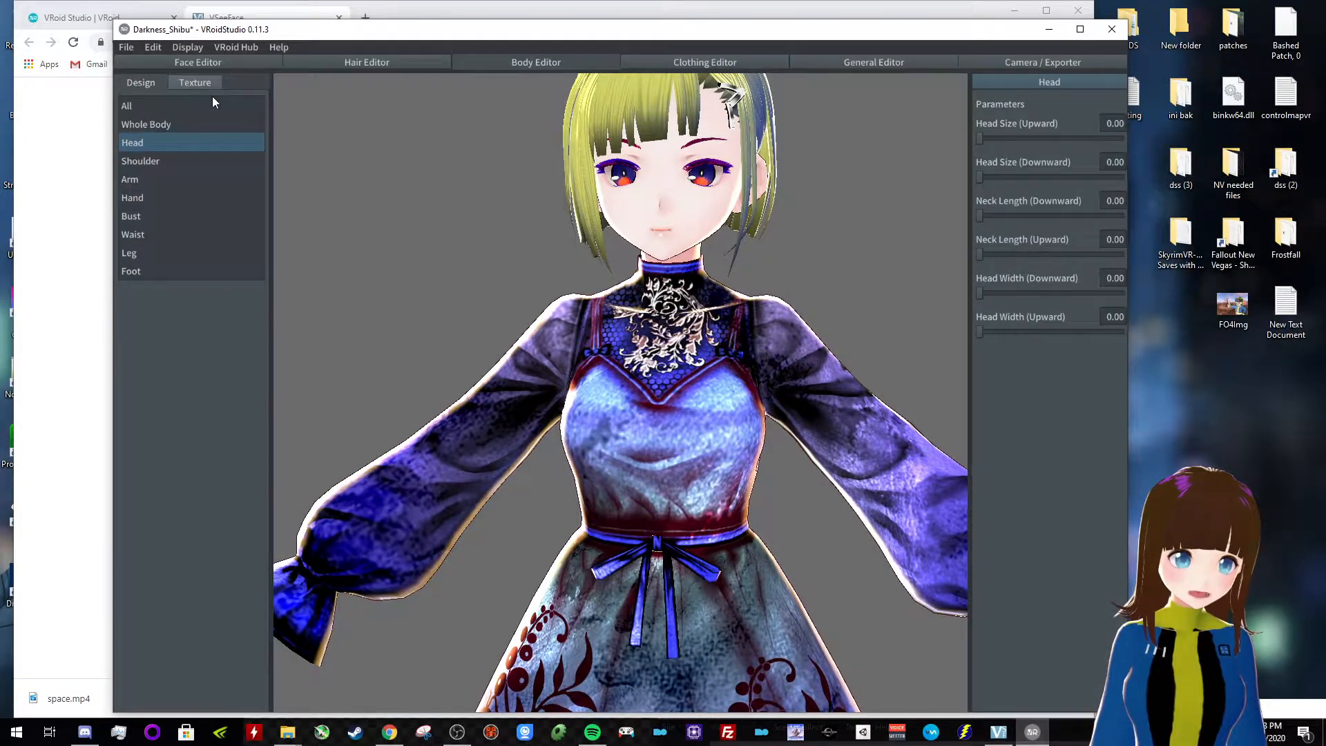
# Set the body skin texture's base colour and a reddish shade colour
pyautogui.click(195, 82)
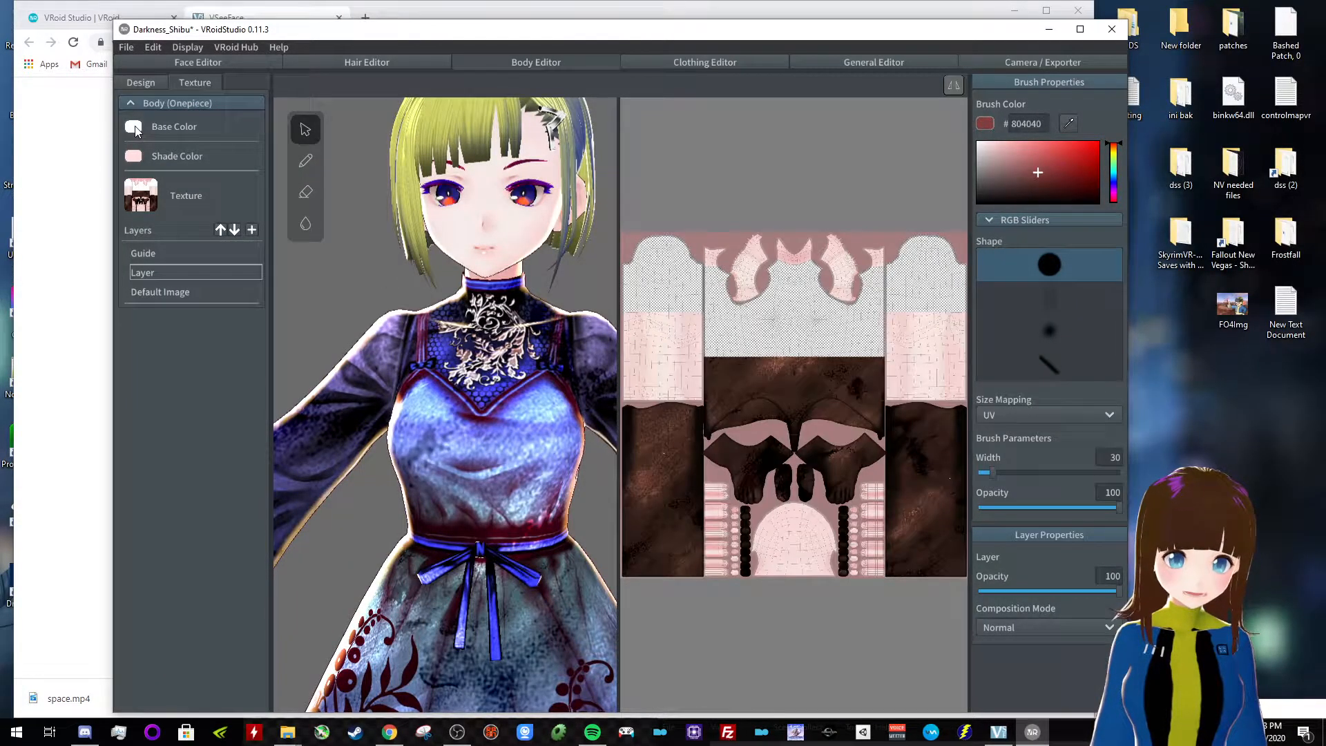
pyautogui.click(133, 127)
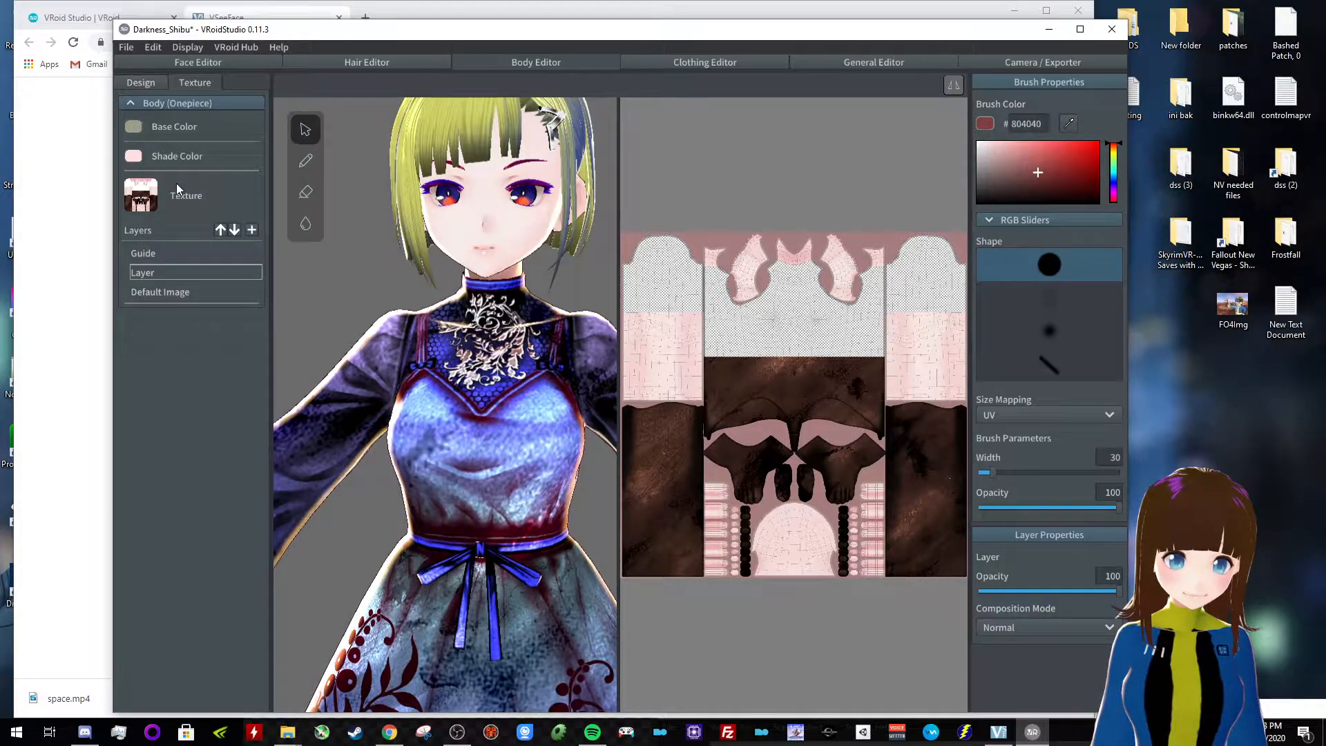
pyautogui.click(133, 156)
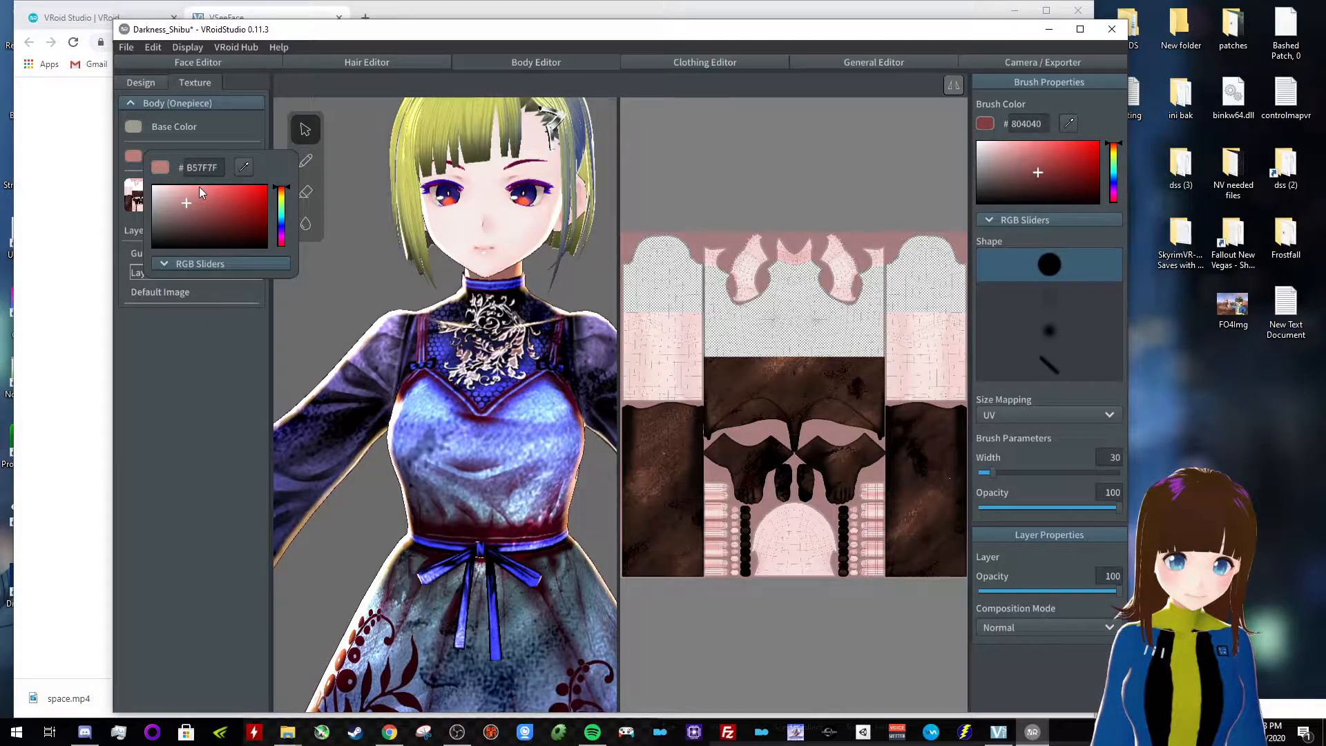
pyautogui.click(367, 217)
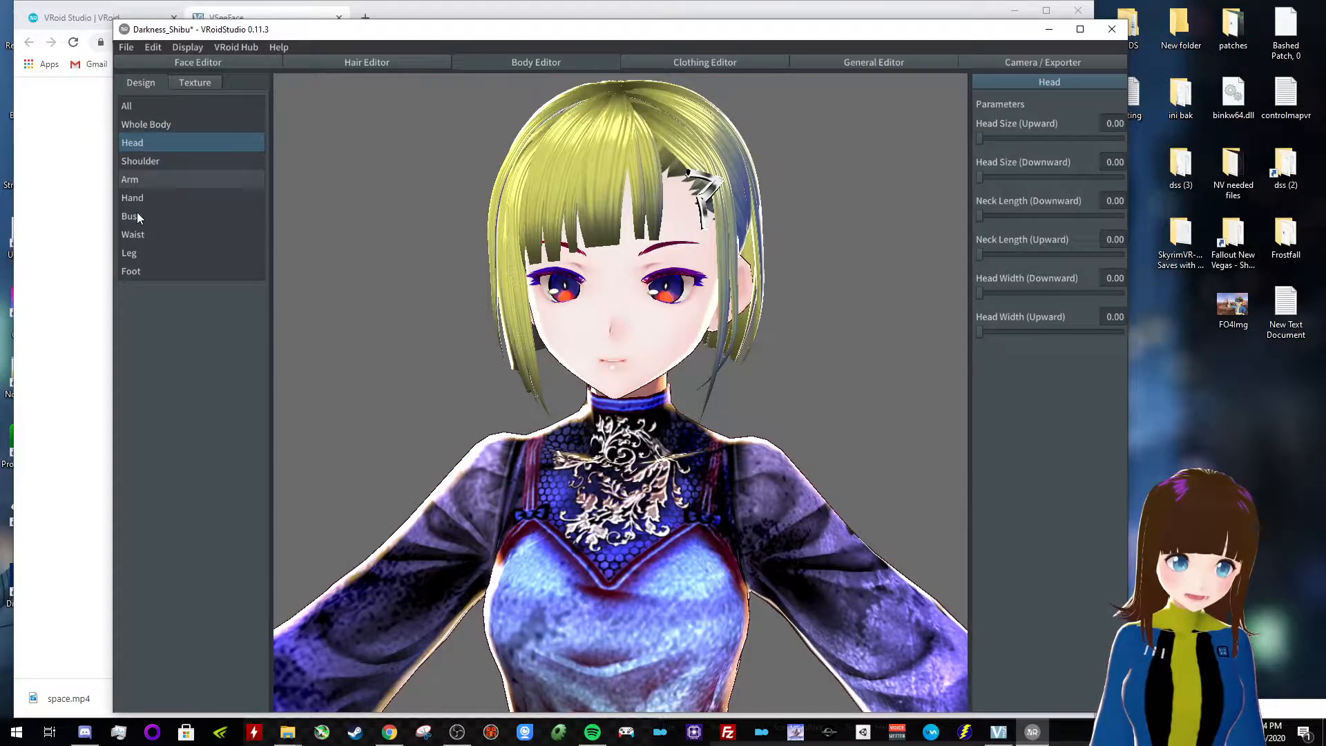
pyautogui.click(132, 198)
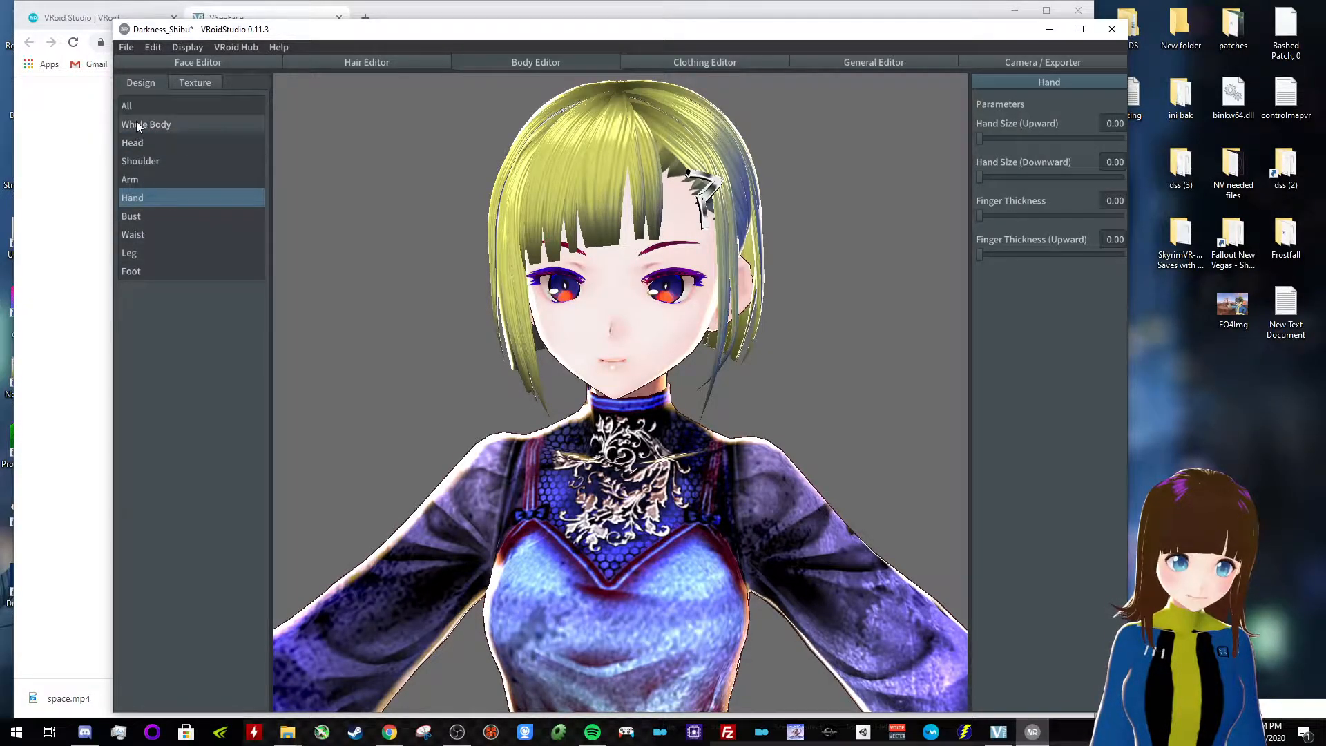
# Paint the neck with a yellow brush on a new texture layer, then return to Design
pyautogui.click(195, 81)
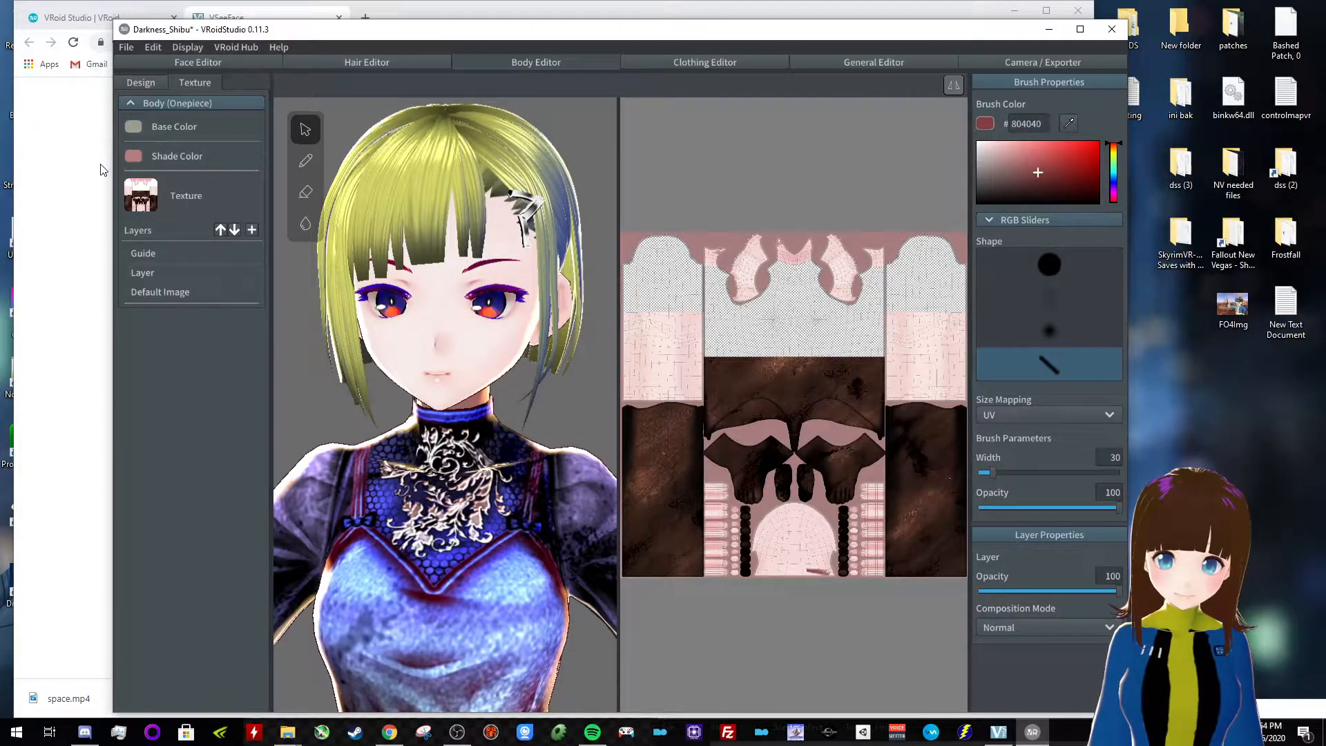
pyautogui.click(133, 126)
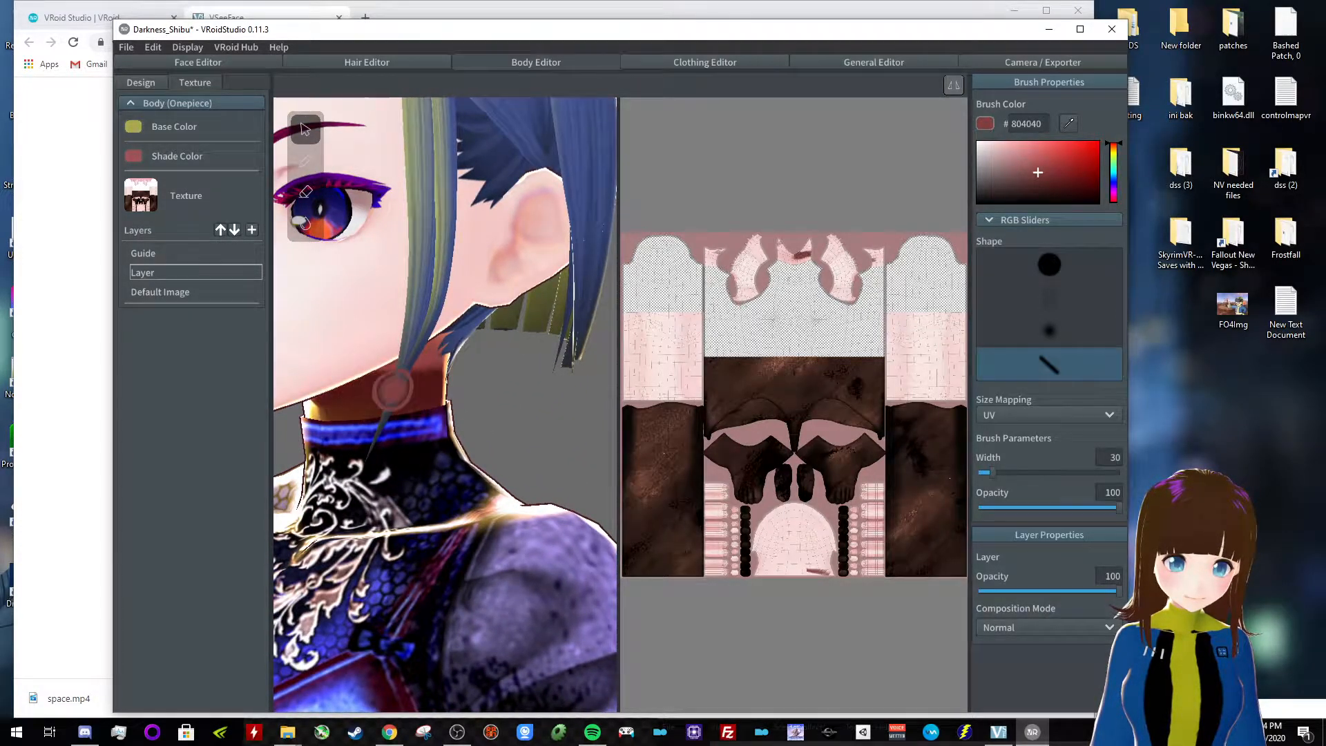
pyautogui.click(1113, 150)
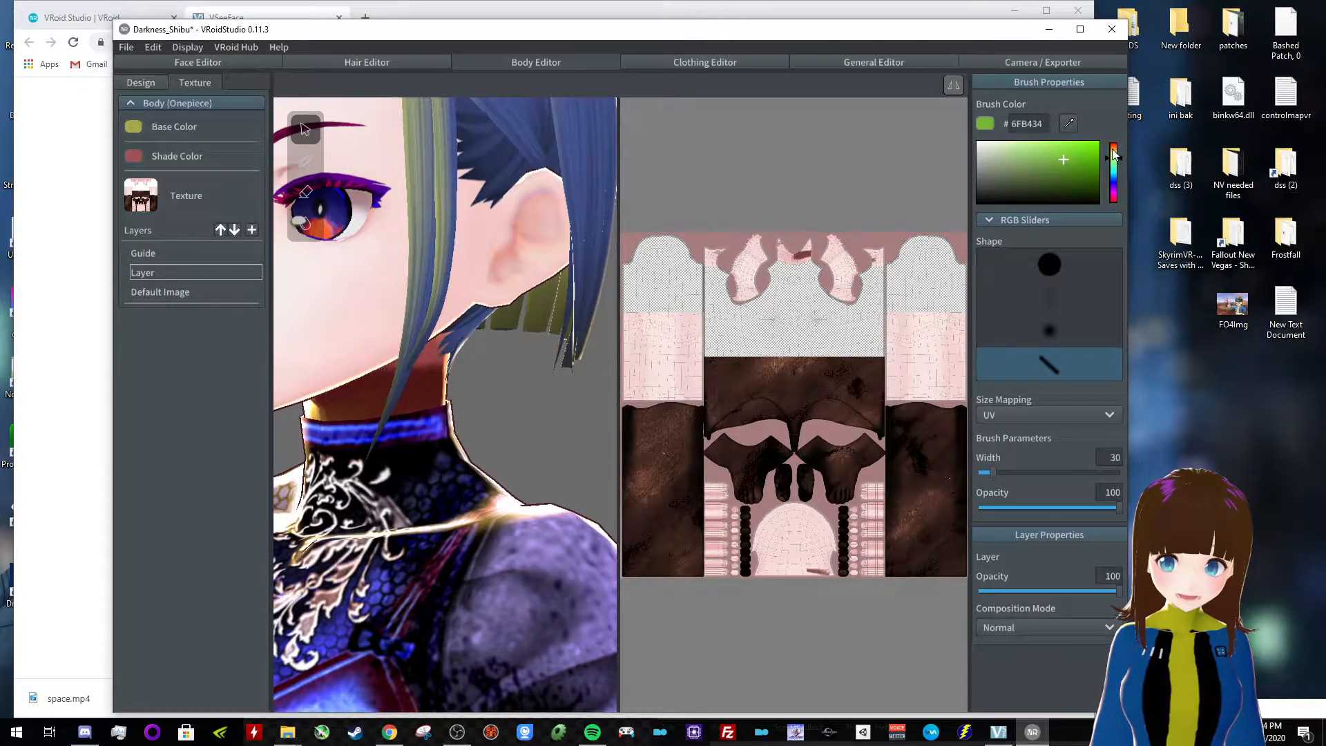
pyautogui.click(1099, 152)
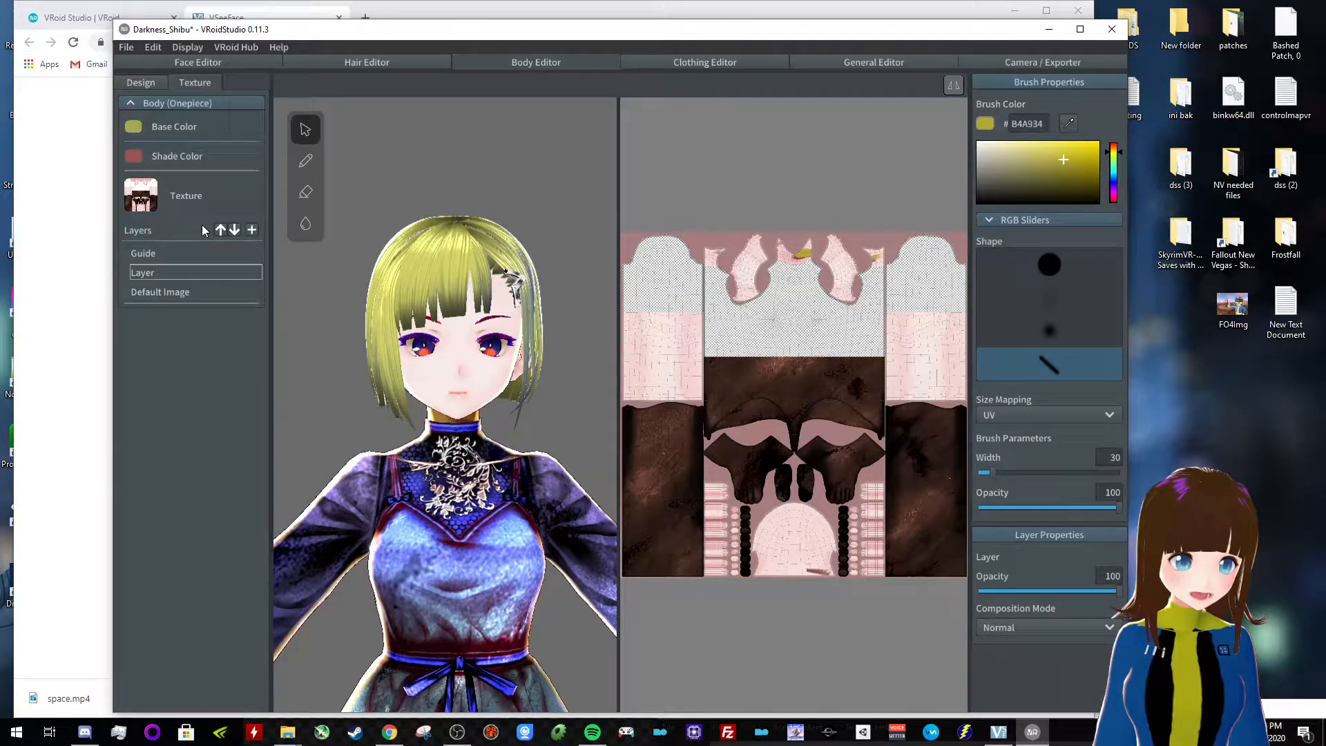
pyautogui.click(251, 231)
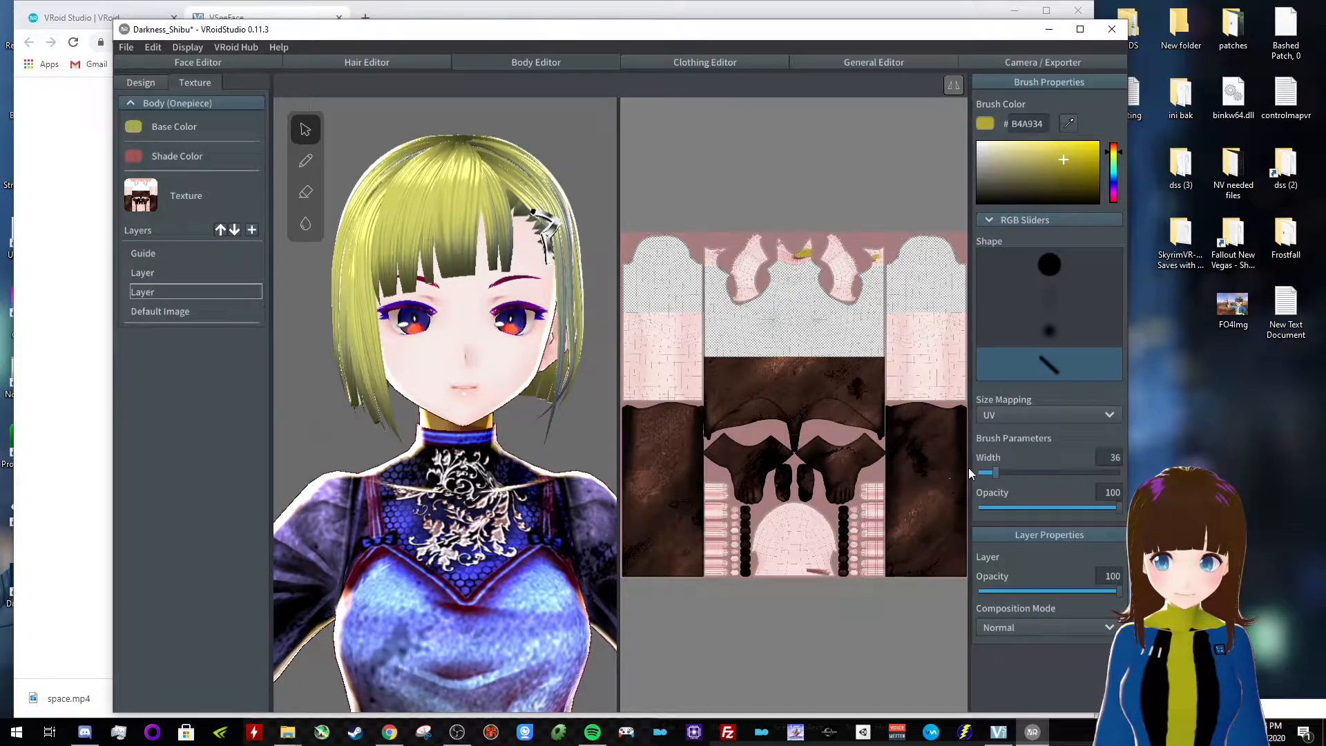
pyautogui.click(141, 81)
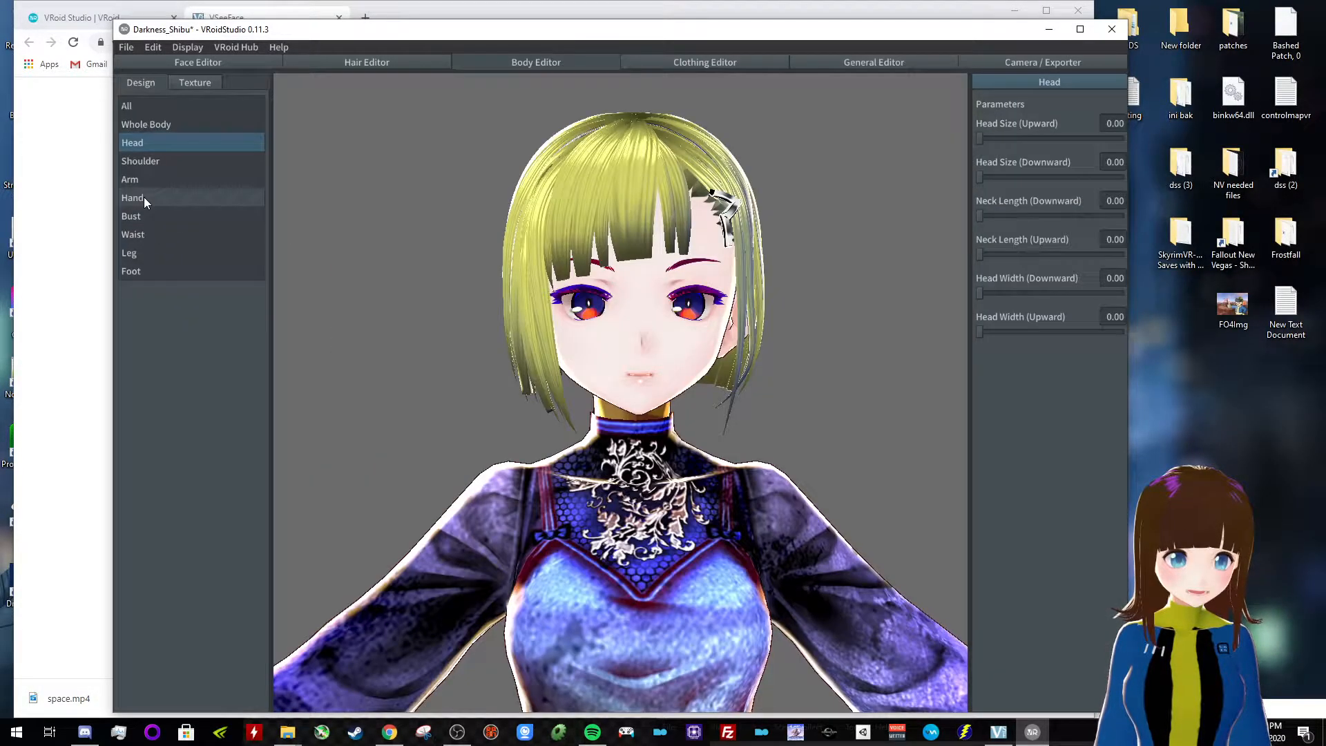
# Reopen the whole-body texture and choose a darker yellow brush colour
pyautogui.click(145, 124)
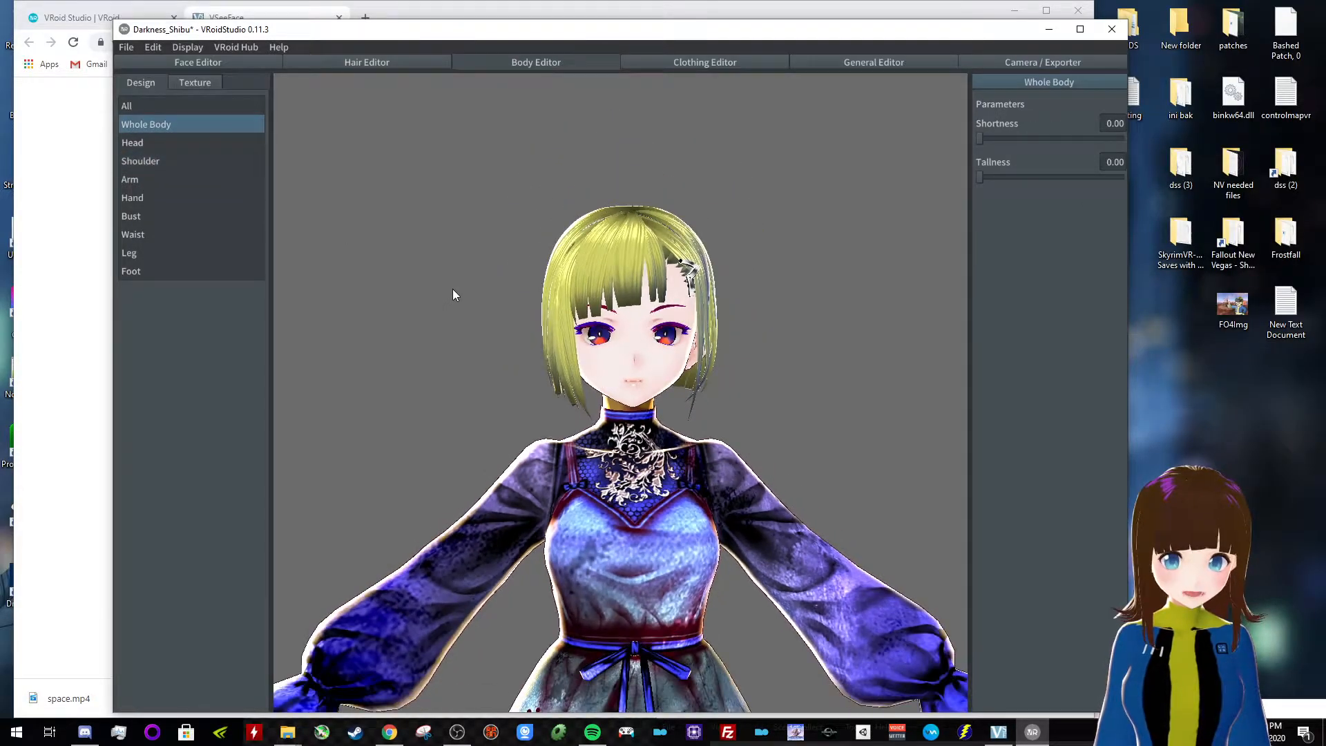
pyautogui.click(195, 81)
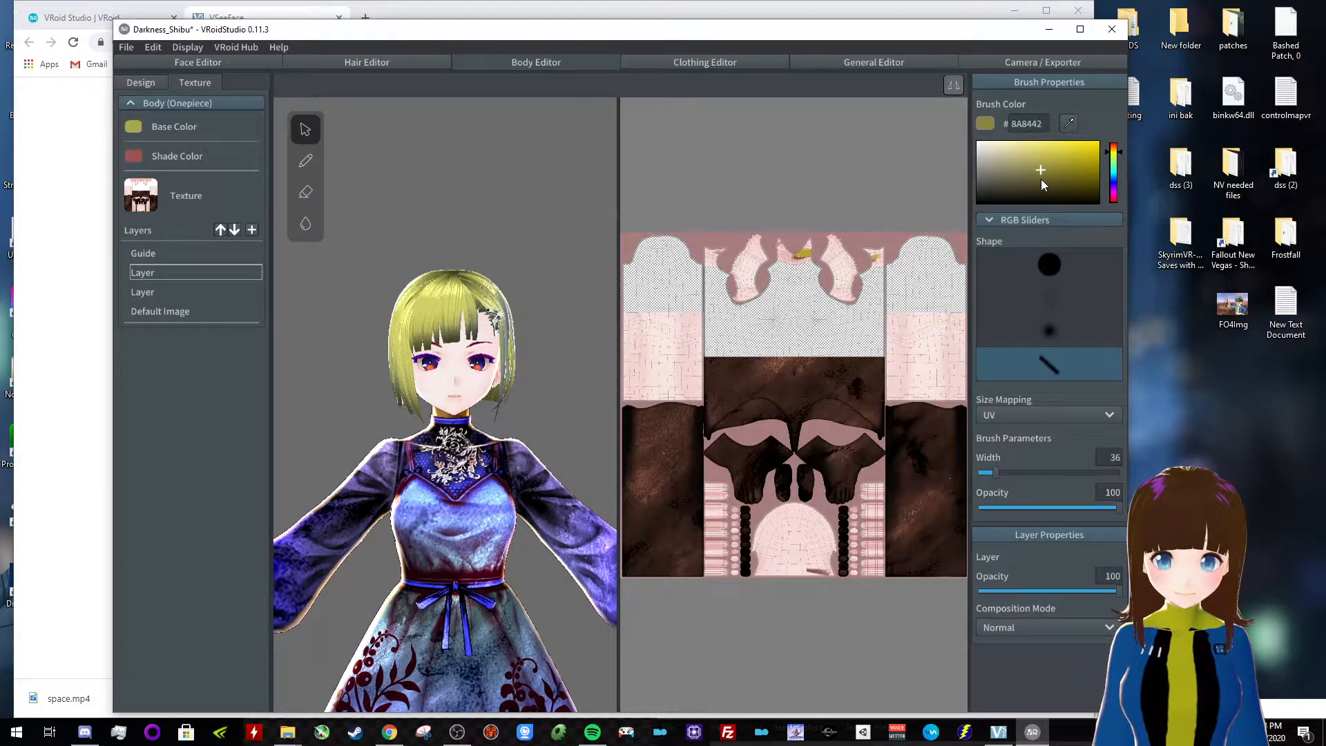
pyautogui.click(1055, 174)
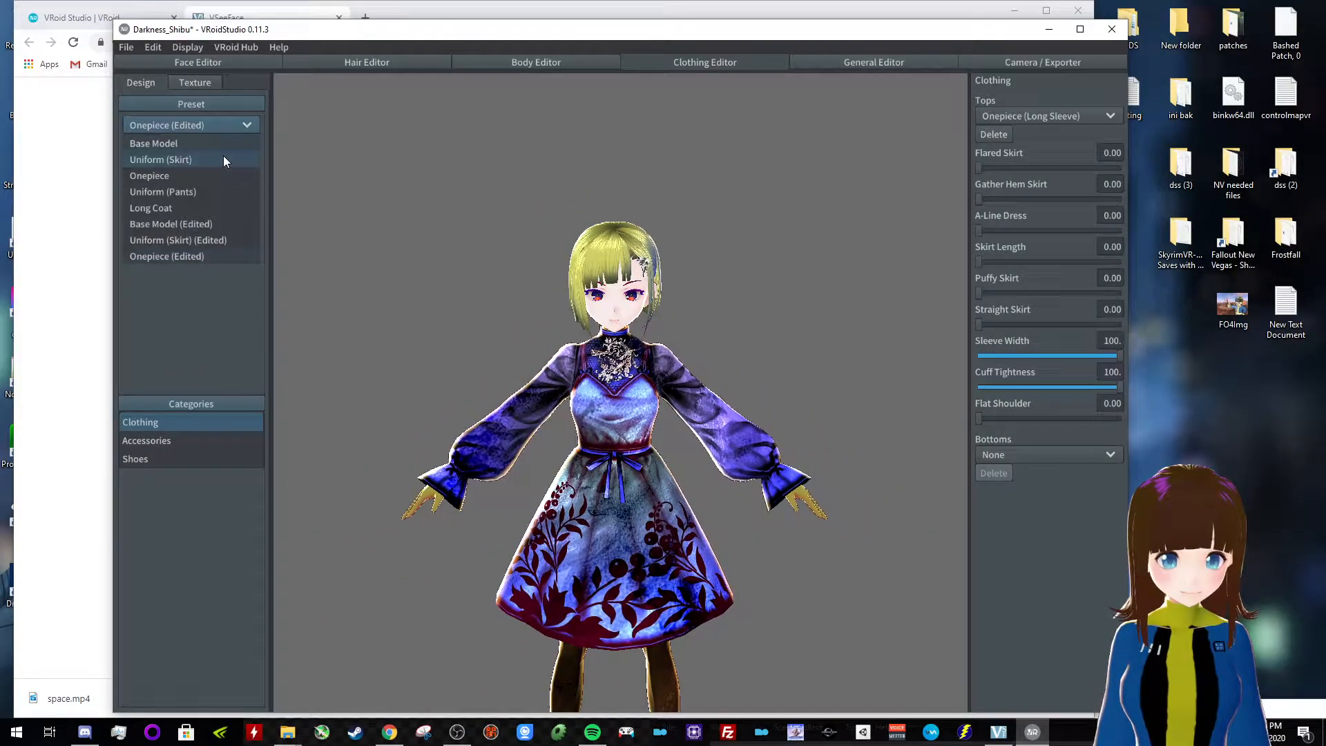
# Try the Long Coat and Base Model outfit presets, then restore the edited Onepiece preset
pyautogui.click(151, 208)
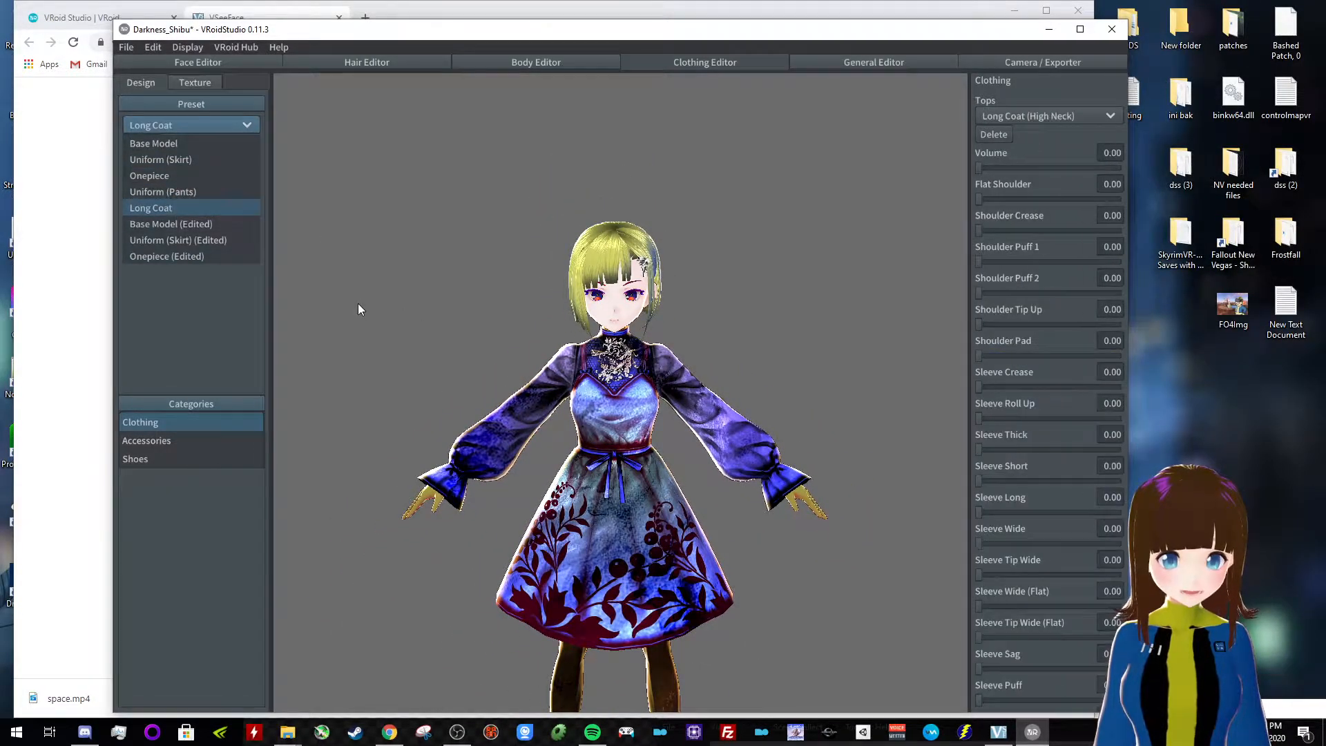
pyautogui.click(171, 223)
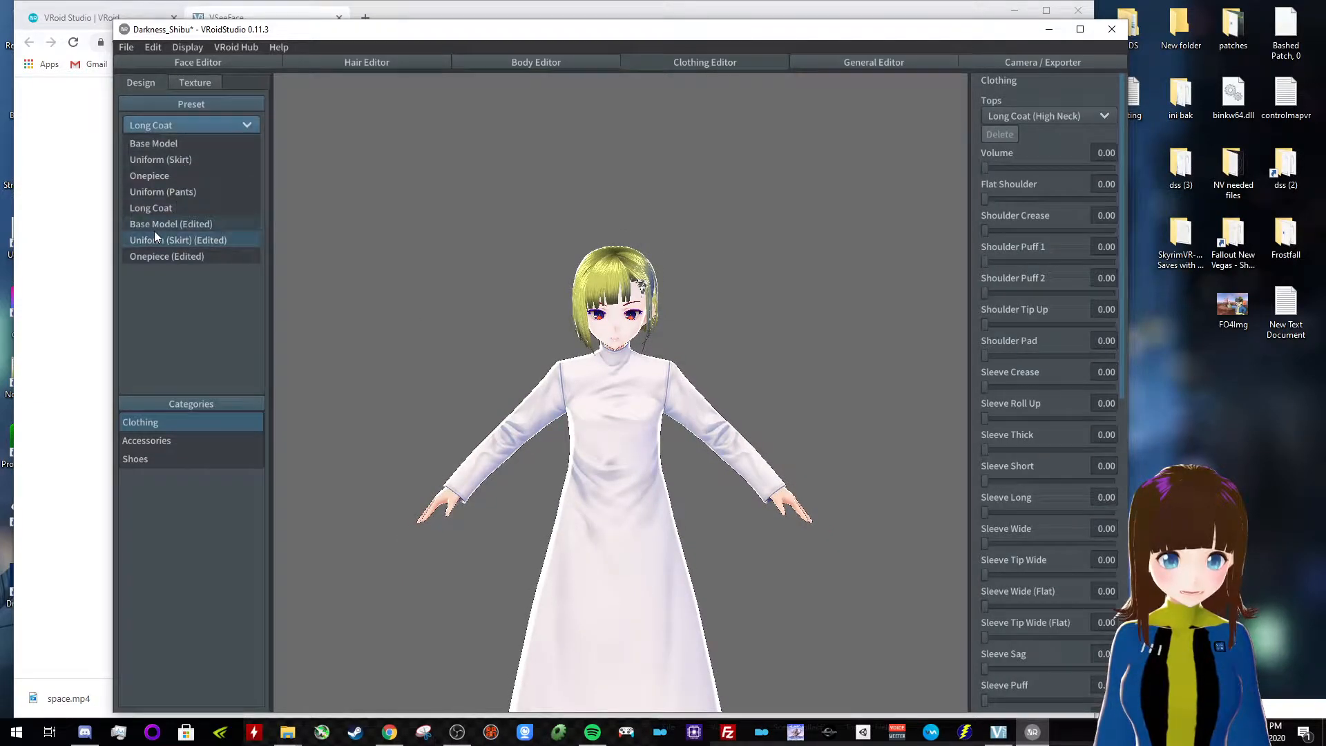
pyautogui.click(170, 224)
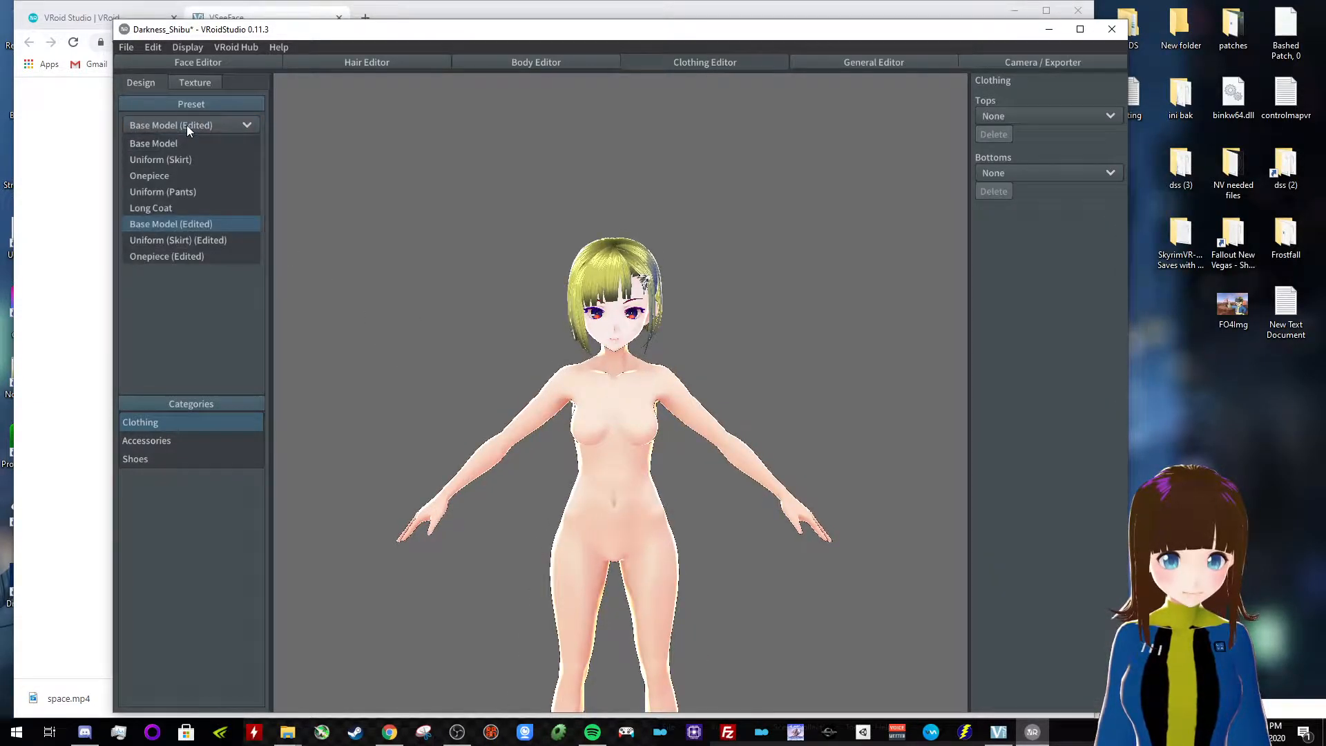
pyautogui.click(167, 257)
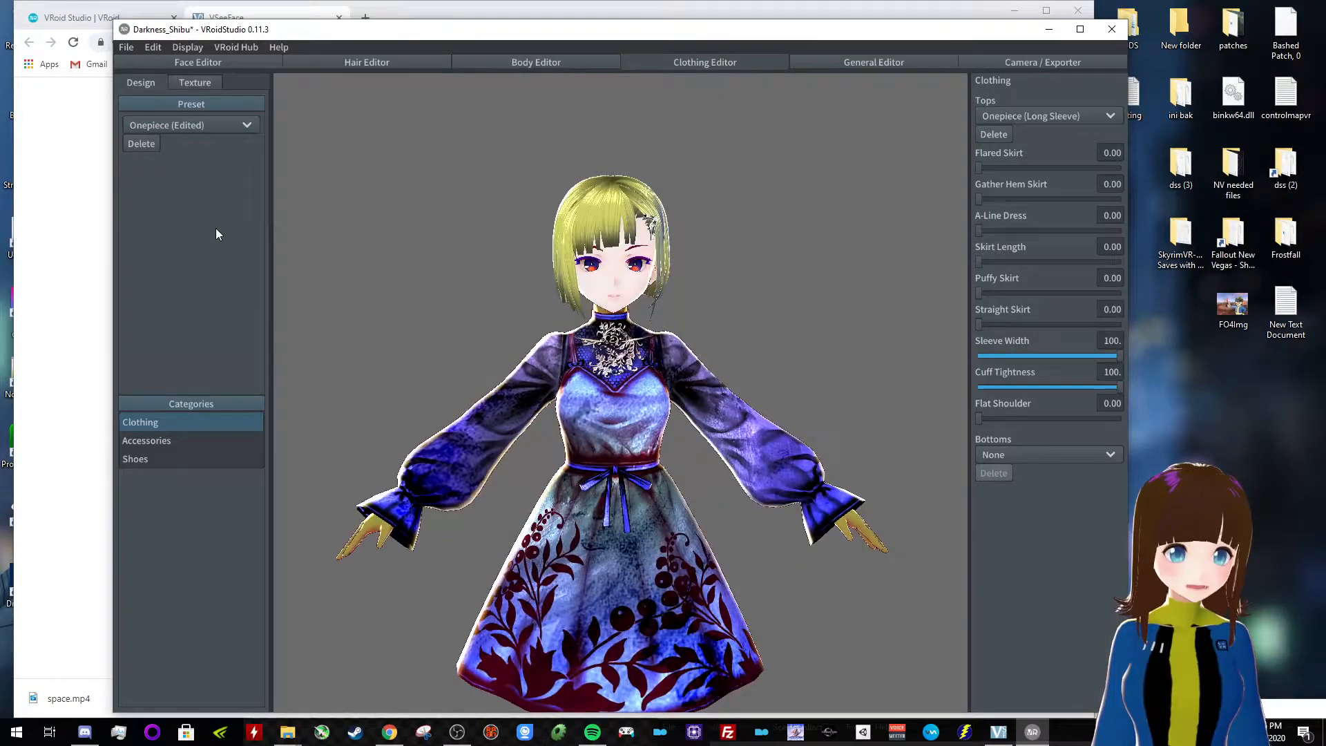
pyautogui.moveTo(702, 279)
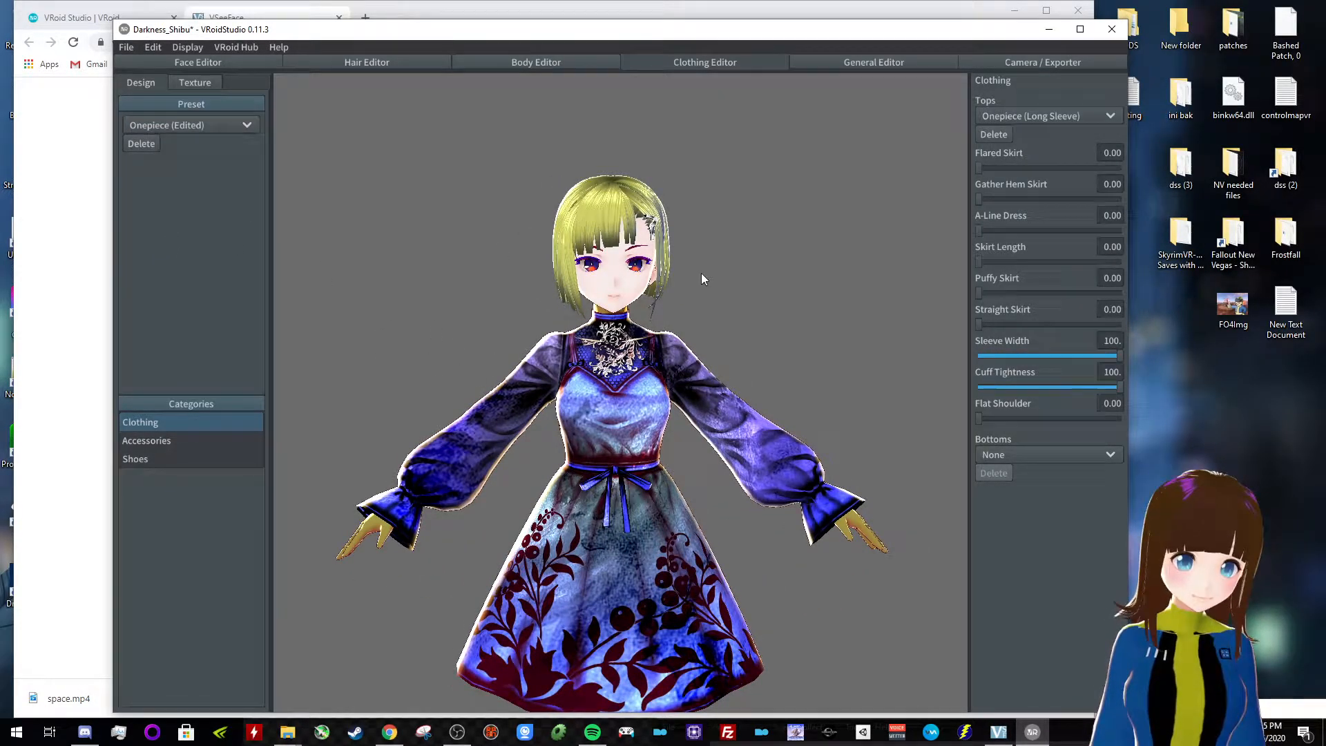
# Set Tops to Onepiece (Pencil Skirt) after trying Long Sleeve, then view accessories and the dress texture
pyautogui.click(1047, 114)
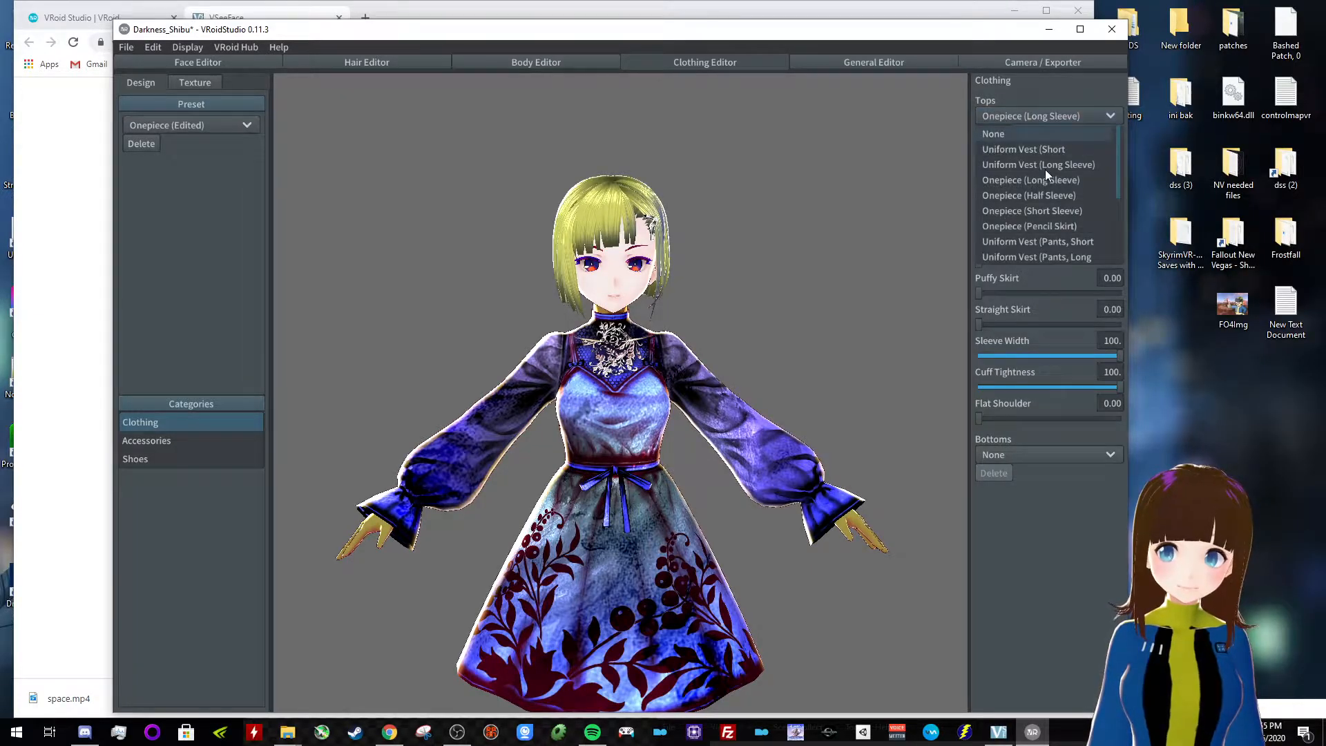
pyautogui.click(1029, 225)
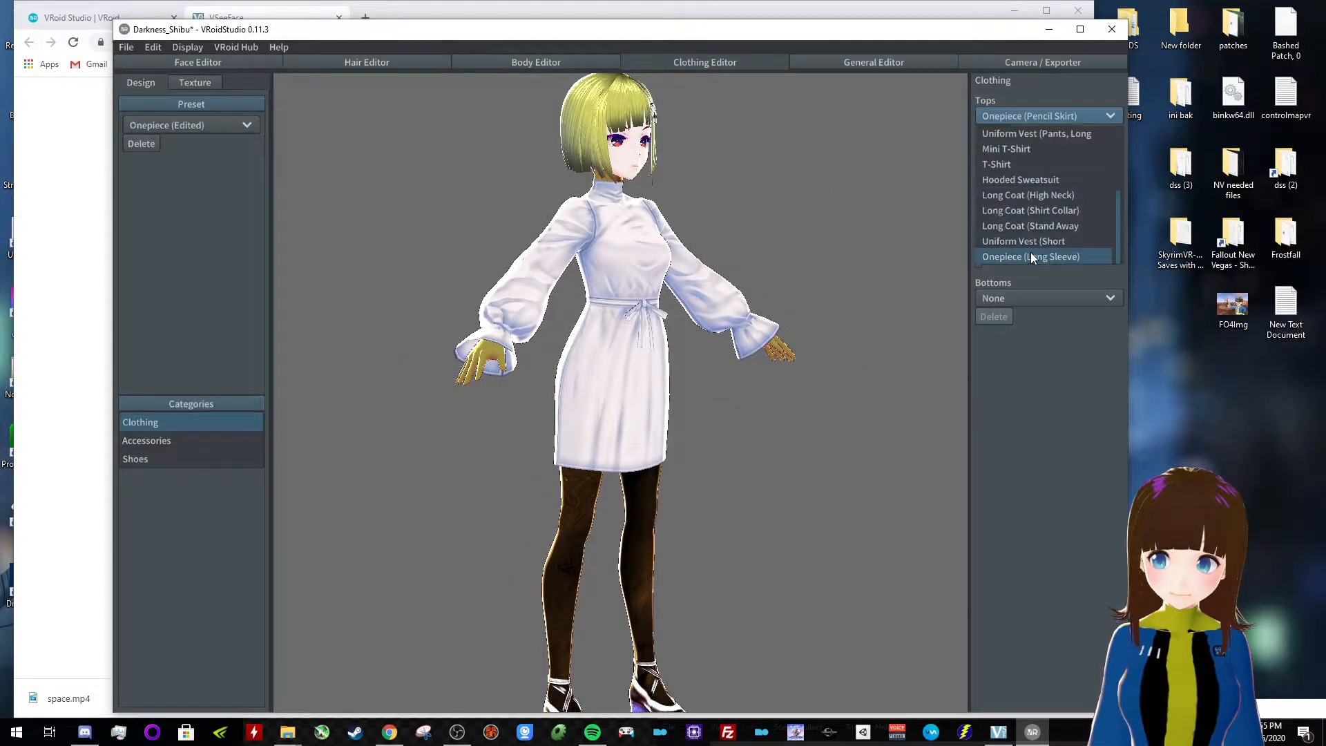
pyautogui.click(1030, 257)
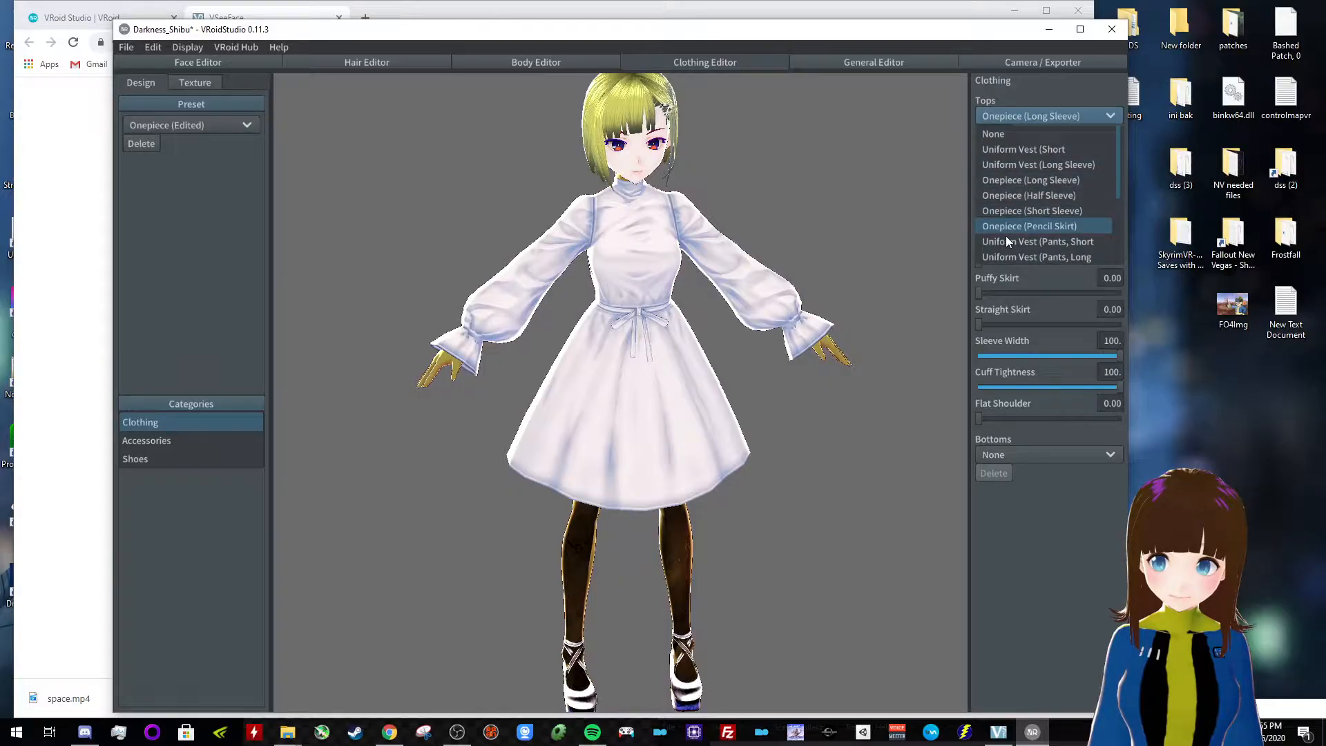
pyautogui.click(1029, 225)
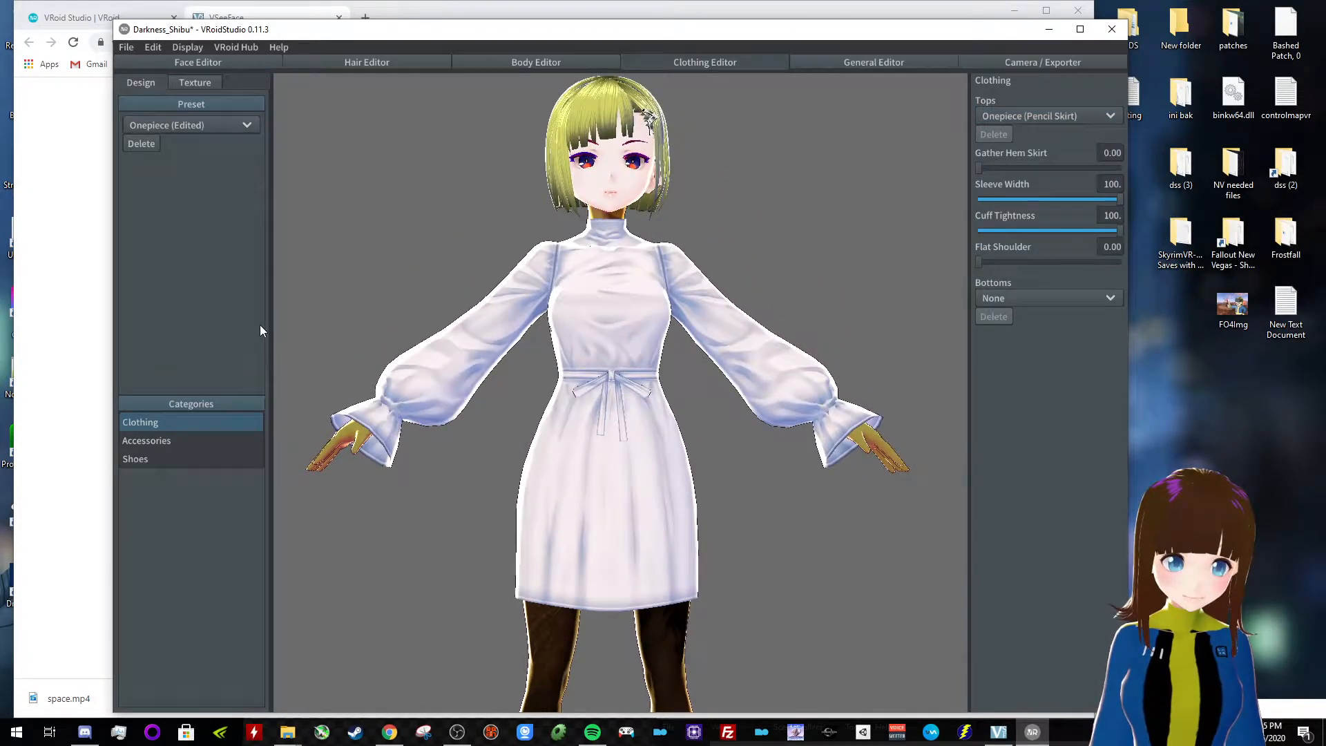
pyautogui.click(147, 439)
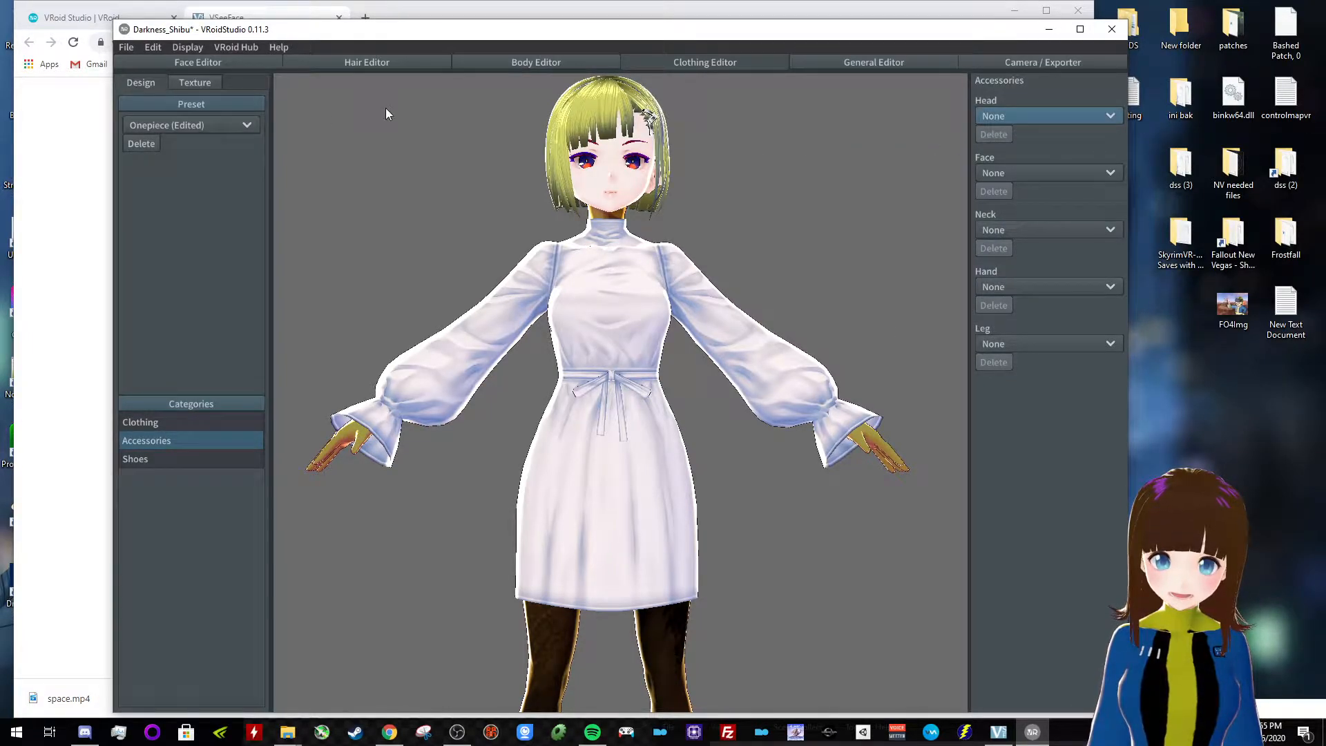
pyautogui.click(195, 81)
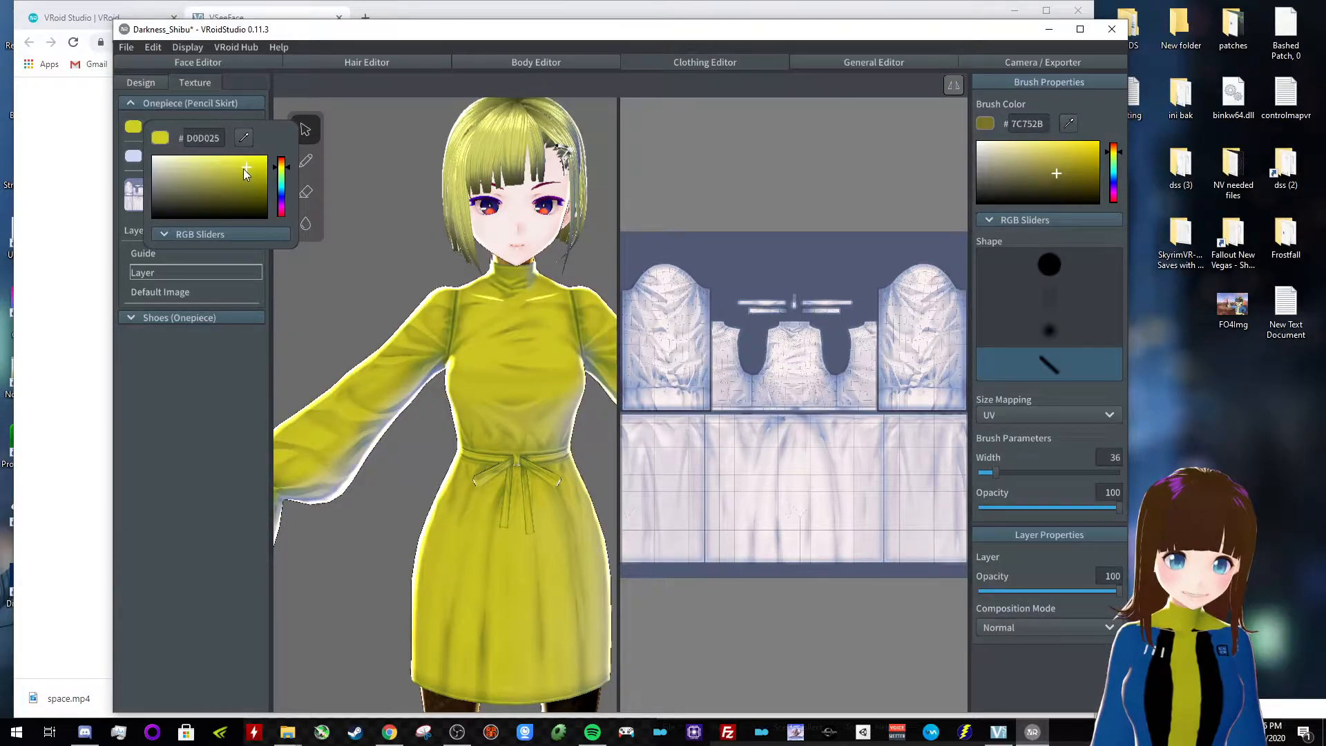
# Undo the trial red stroke, pick a brighter red and widen the brush to 218
pyautogui.click(272, 152)
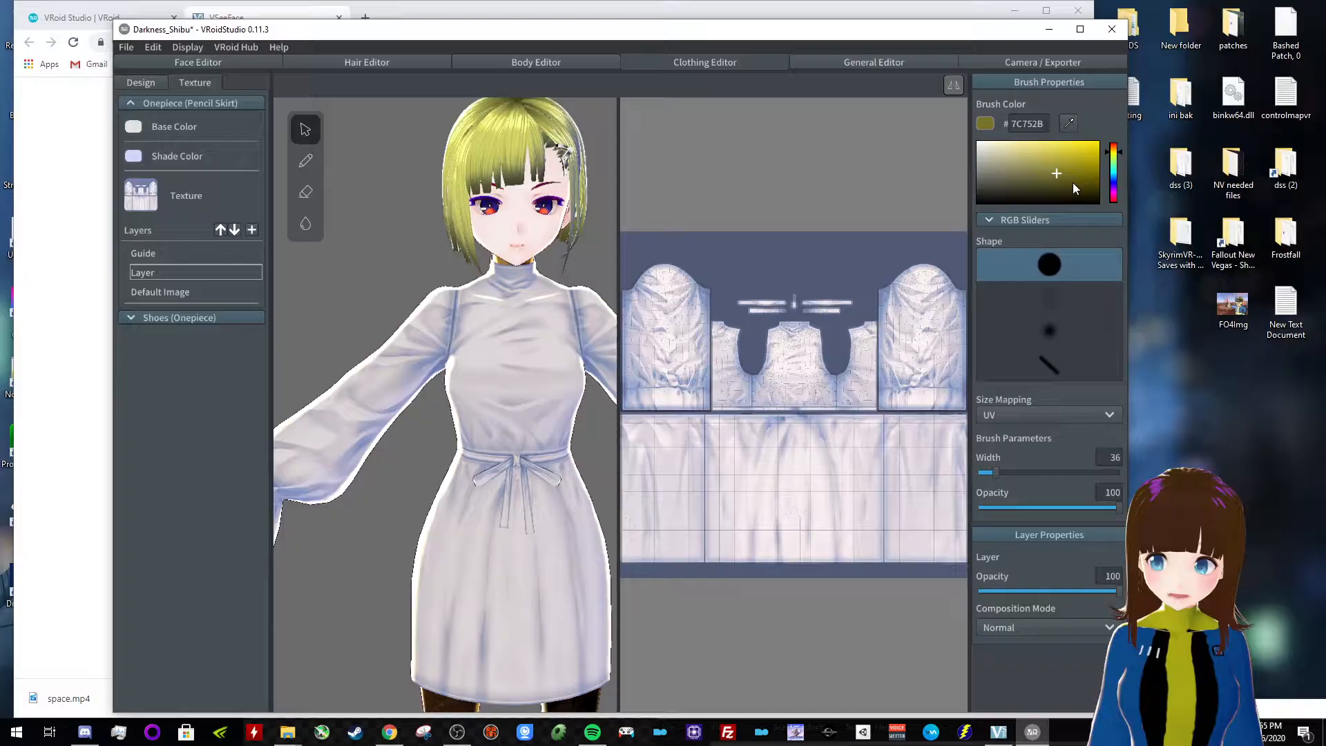
pyautogui.click(1114, 169)
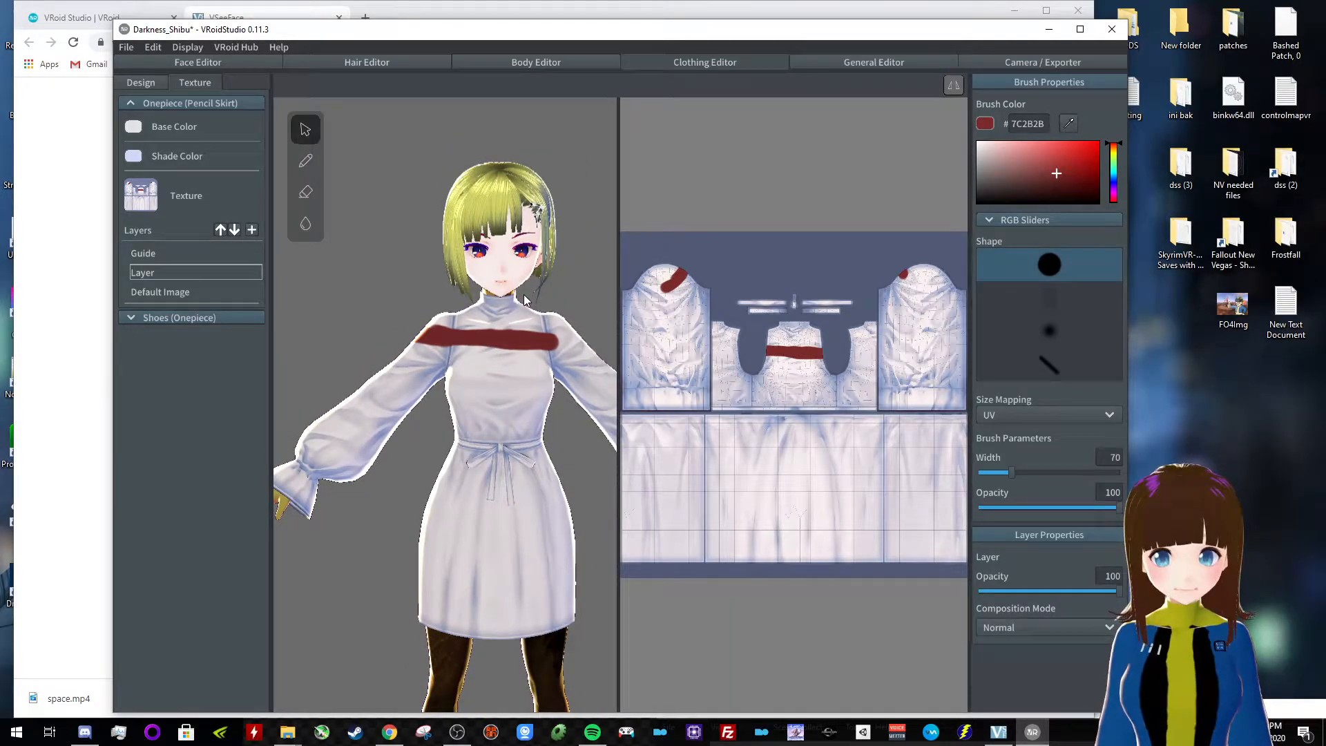
pyautogui.press('ctrl+z')
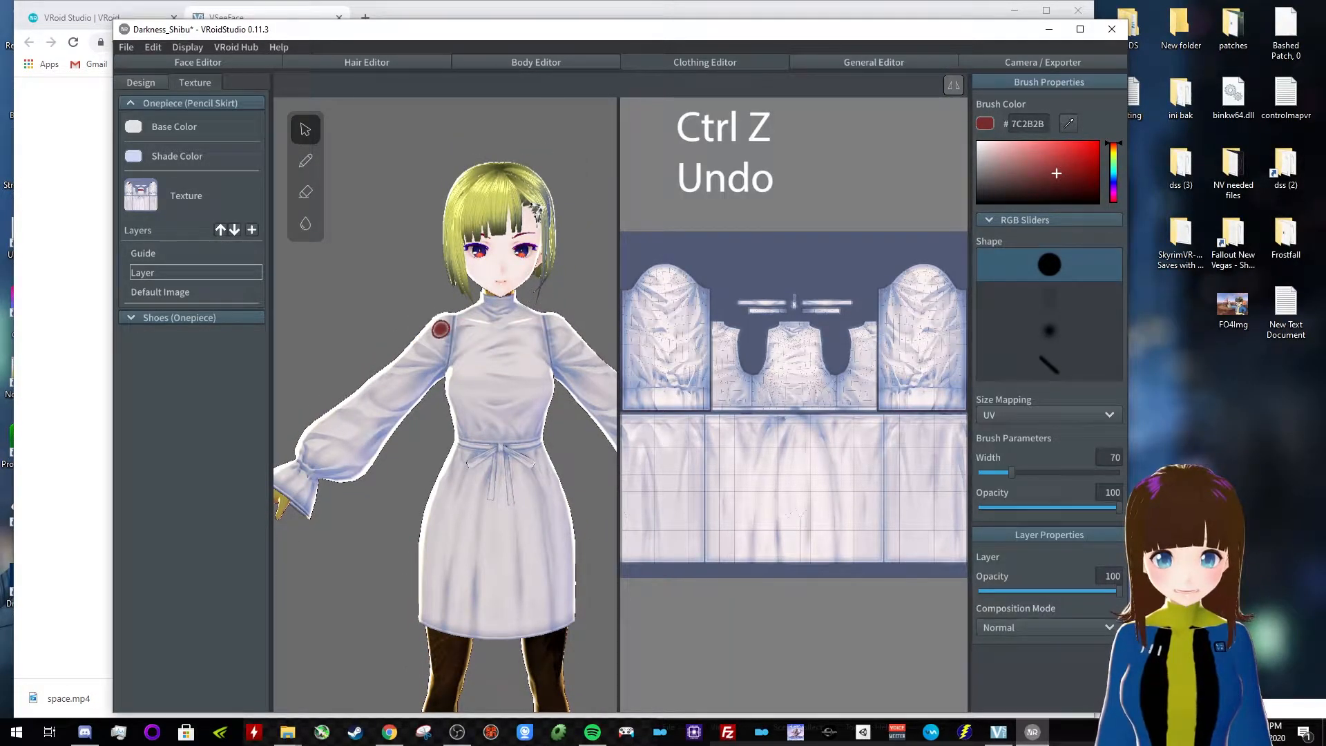
pyautogui.click(1074, 168)
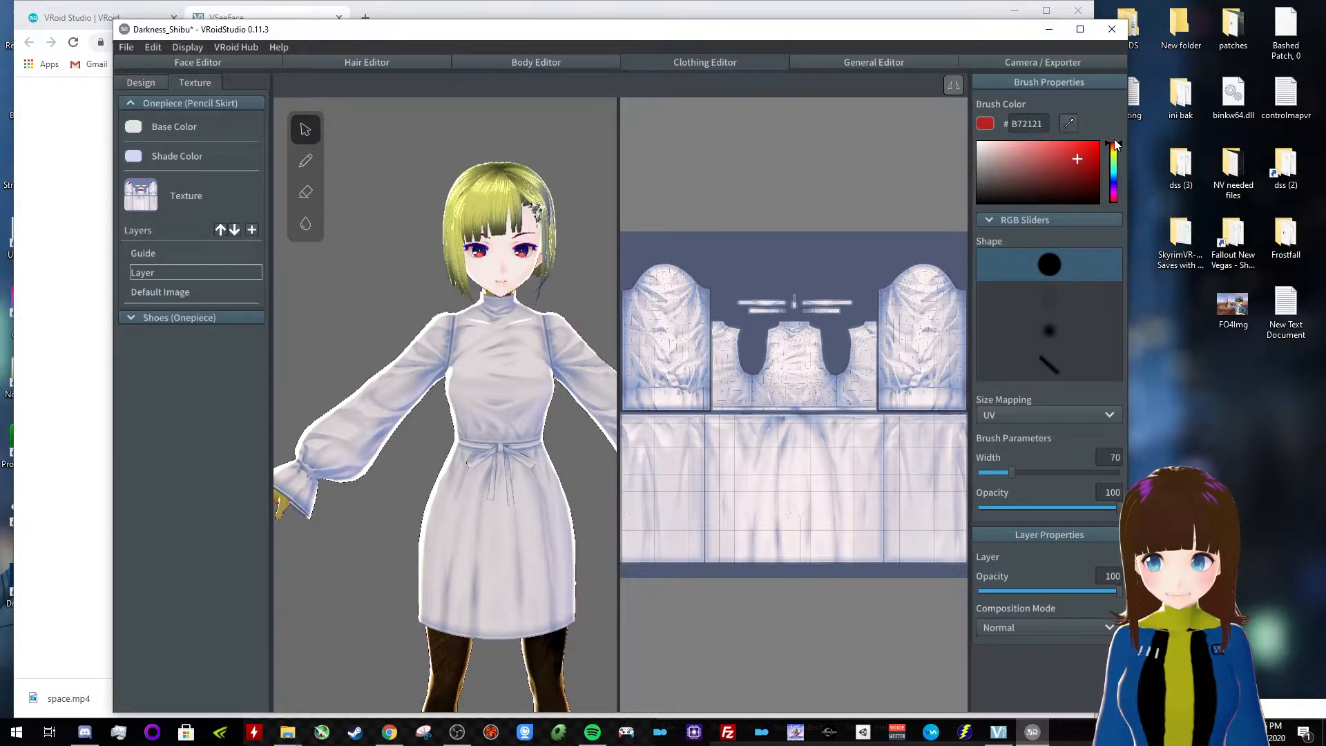
pyautogui.click(1083, 152)
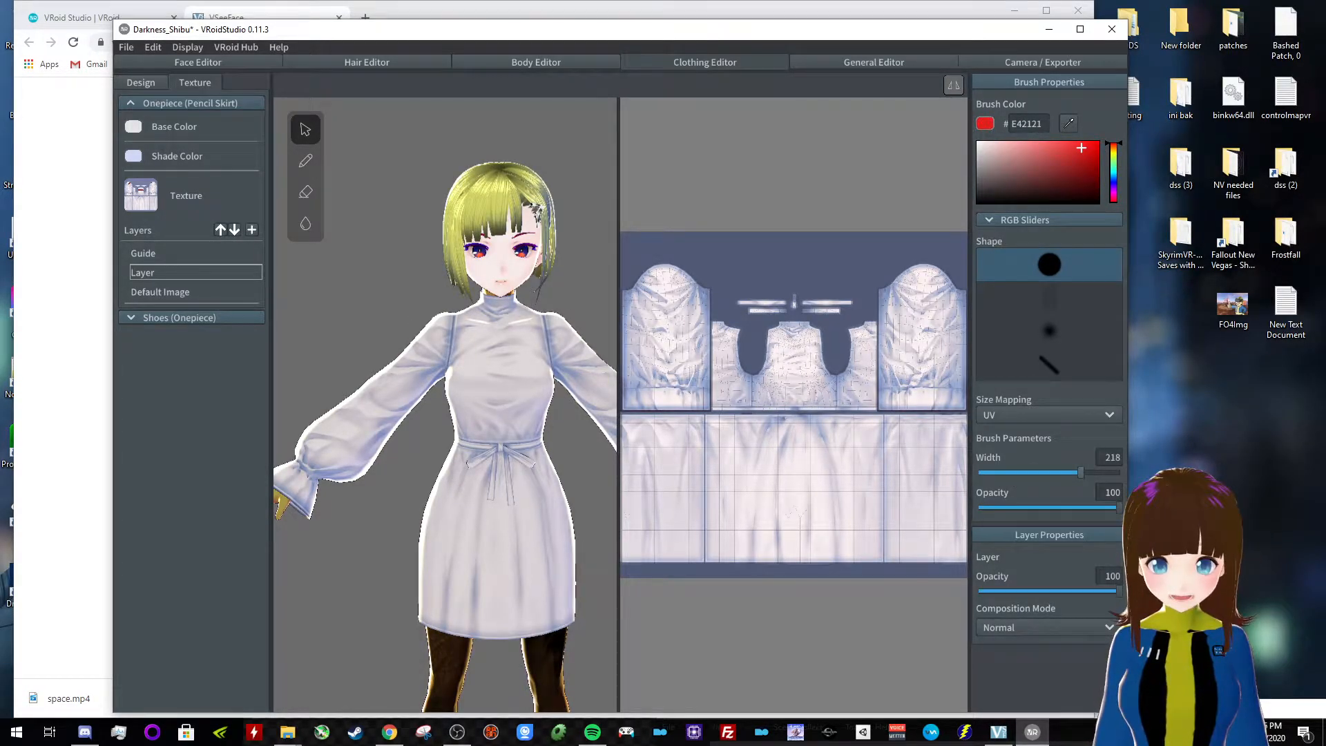
# Paint the dress in rainbow bands from red at the shoulders to purple at the hem
pyautogui.click(470, 338)
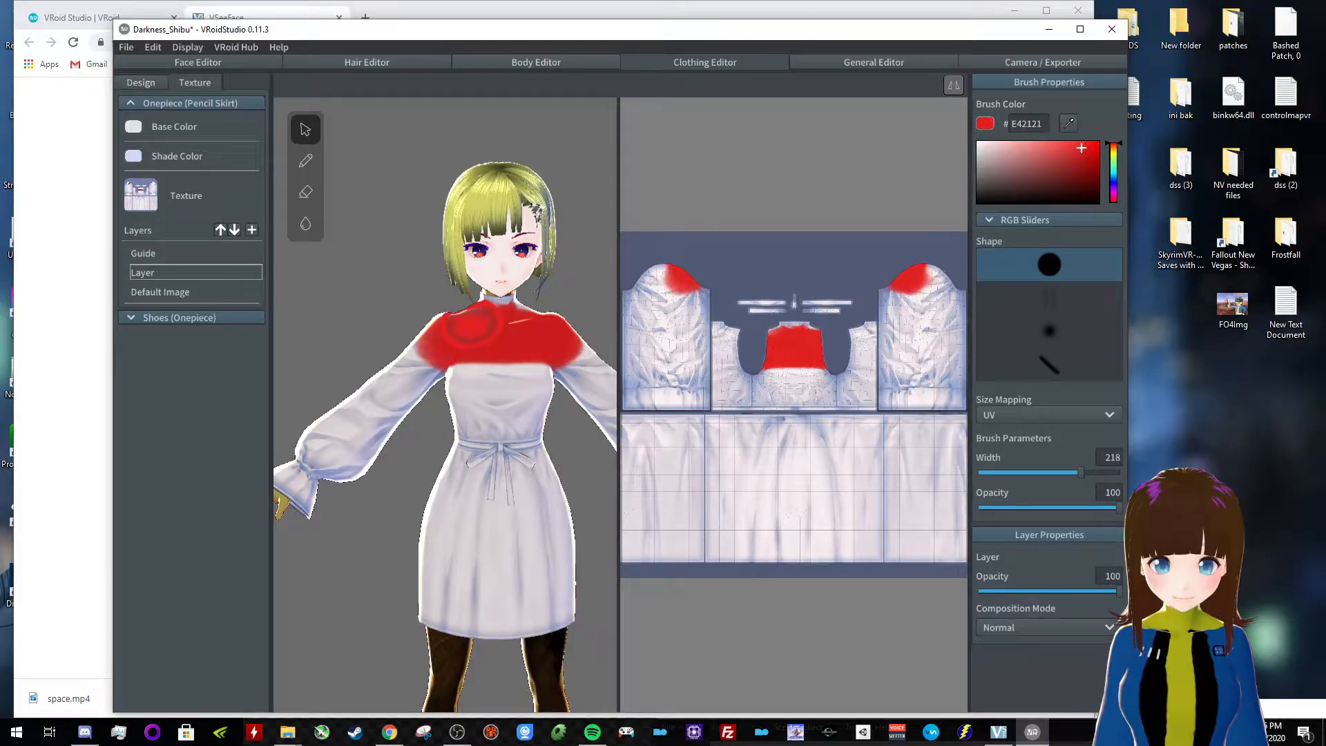
pyautogui.click(533, 339)
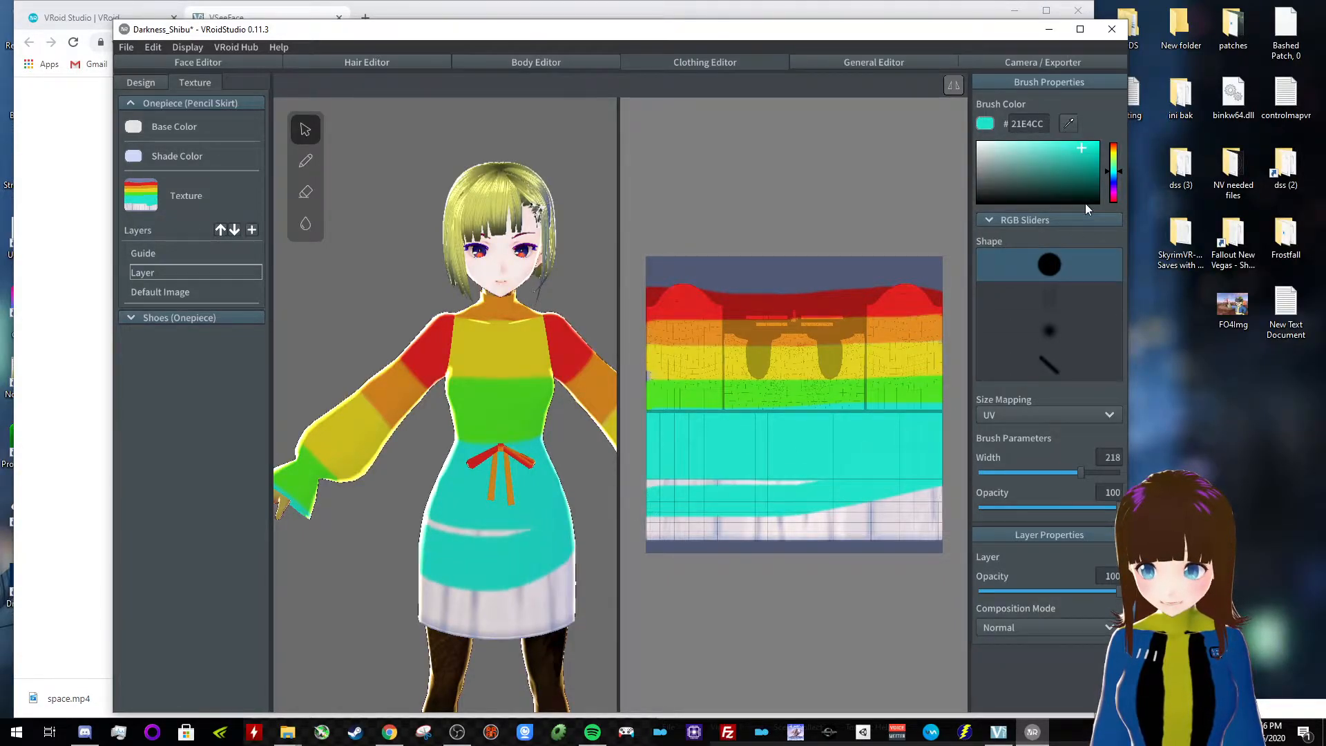
pyautogui.click(1113, 183)
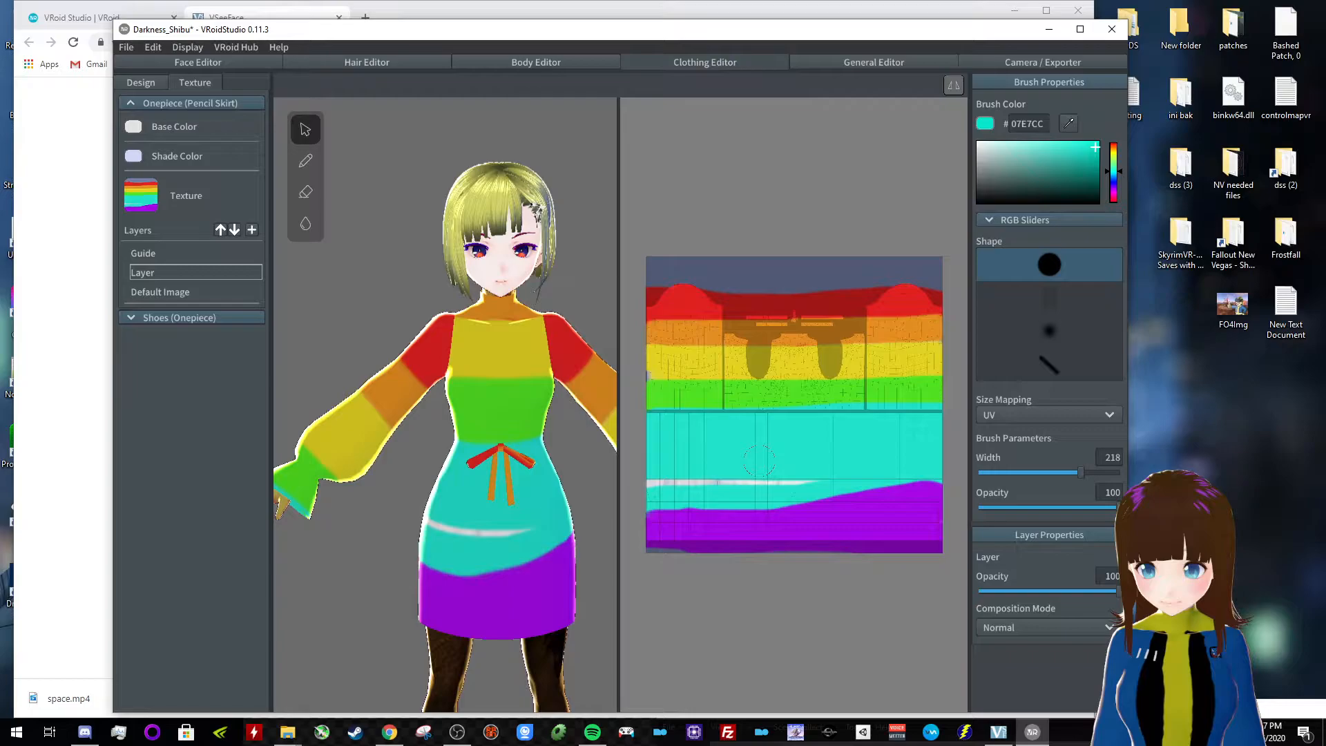
pyautogui.moveTo(573, 461)
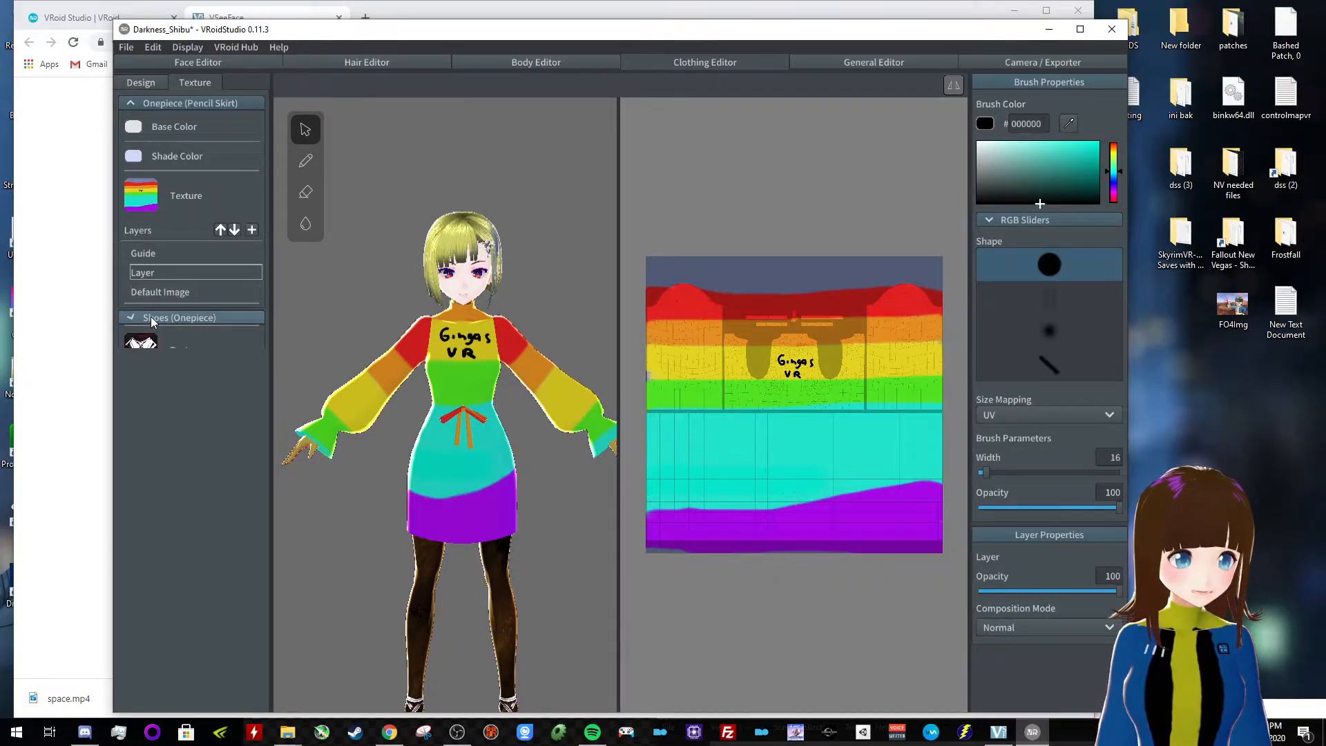
# Give the Shoes (Onepiece) a red base colour and black shade colour
pyautogui.click(178, 317)
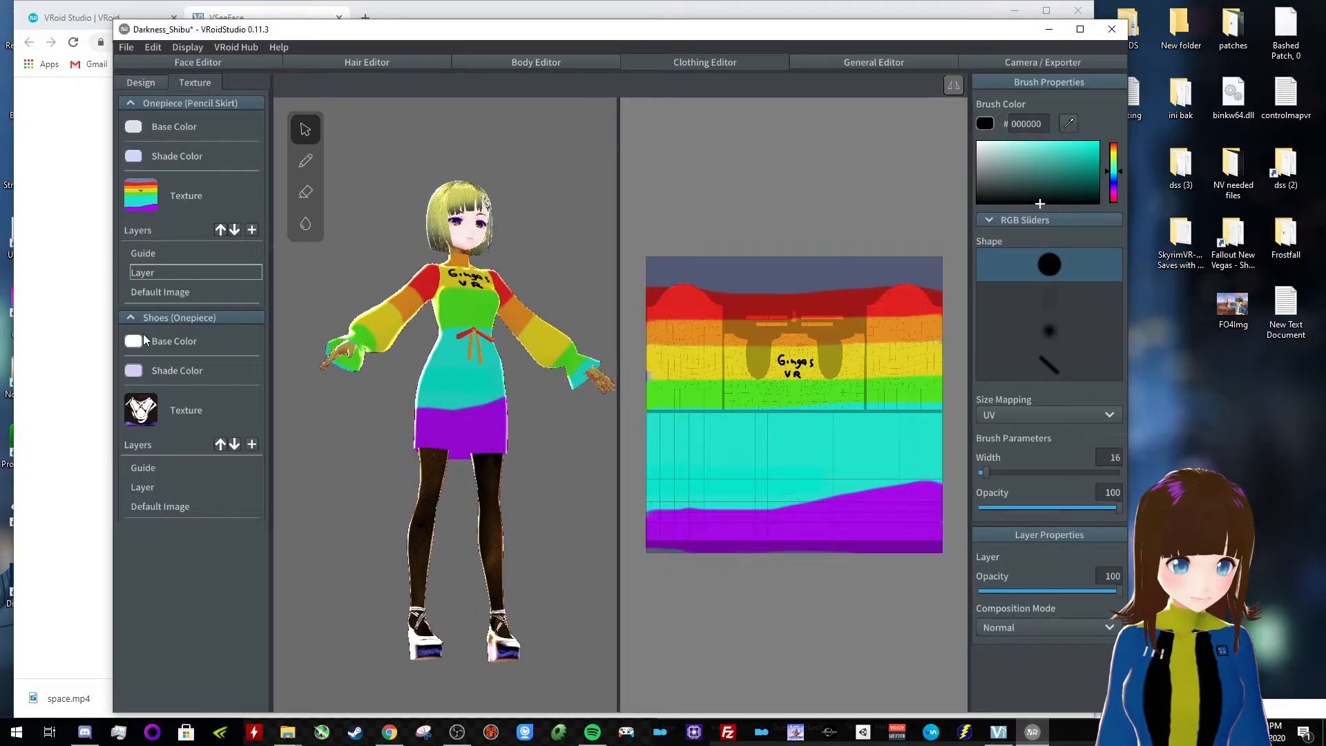
pyautogui.click(133, 341)
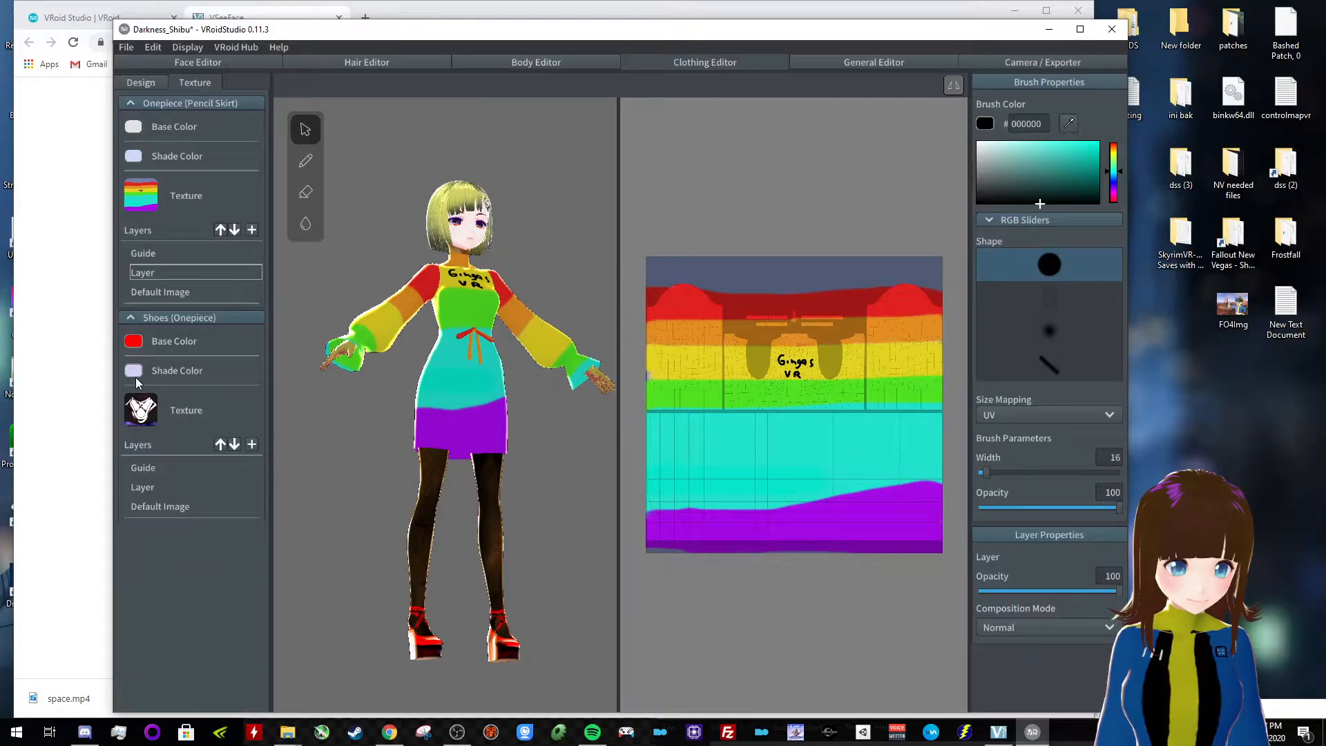
pyautogui.click(132, 371)
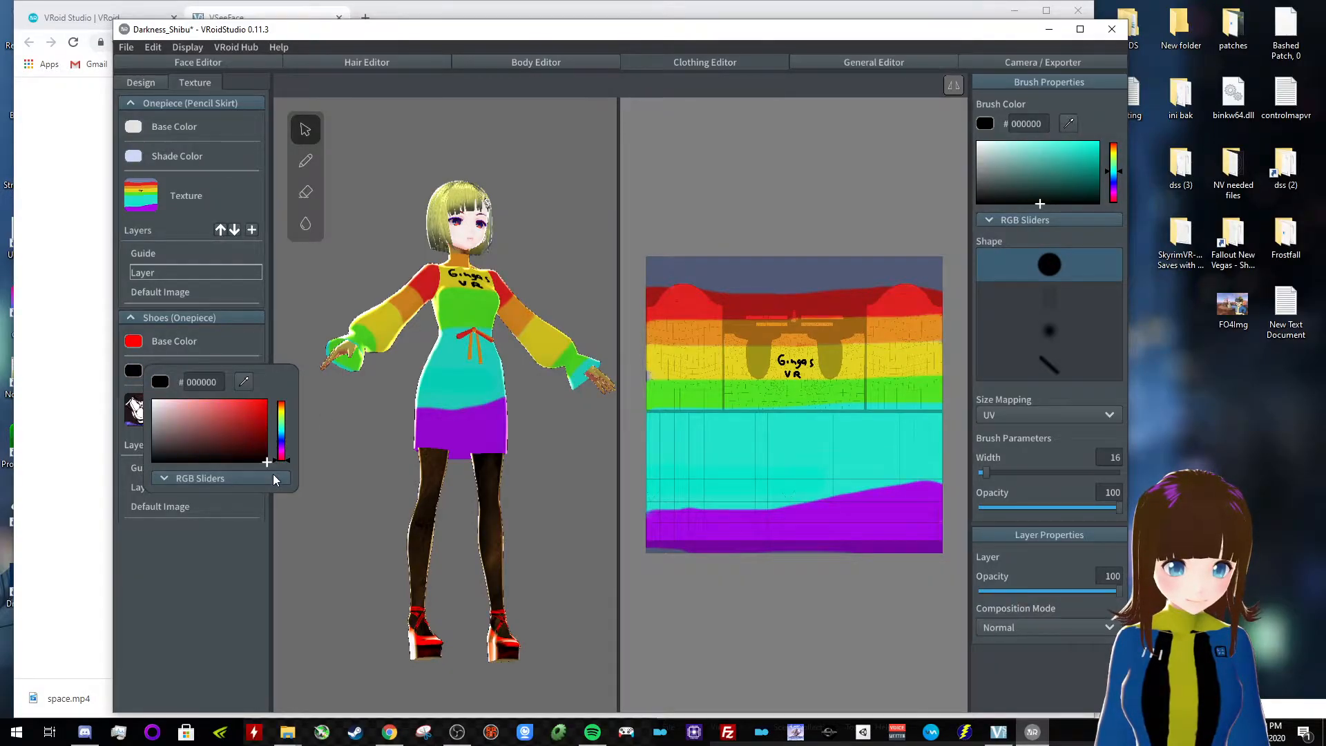
pyautogui.click(384, 494)
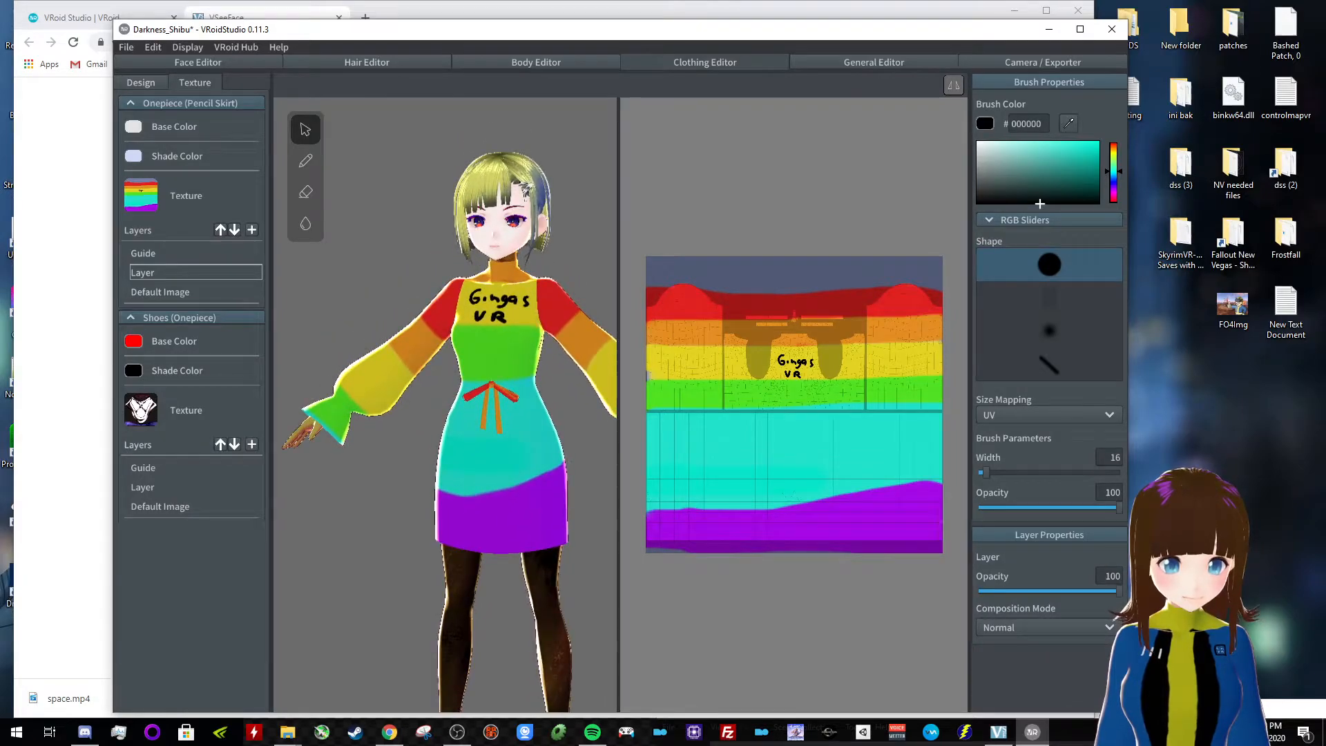
pyautogui.click(873, 62)
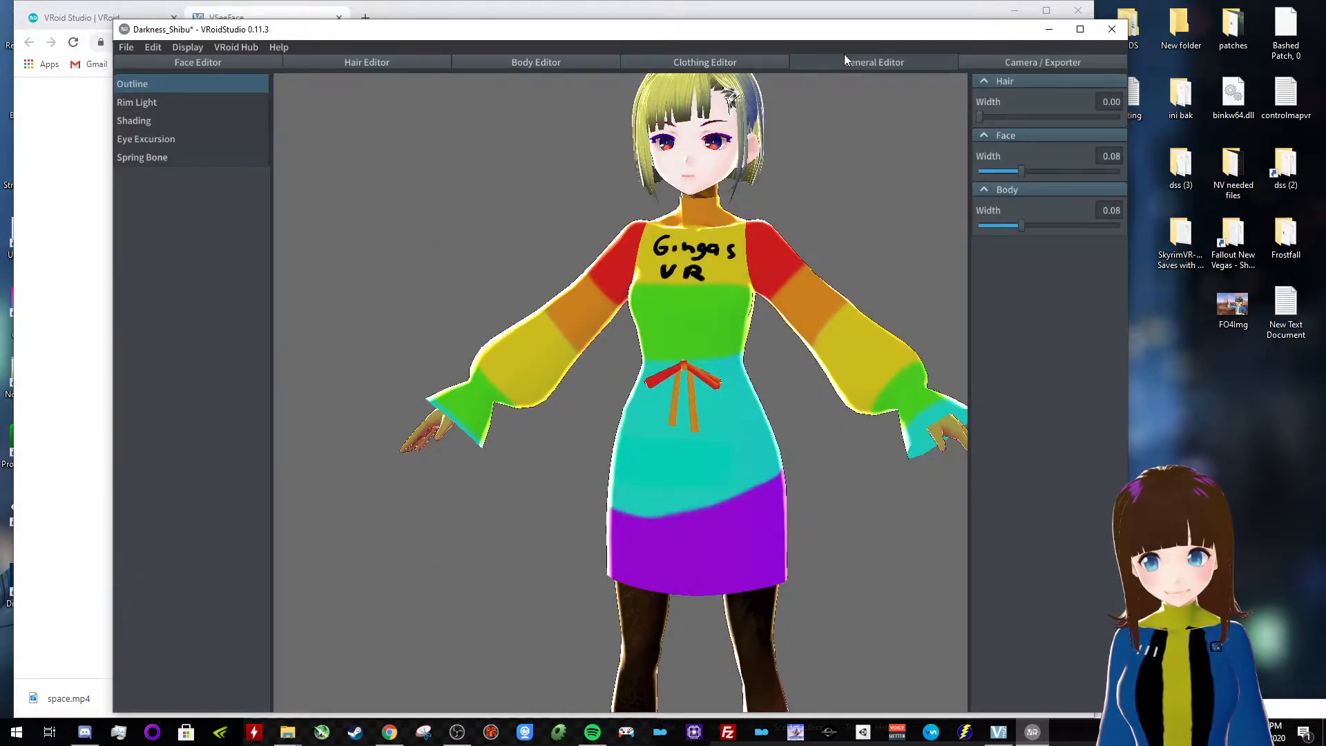
# Review Outline and Eye Excursion settings, then move to the Camera / Exporter section
pyautogui.click(145, 138)
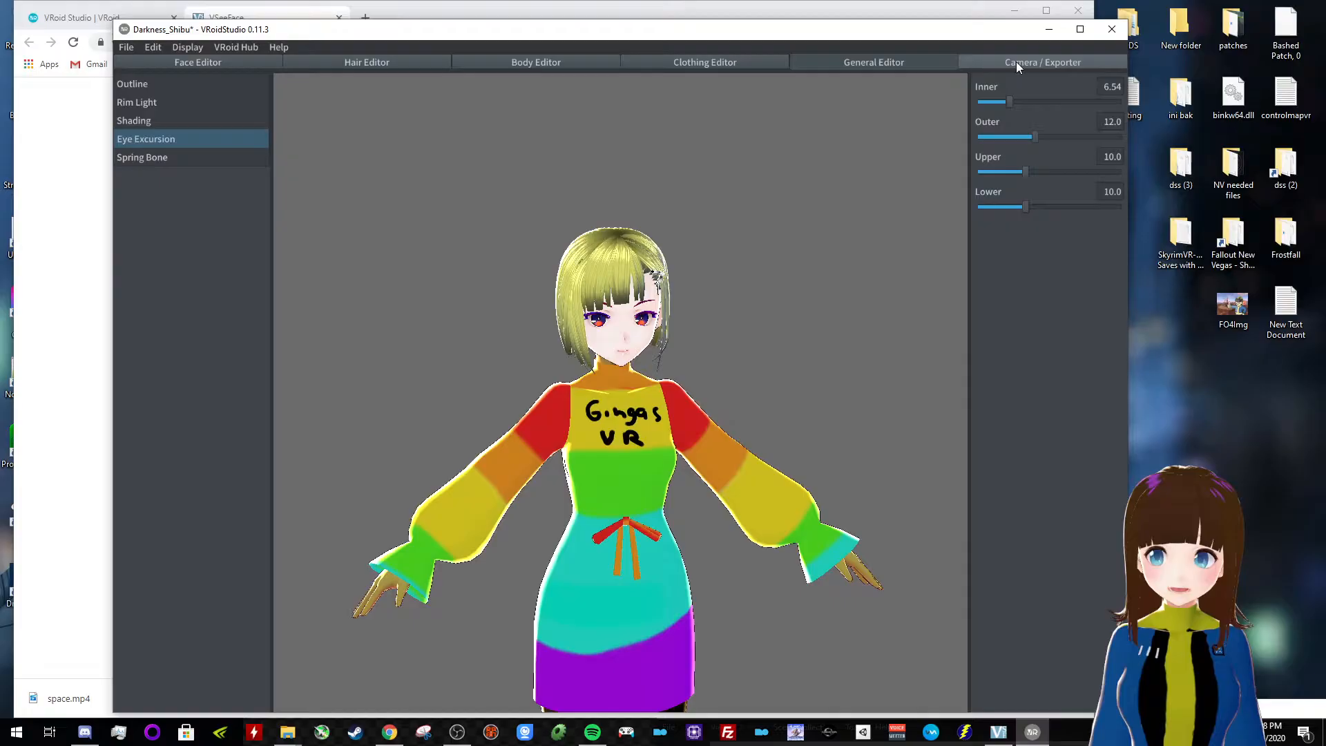
pyautogui.click(1042, 62)
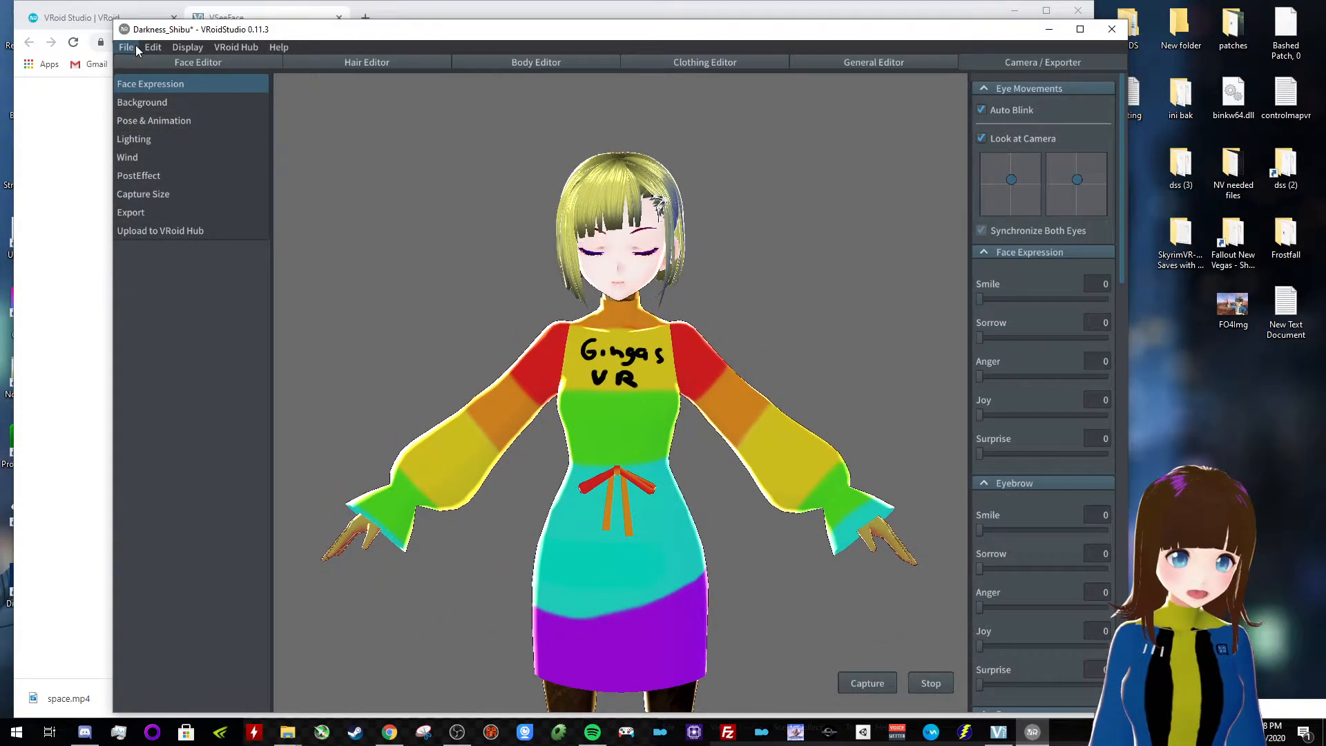
# Save the avatar as 'Vtube tutorial quick' via Save As, then choose Export
pyautogui.click(126, 47)
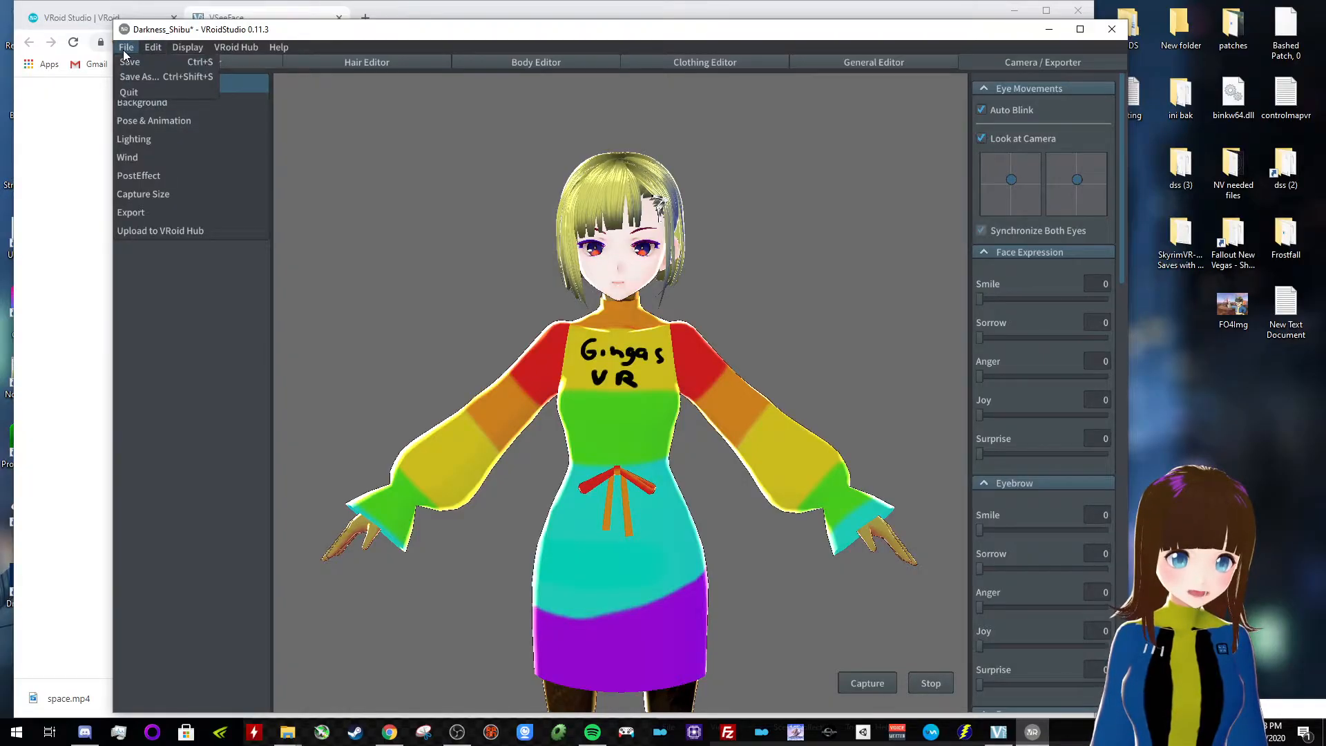
pyautogui.click(137, 76)
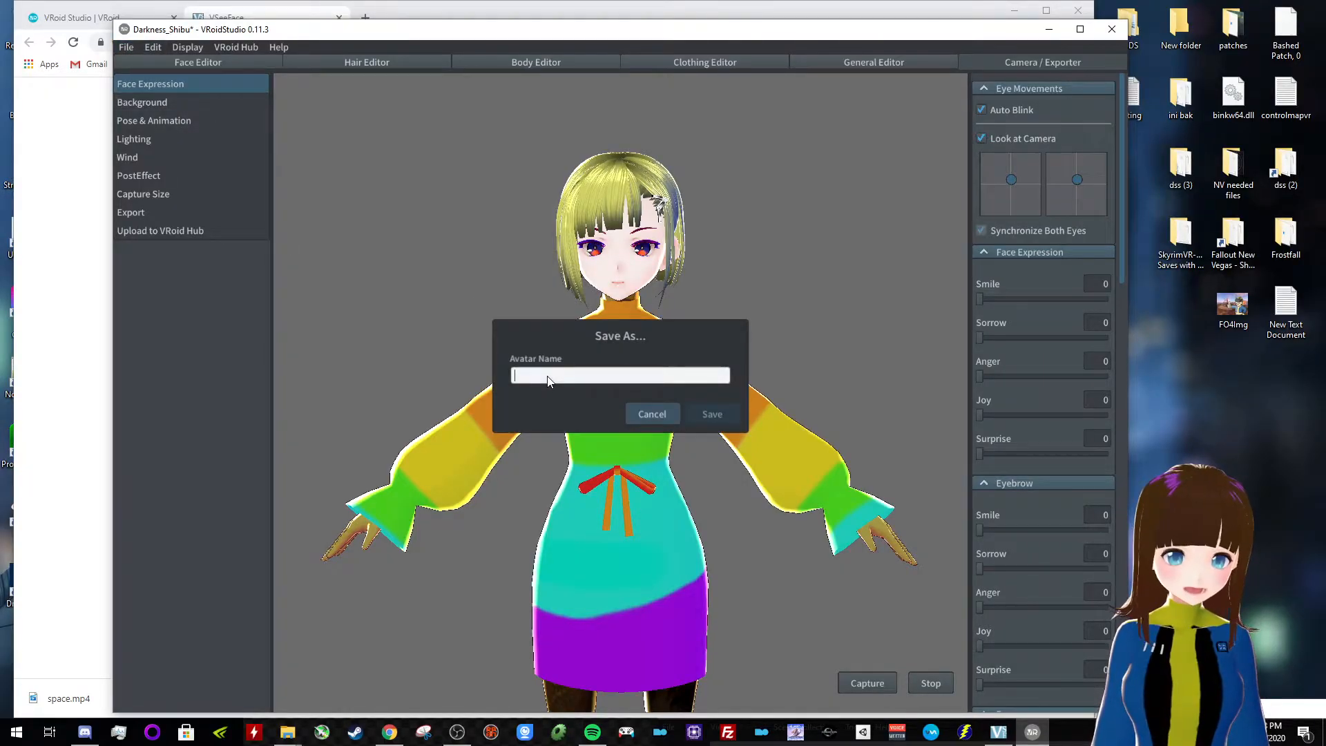
pyautogui.write('V')
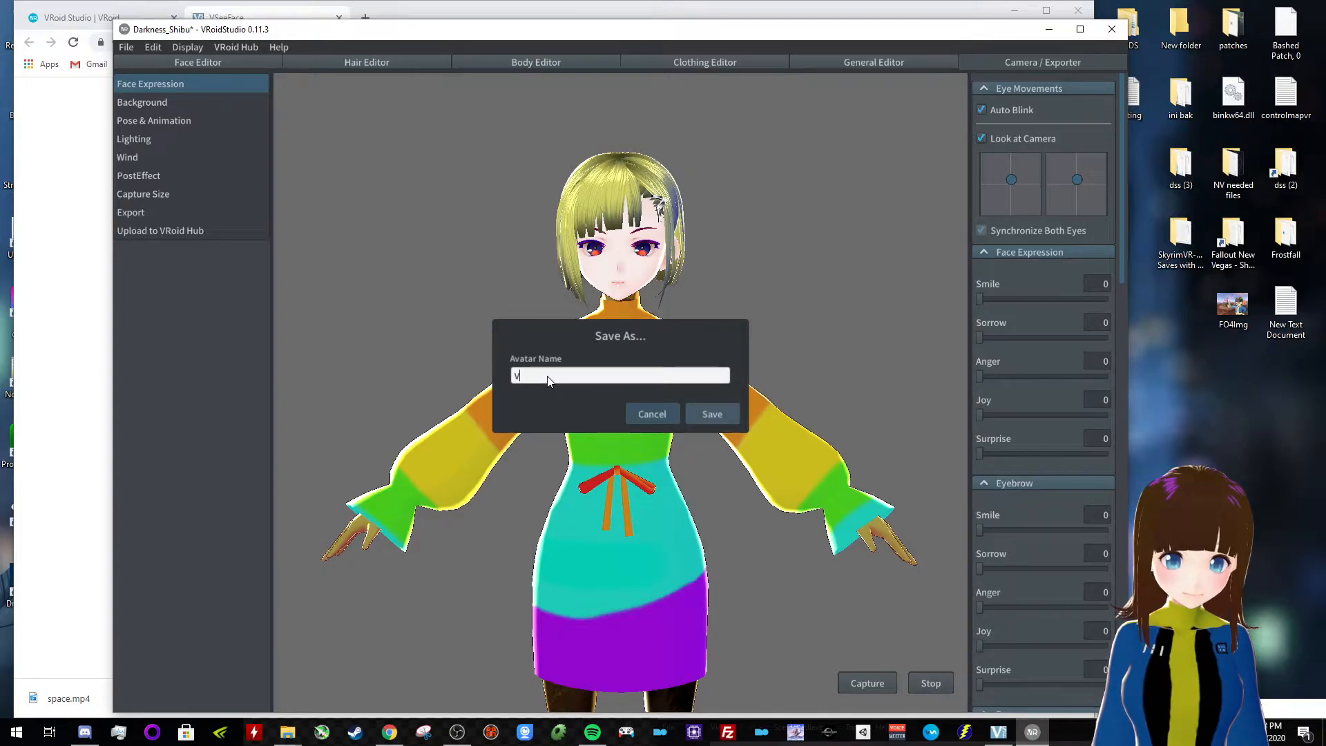
pyautogui.write('tube tutori')
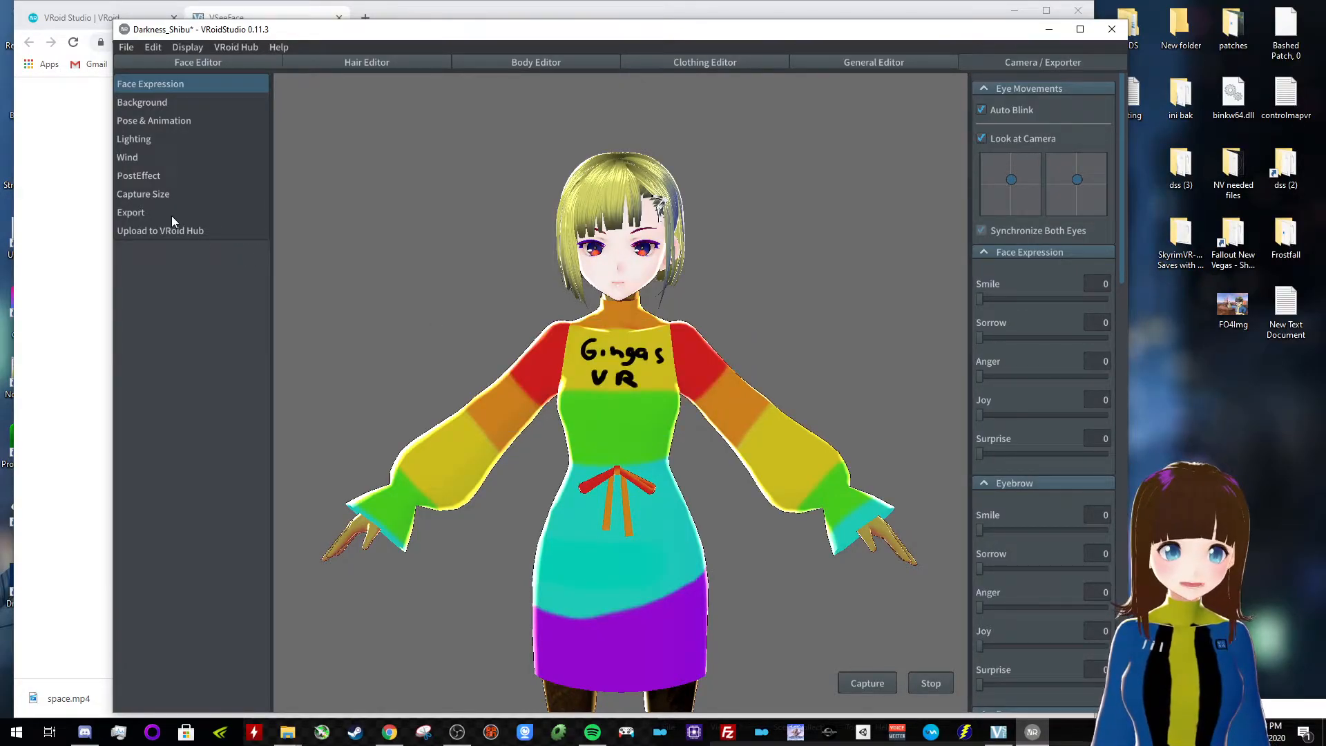
pyautogui.moveTo(221, 281)
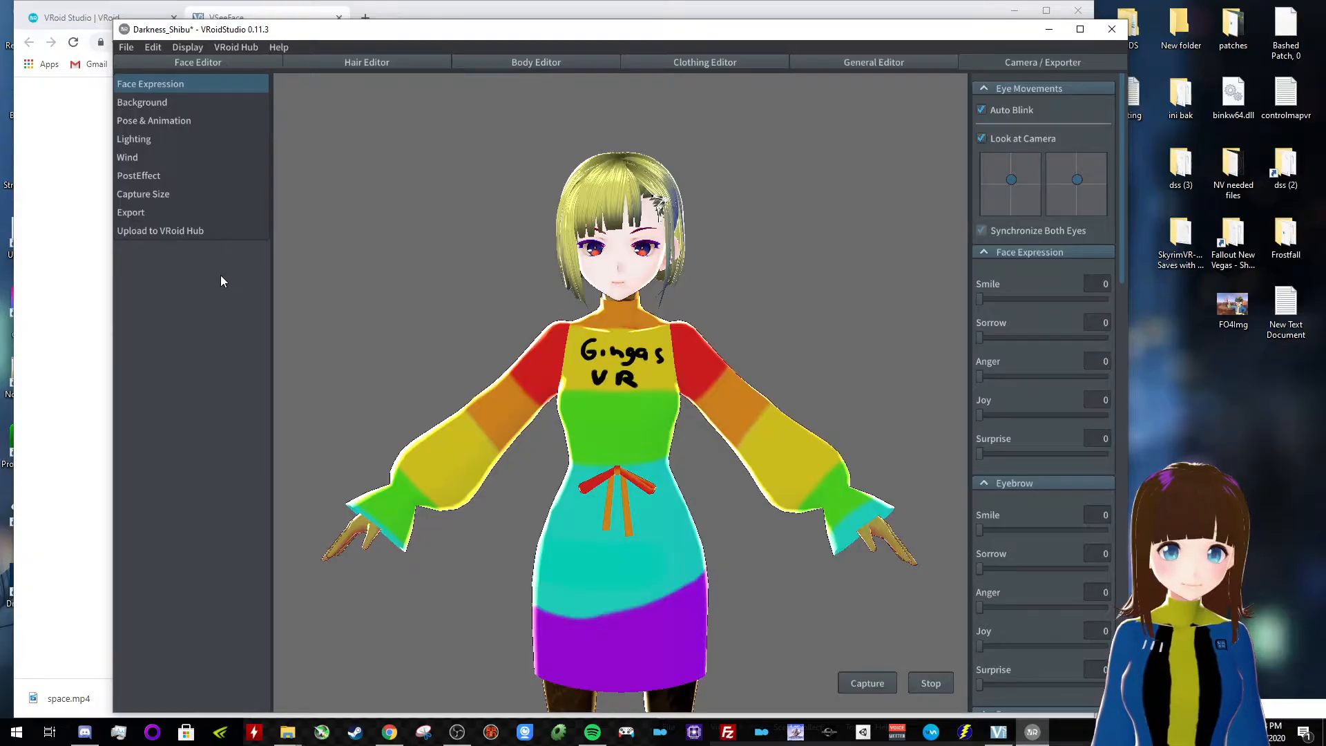
pyautogui.click(132, 212)
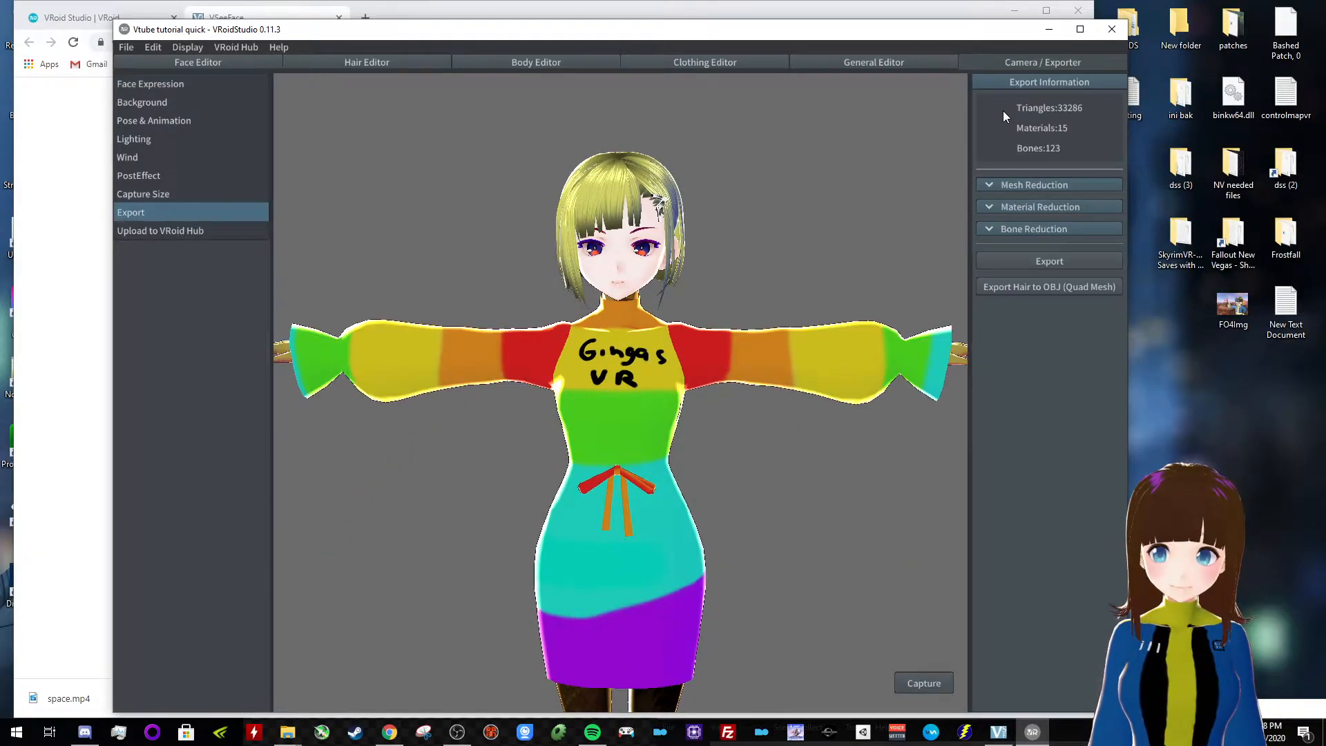
# Export as VRM with name 'Vtube tutorial Quick' and author 'Gingas', confirming the metadata
pyautogui.click(1048, 261)
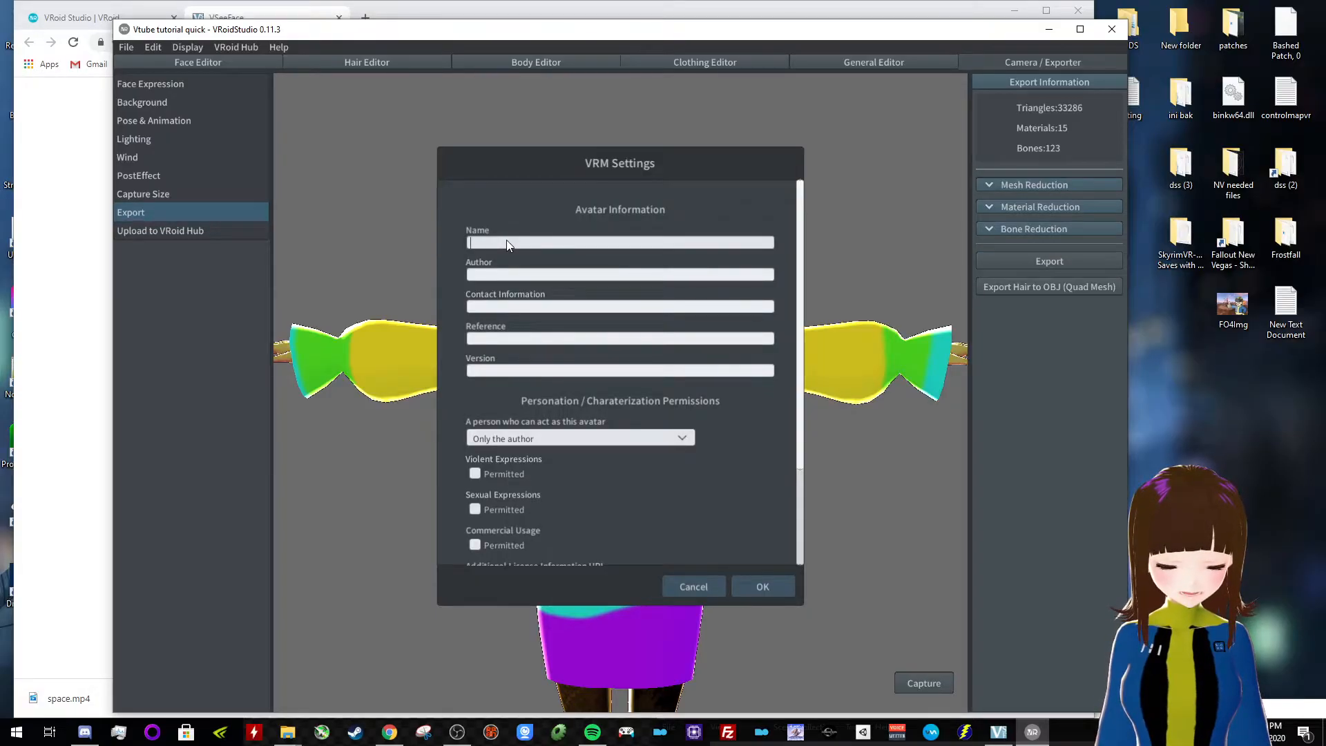
pyautogui.write('Vtube tut')
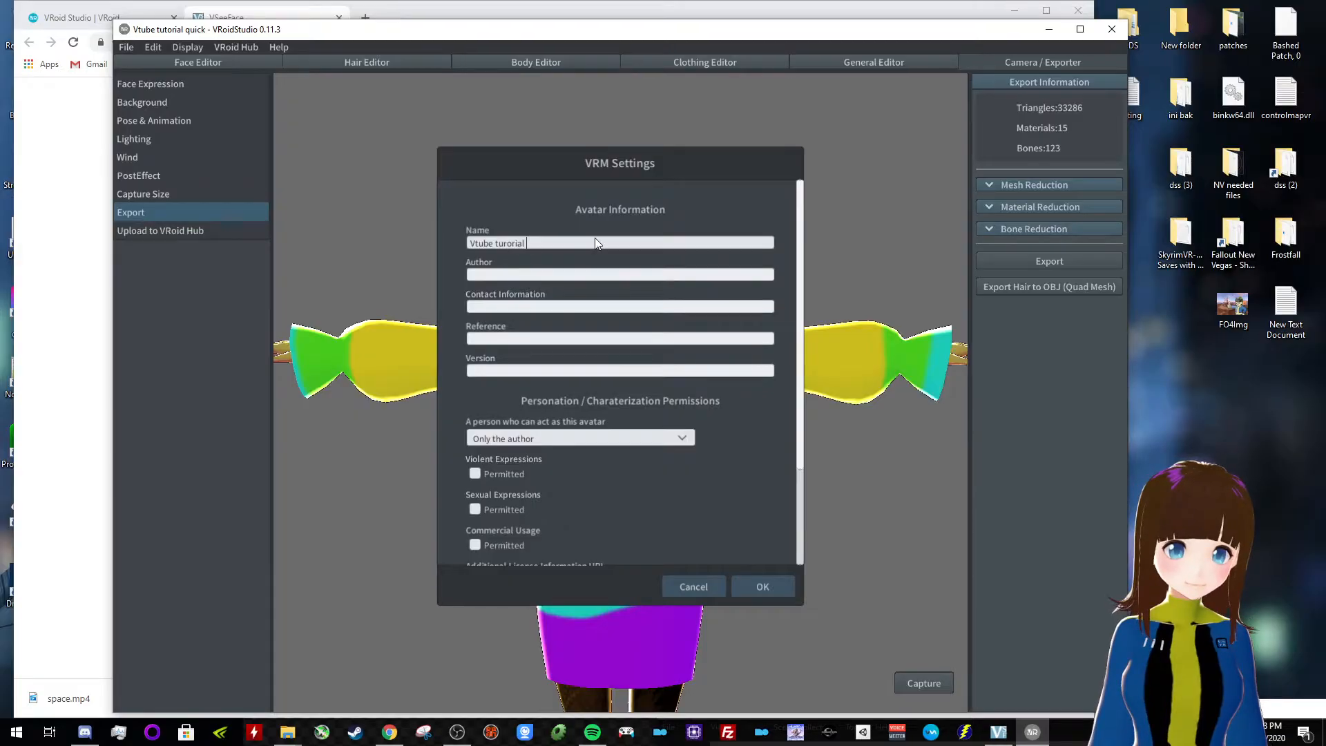
pyautogui.write('Quick')
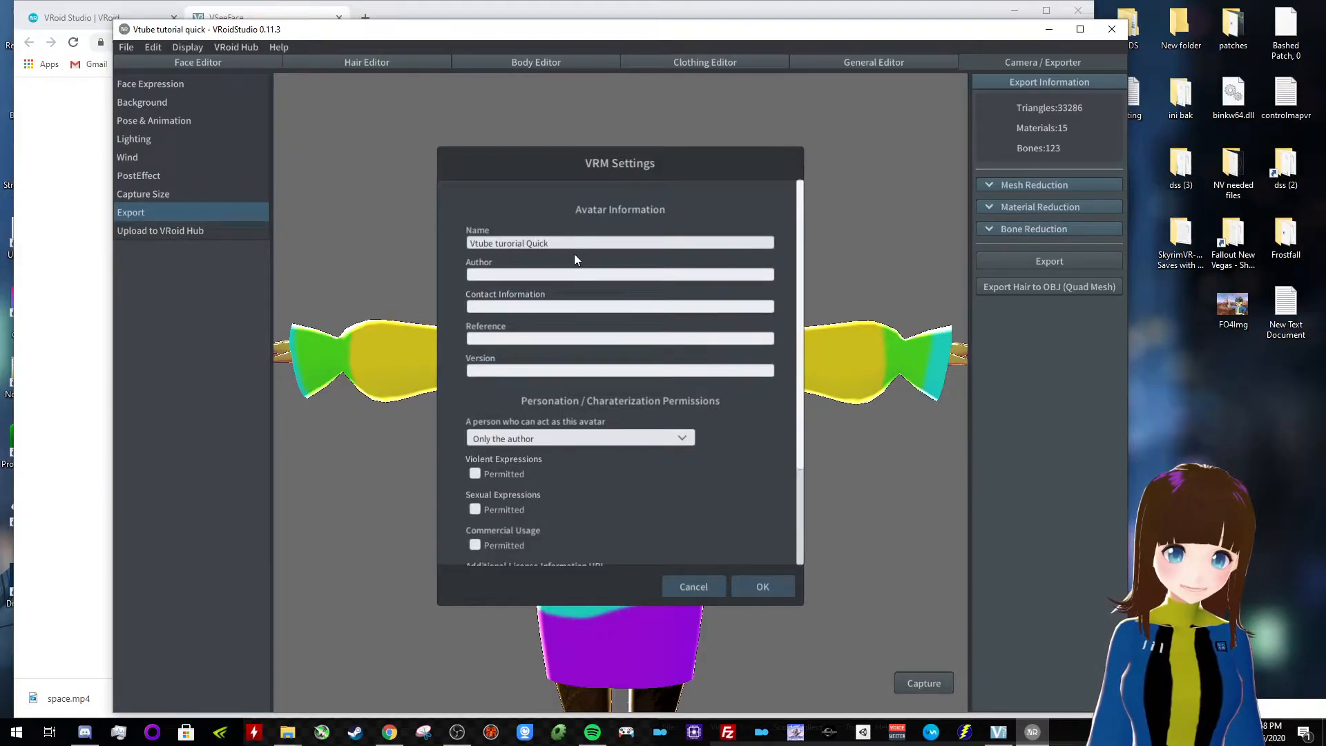
pyautogui.write('Gingas')
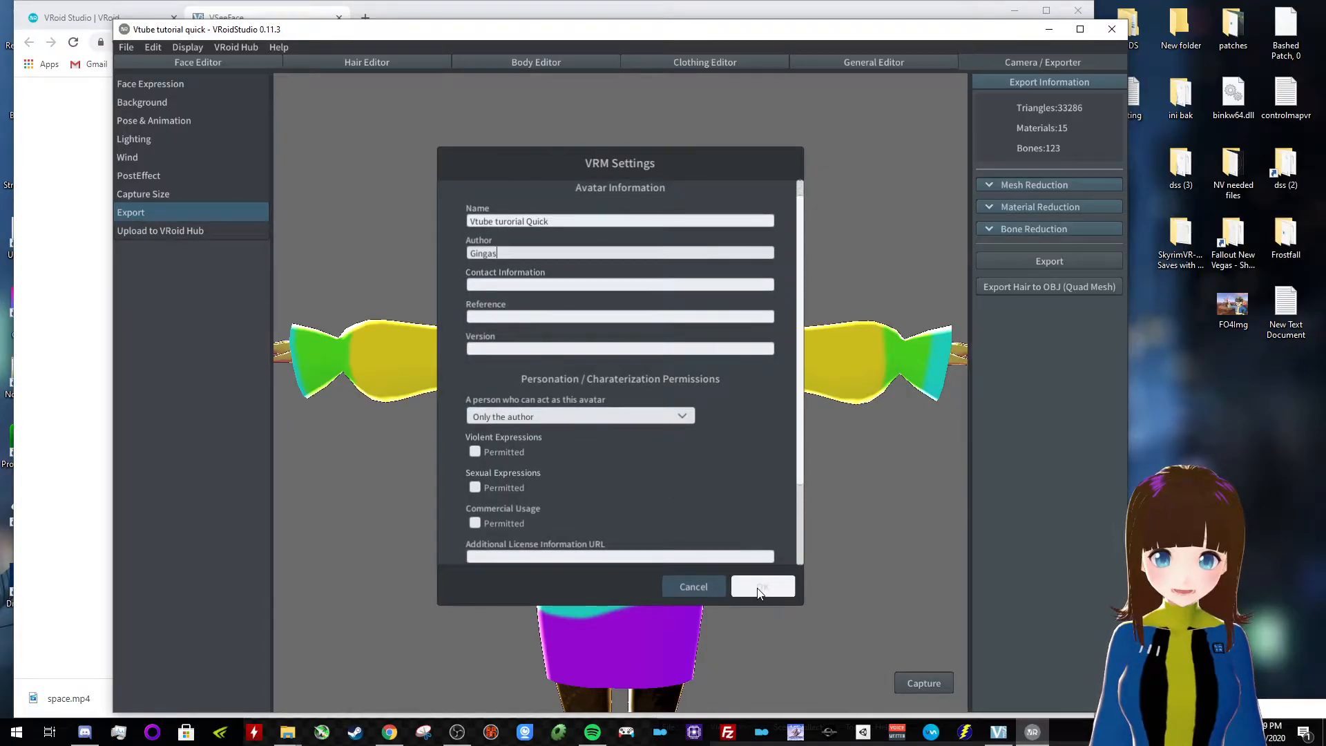
pyautogui.click(763, 586)
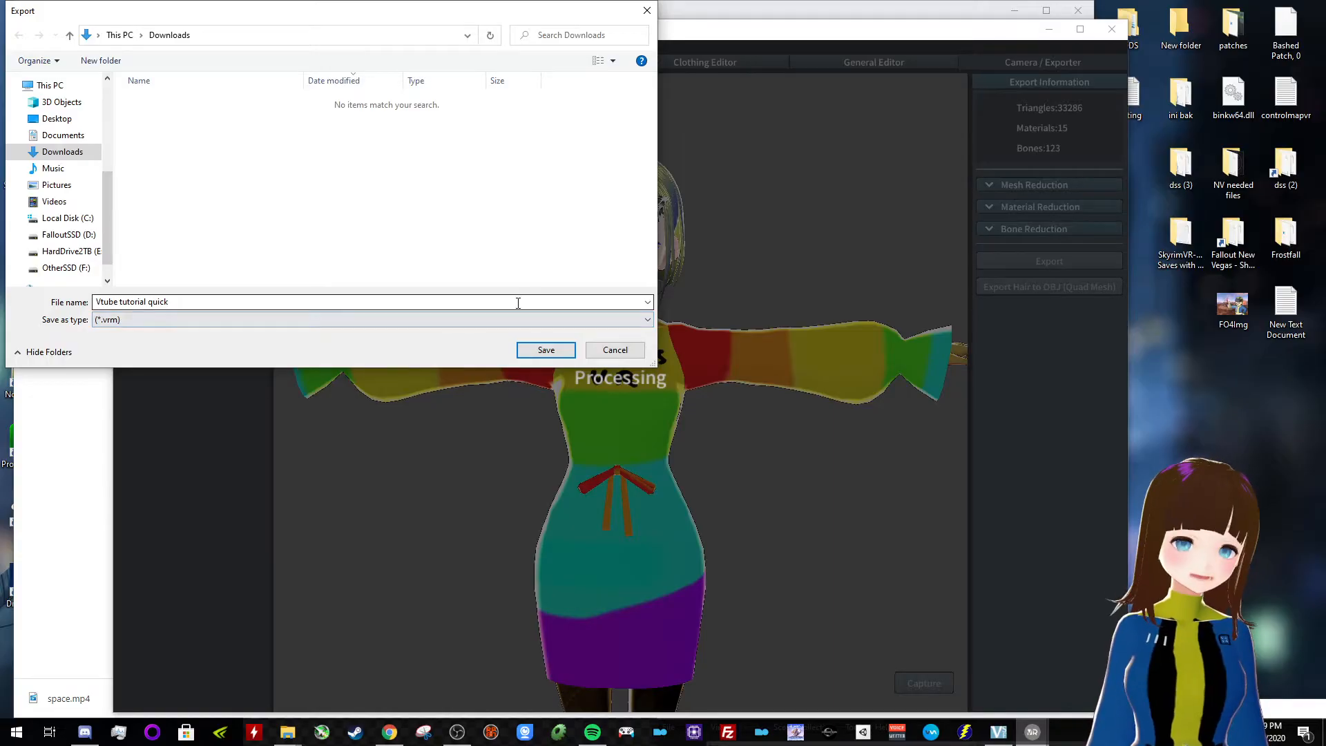
pyautogui.moveTo(455, 345)
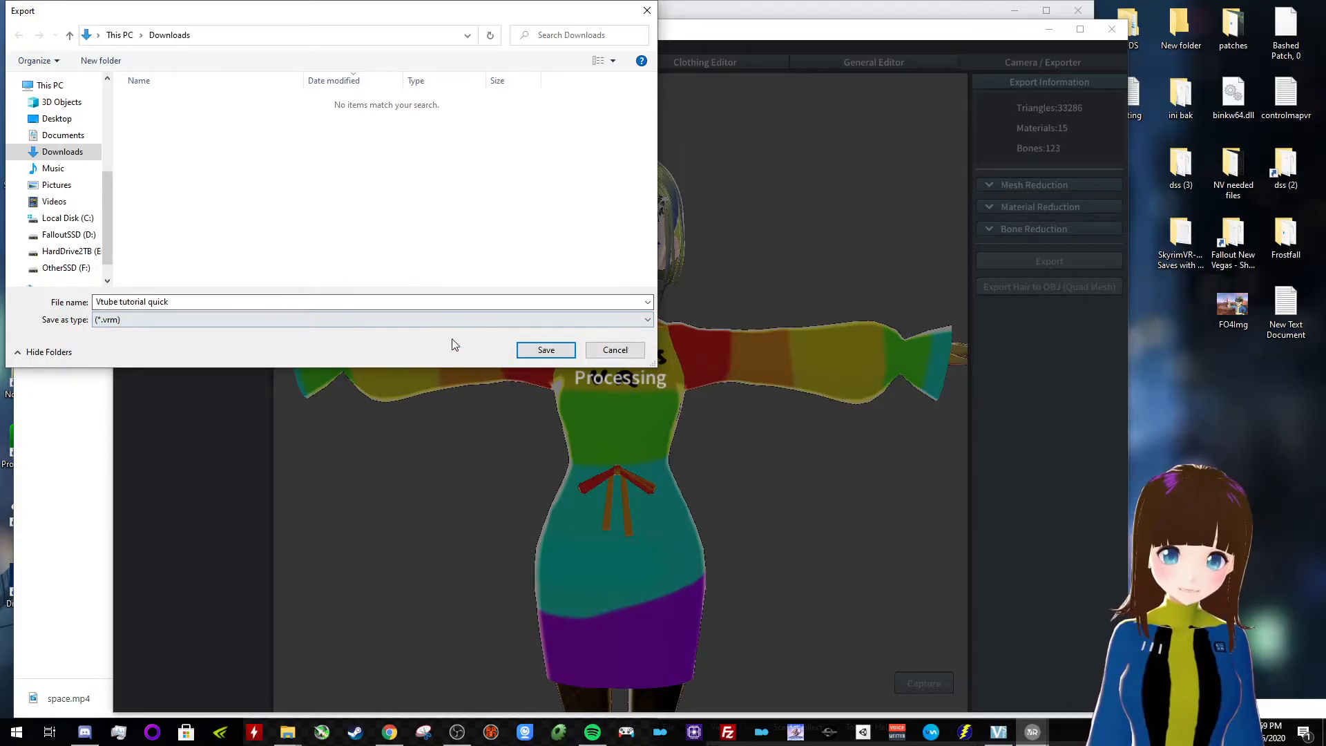
pyautogui.moveTo(432, 355)
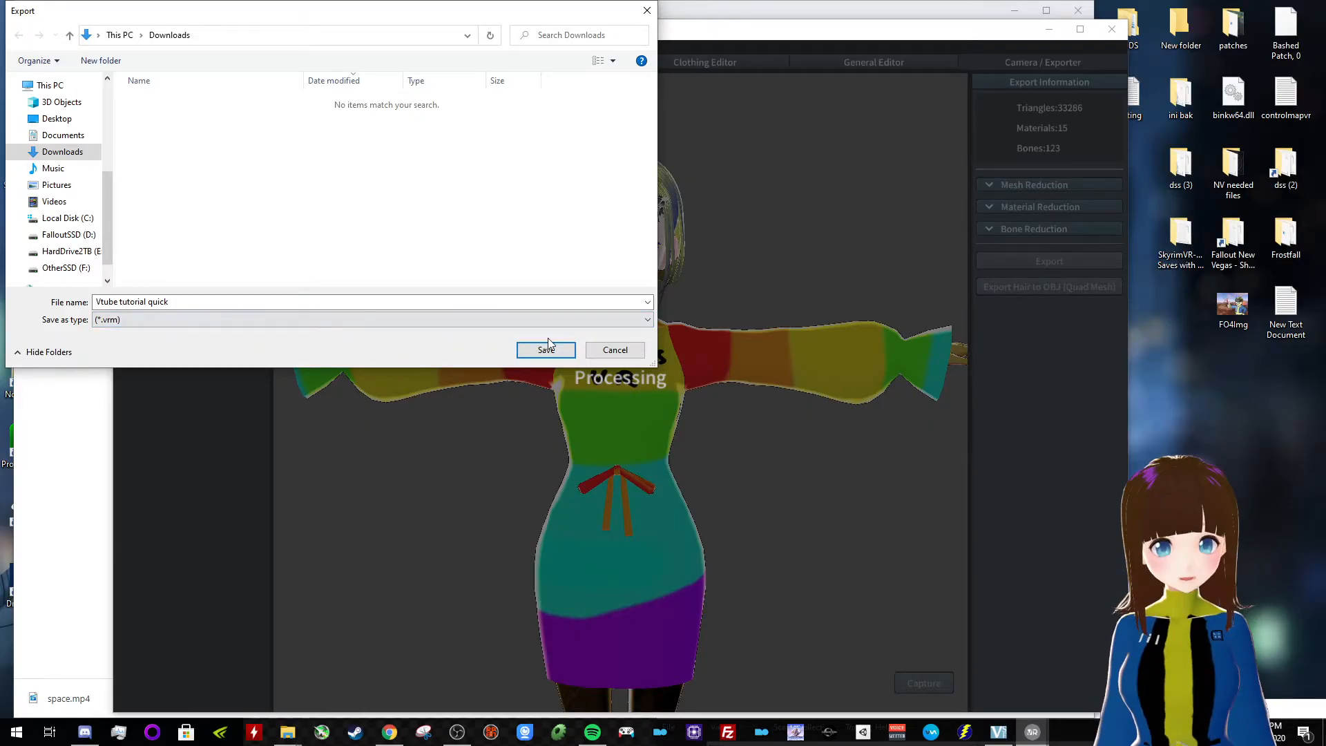
# Save 'Vtube tutorial quick.vrm' into the Downloads folder
pyautogui.click(545, 349)
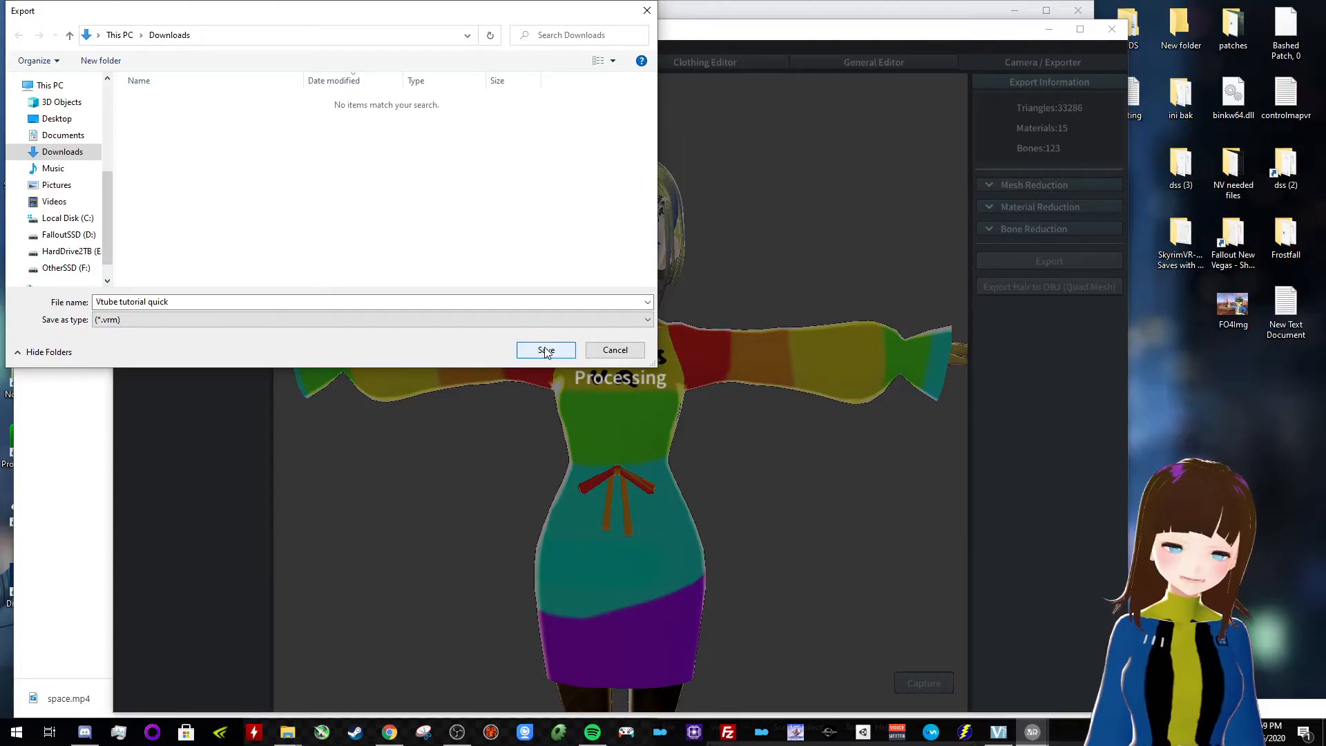
pyautogui.click(545, 349)
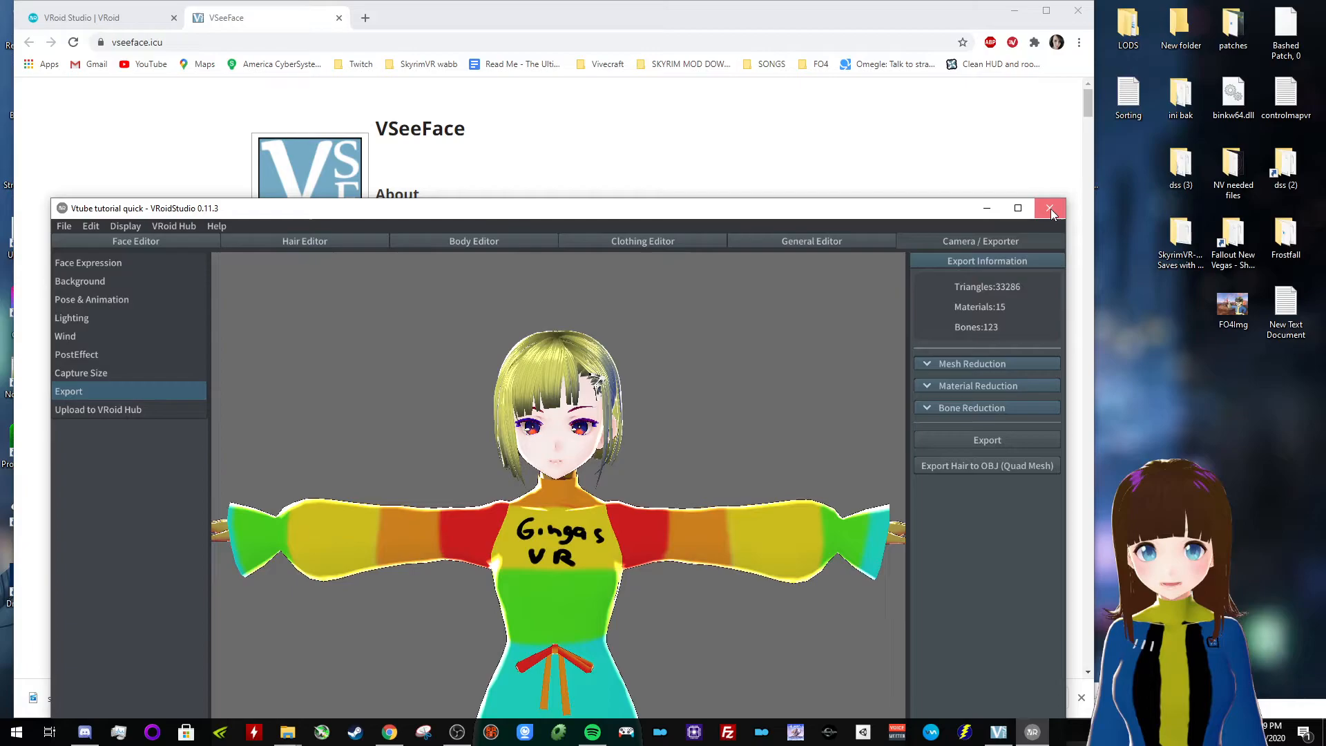
# Close VRoid Studio and browse to Streaming files > VTUBE > VSeeFace in File Explorer
pyautogui.click(1052, 208)
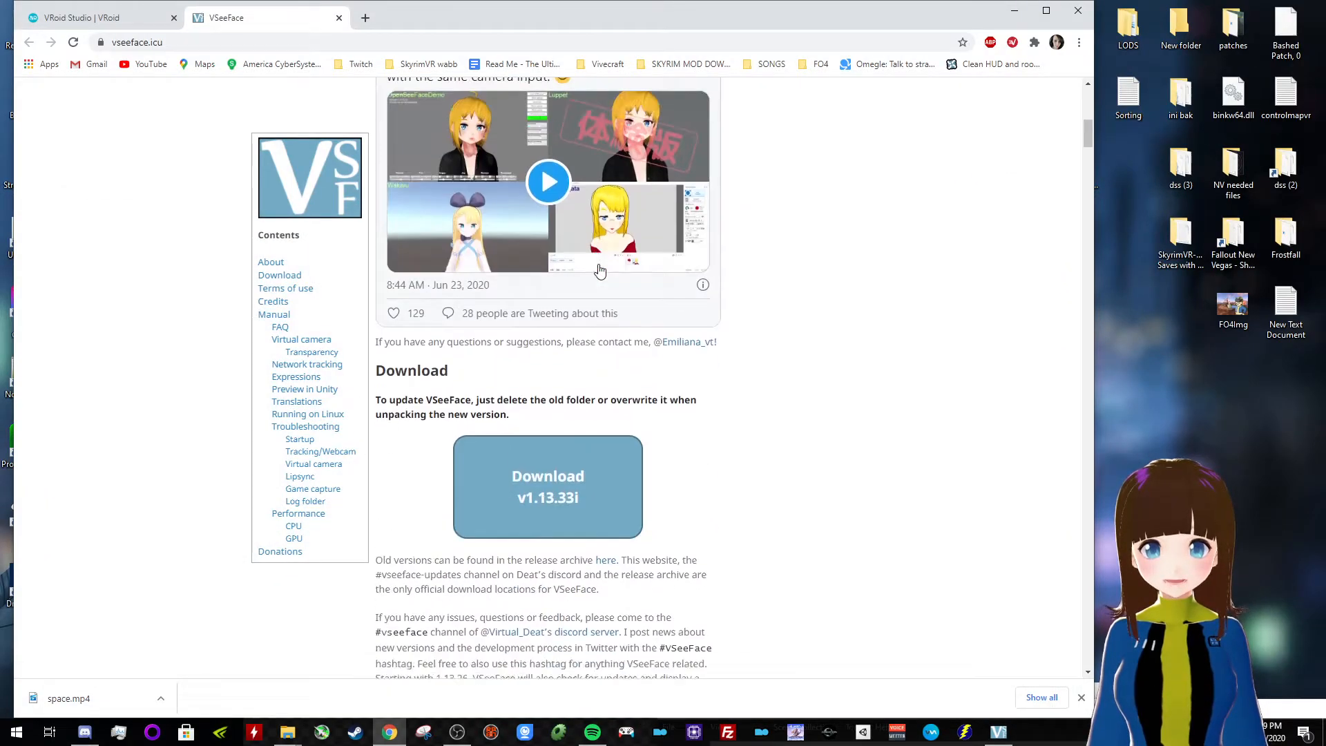
pyautogui.scroll(-3)
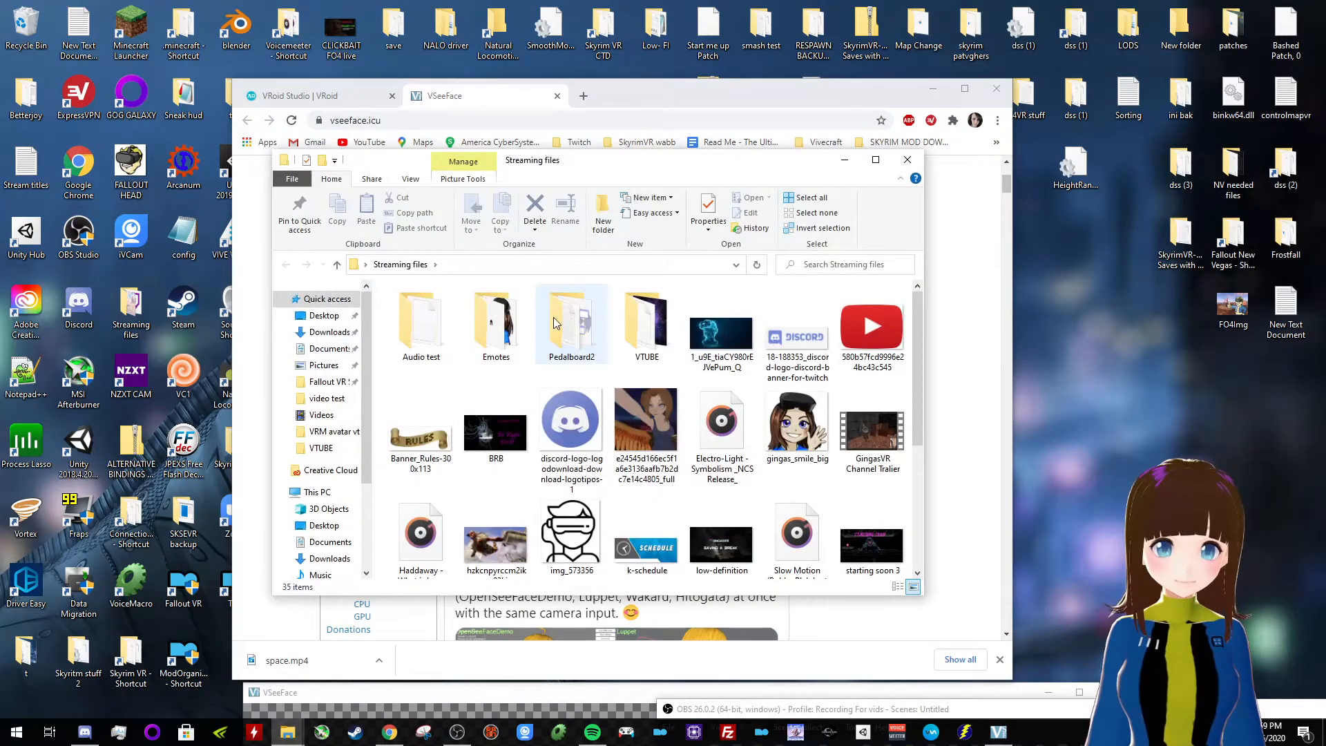
pyautogui.doubleClick(646, 321)
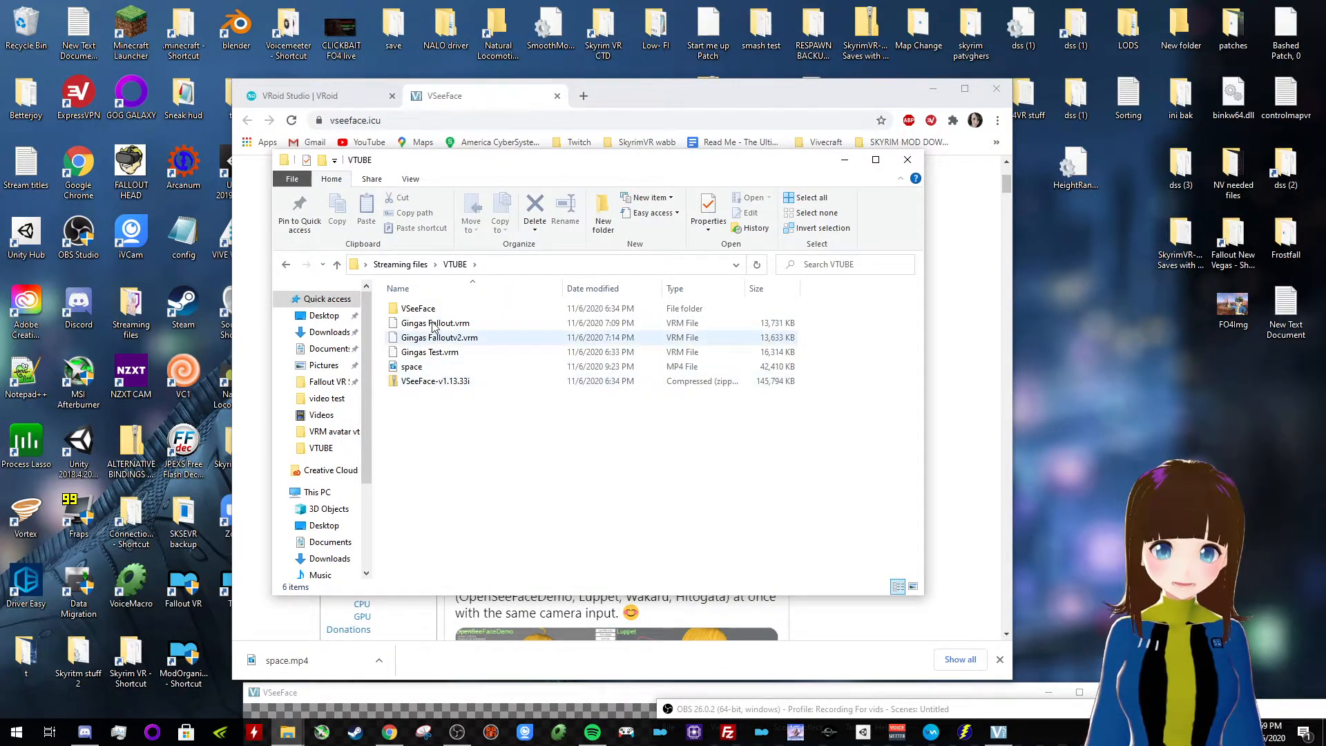
pyautogui.doubleClick(417, 308)
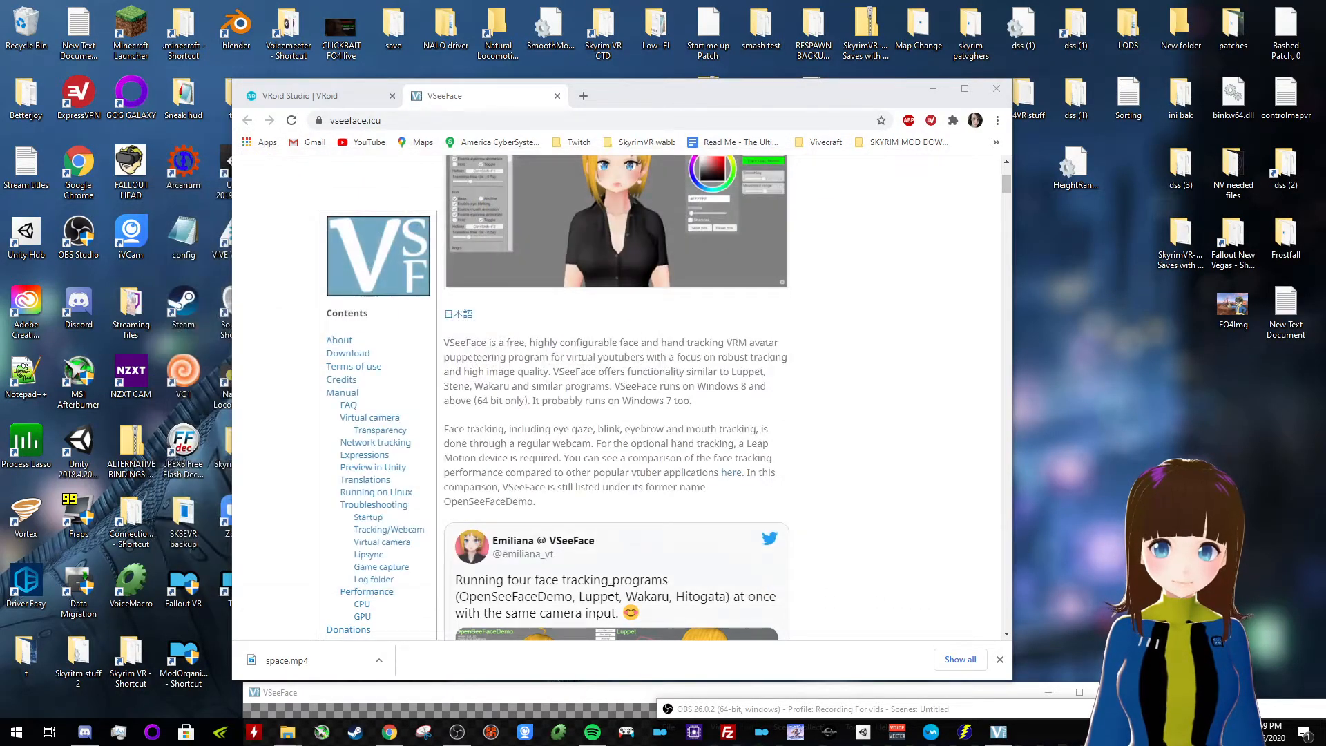
# Launch VSeeFace.exe and bring its window to the front
pyautogui.click(276, 692)
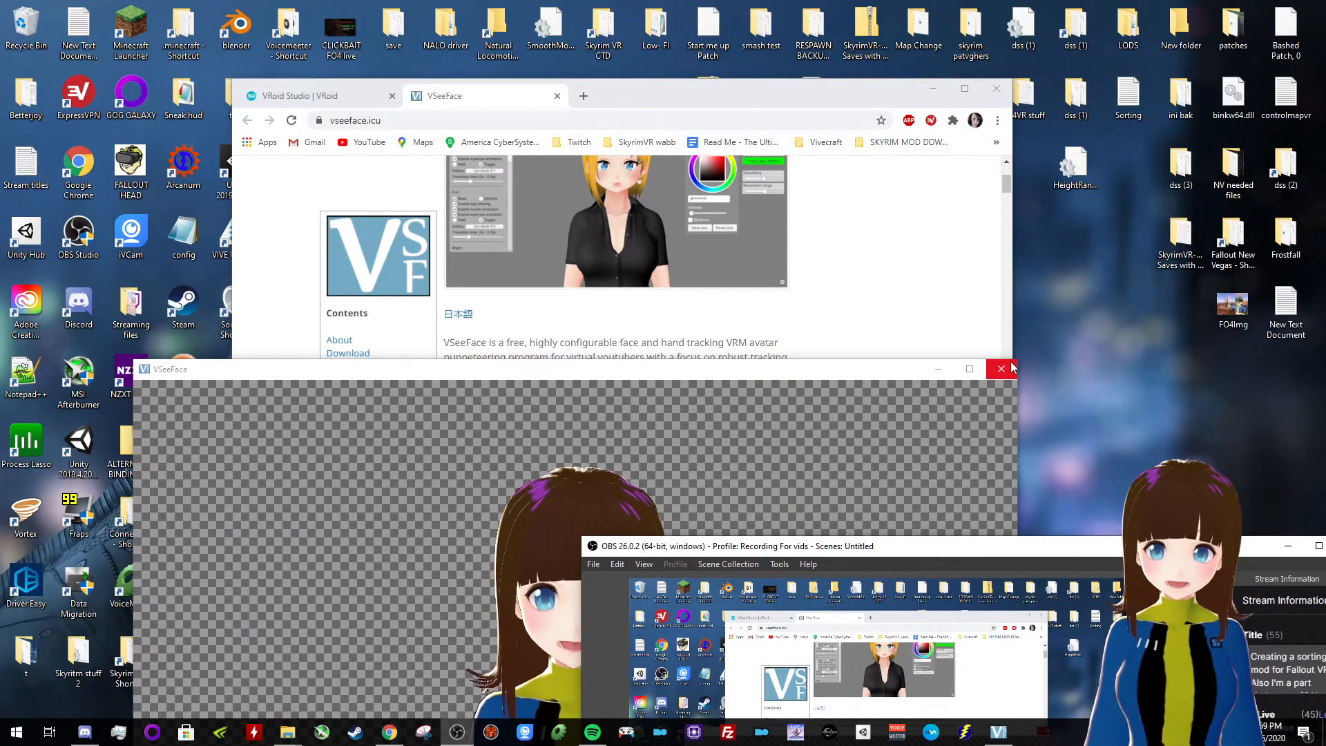
pyautogui.click(1000, 369)
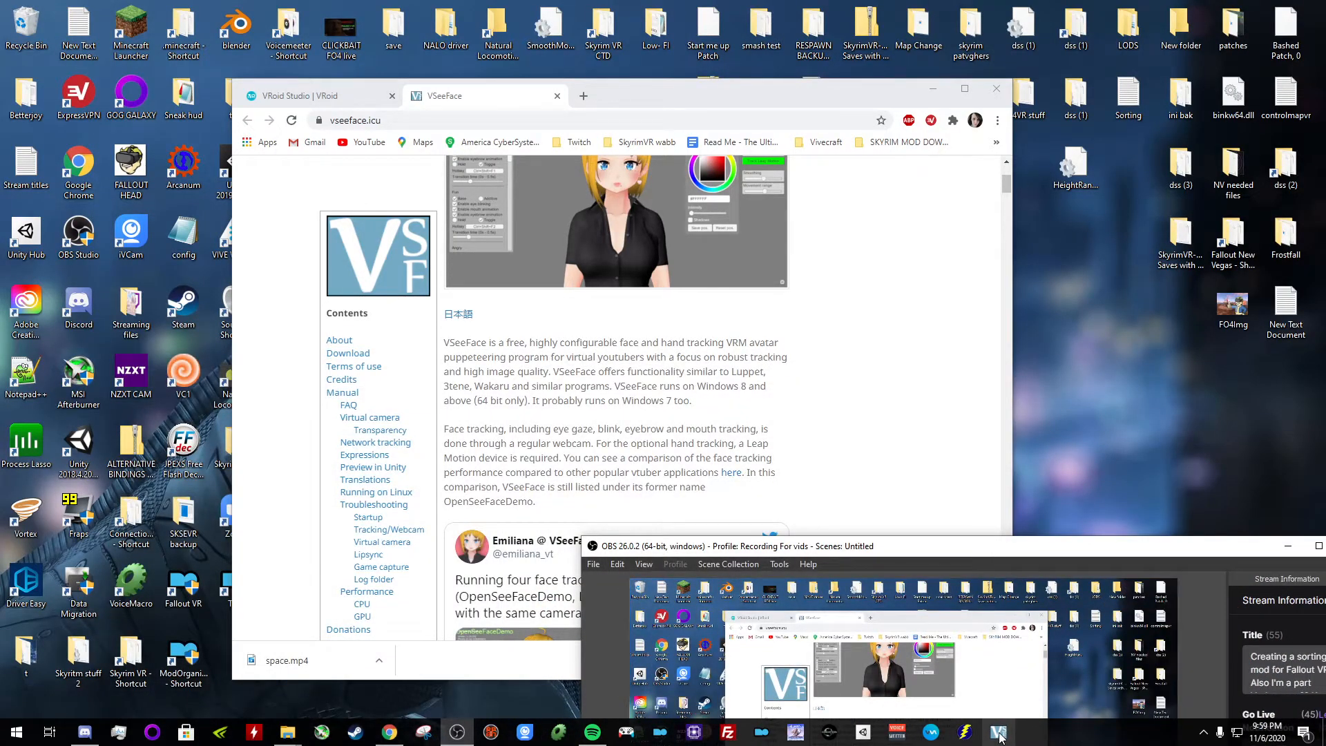
pyautogui.click(999, 732)
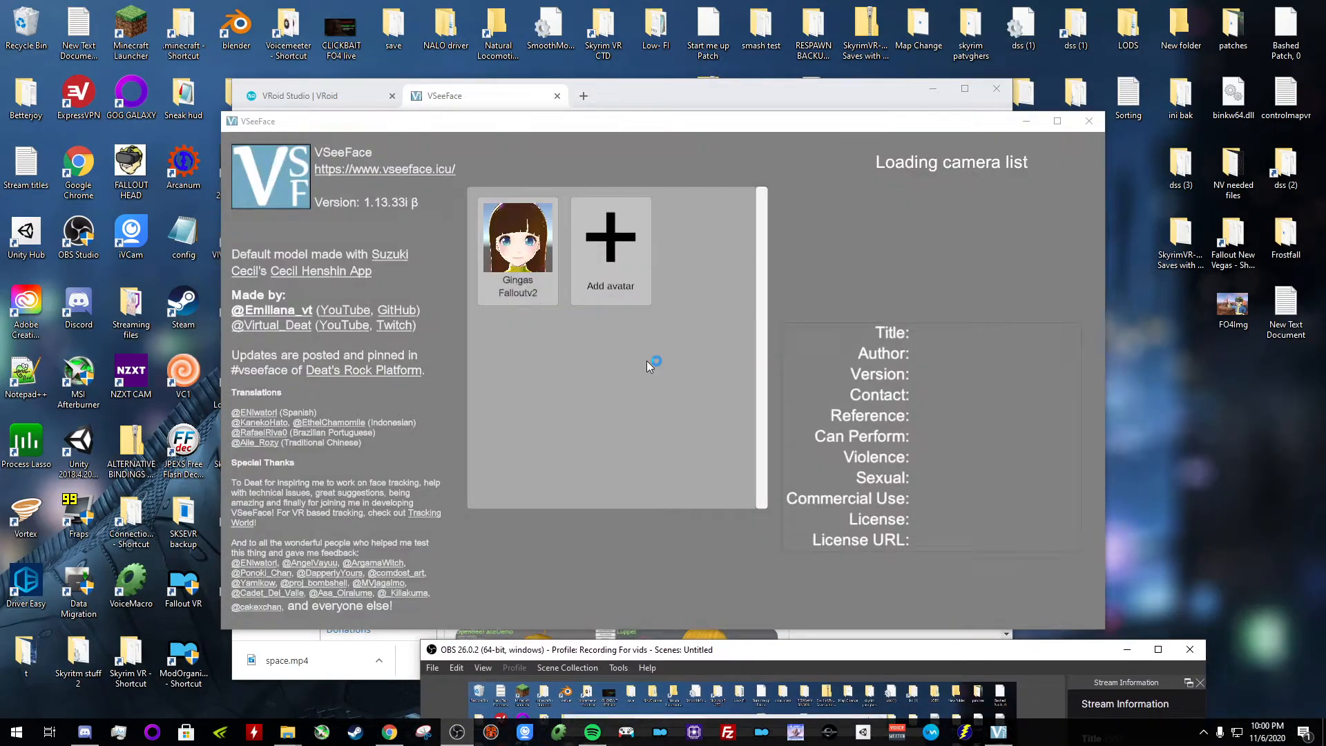
# Add the 'Vtube tutorial quick.vrm' avatar from the Downloads folder
pyautogui.click(517, 236)
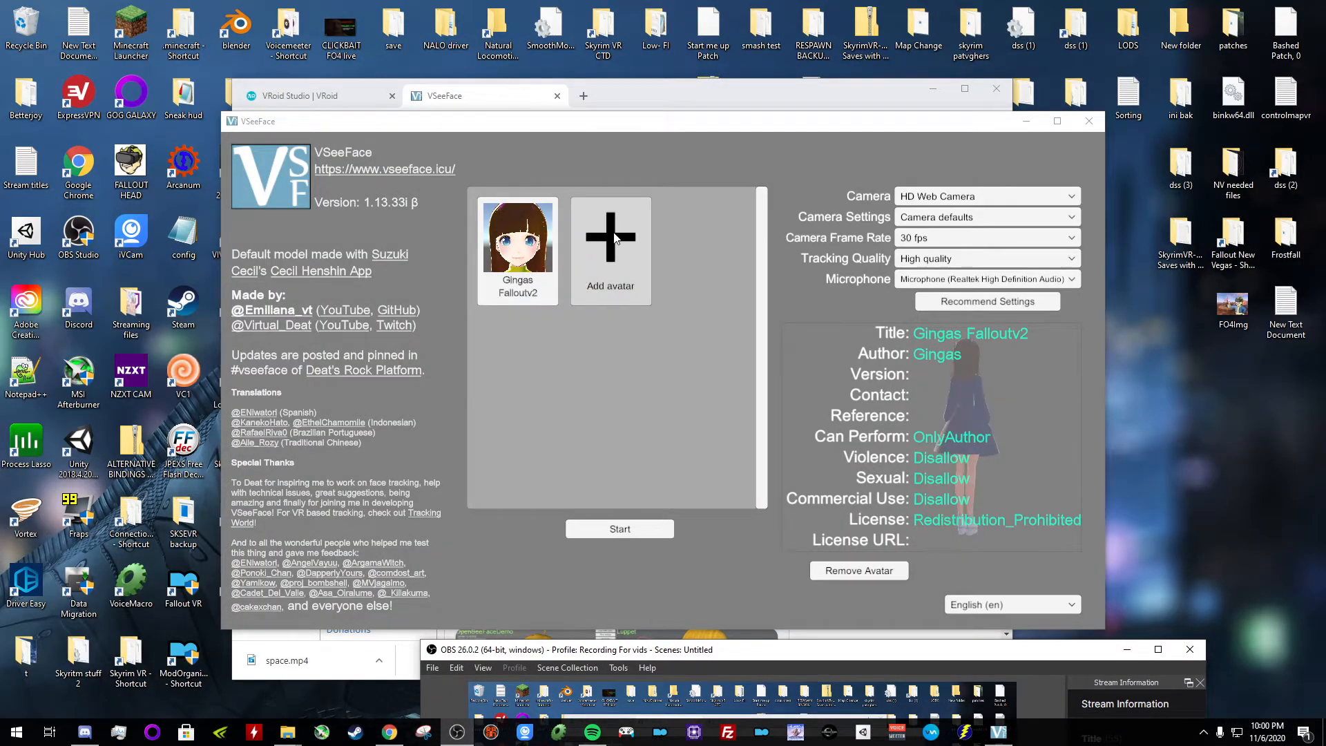
pyautogui.click(609, 236)
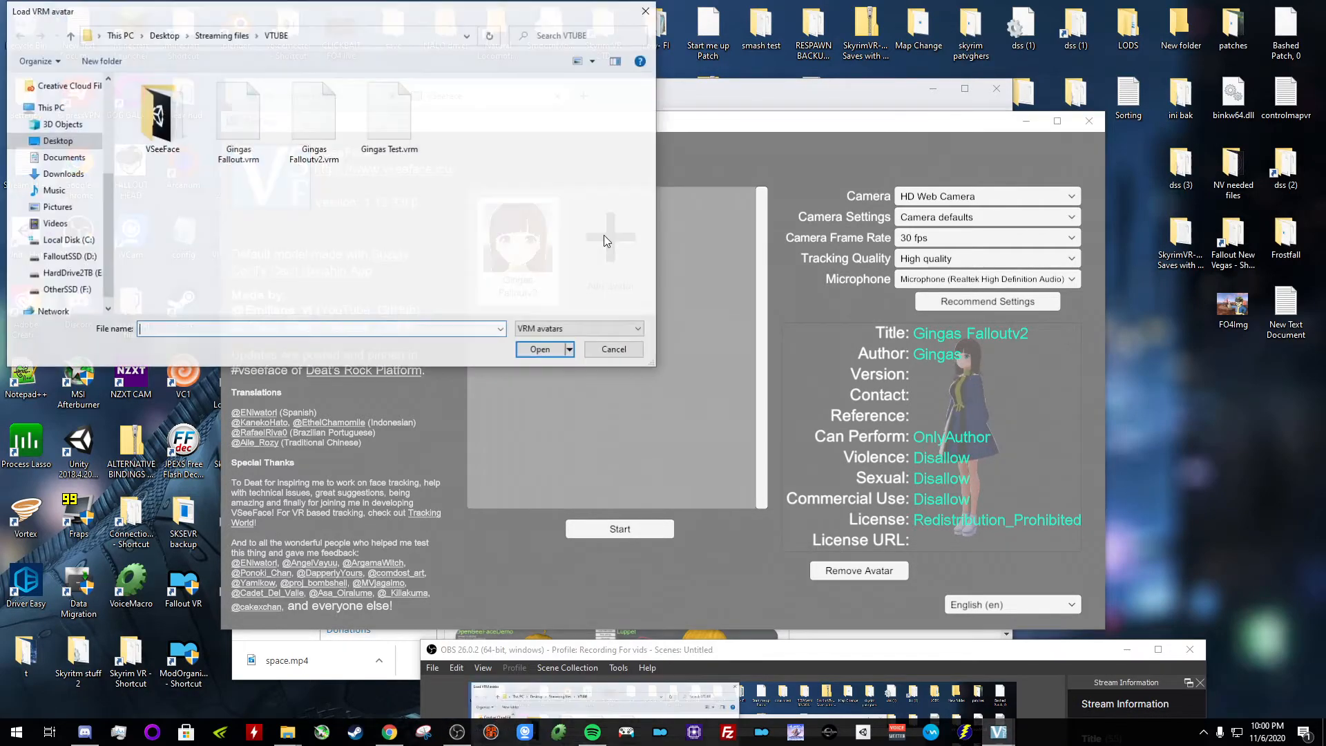
pyautogui.click(62, 174)
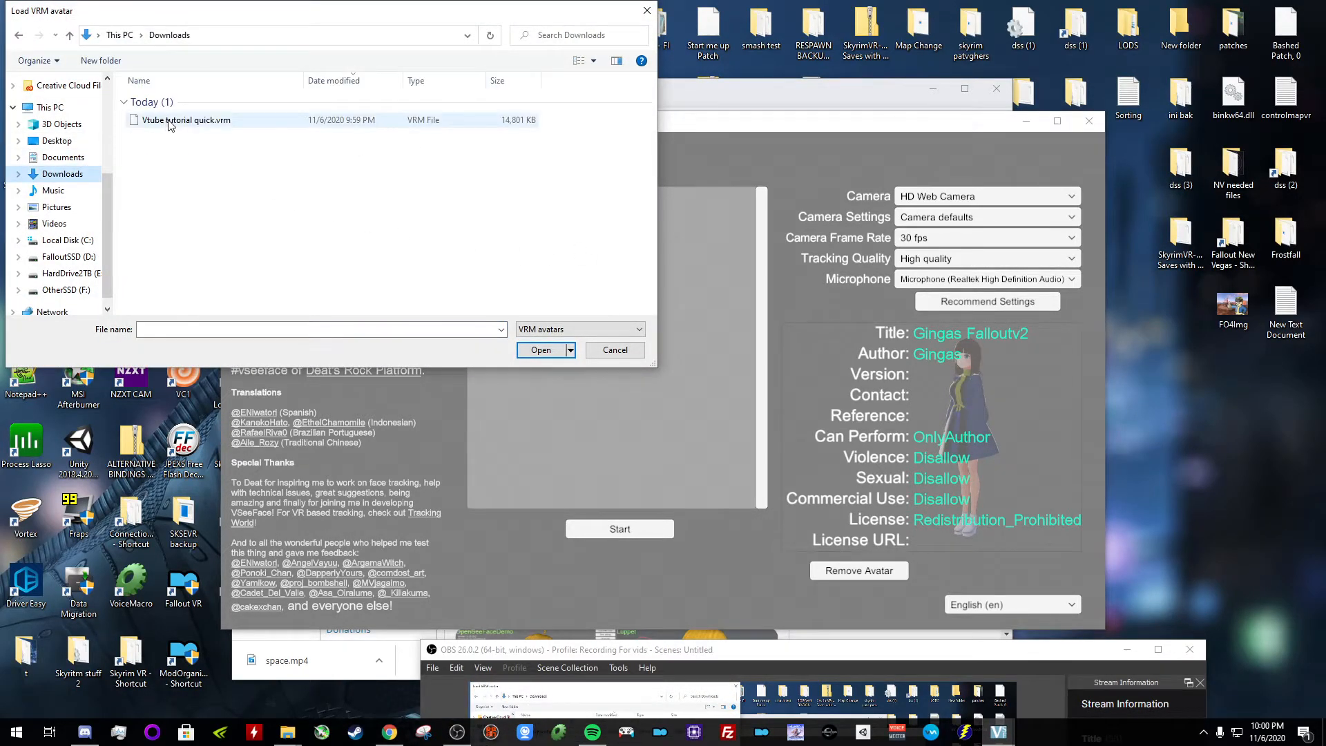
pyautogui.click(540, 349)
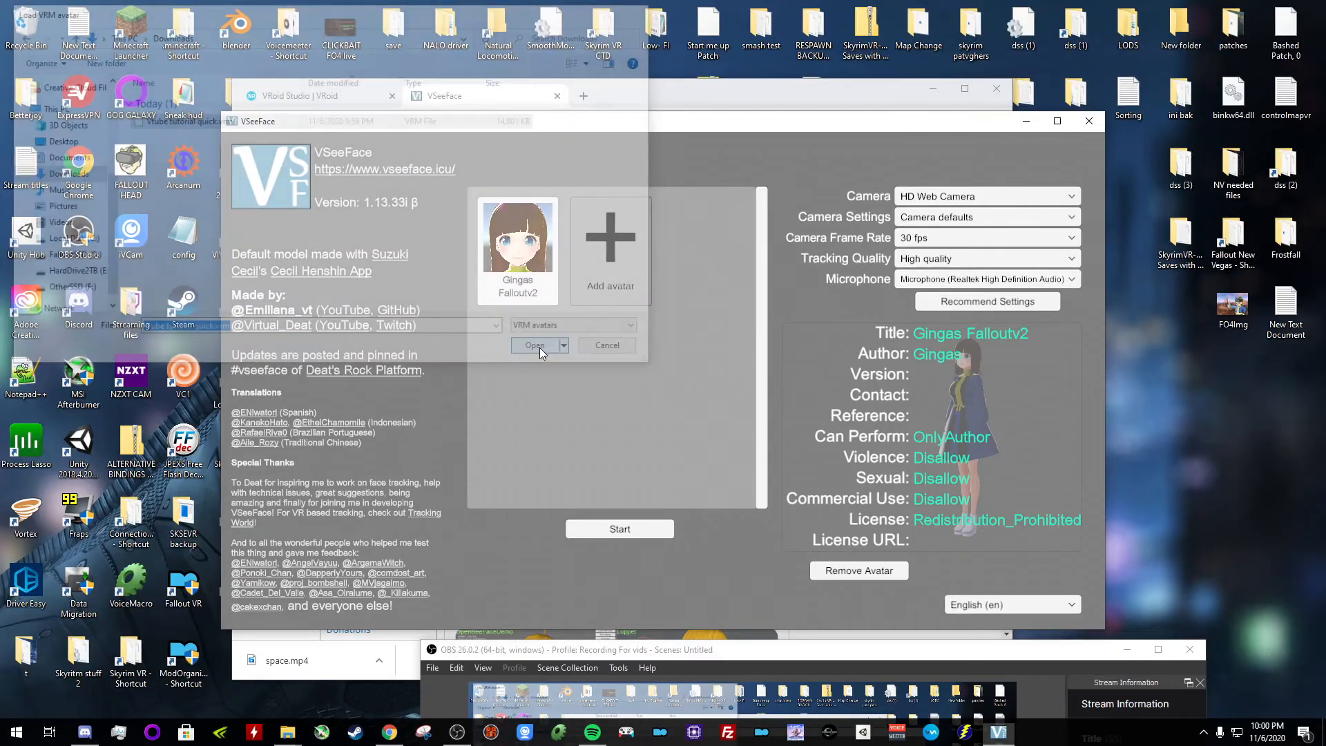
pyautogui.click(534, 346)
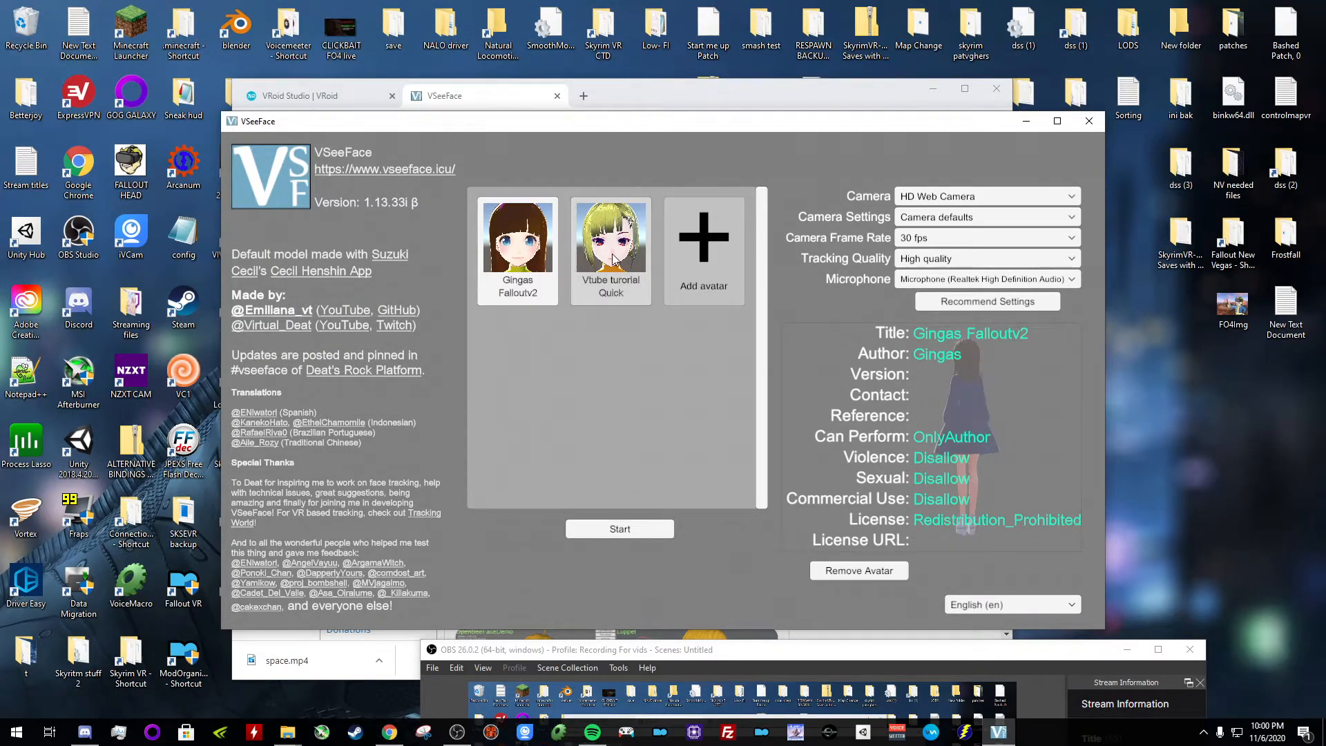
# Select the Vtube tutorial Quick avatar with HD Web Camera and start face tracking
pyautogui.click(610, 246)
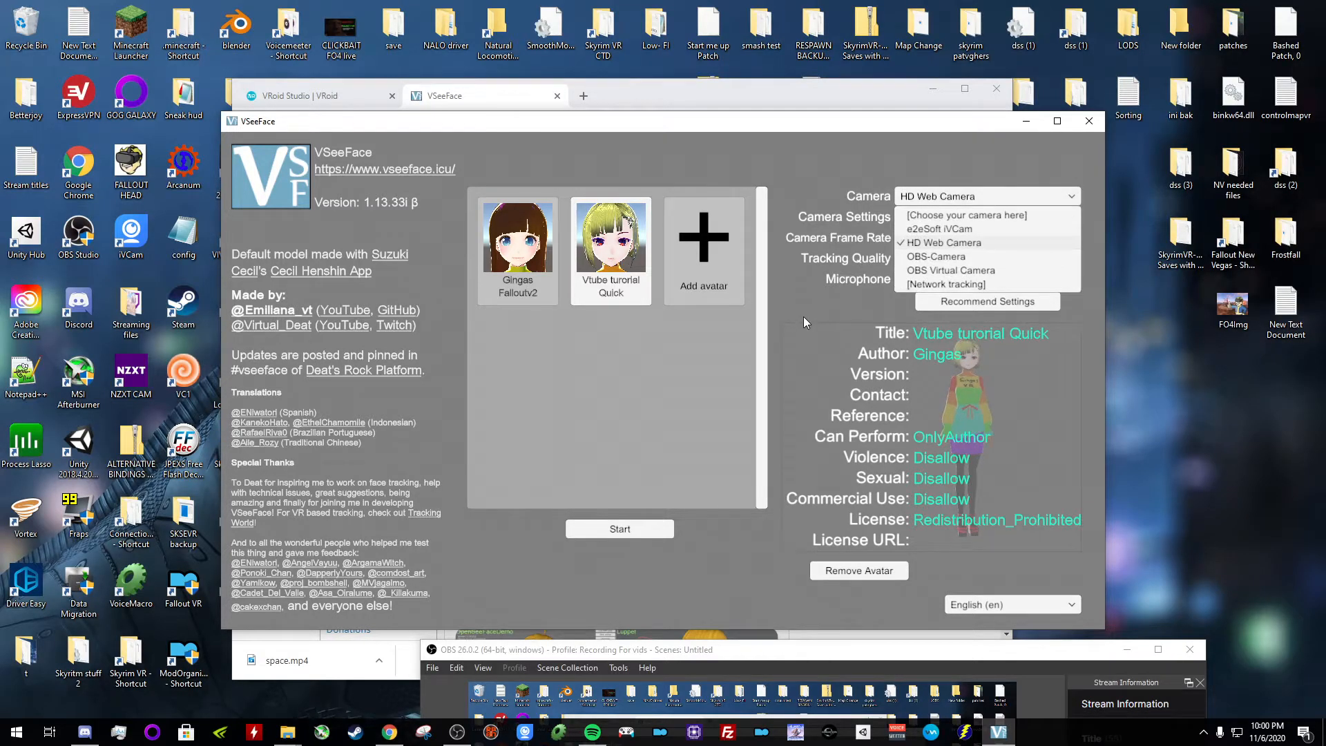
pyautogui.click(944, 243)
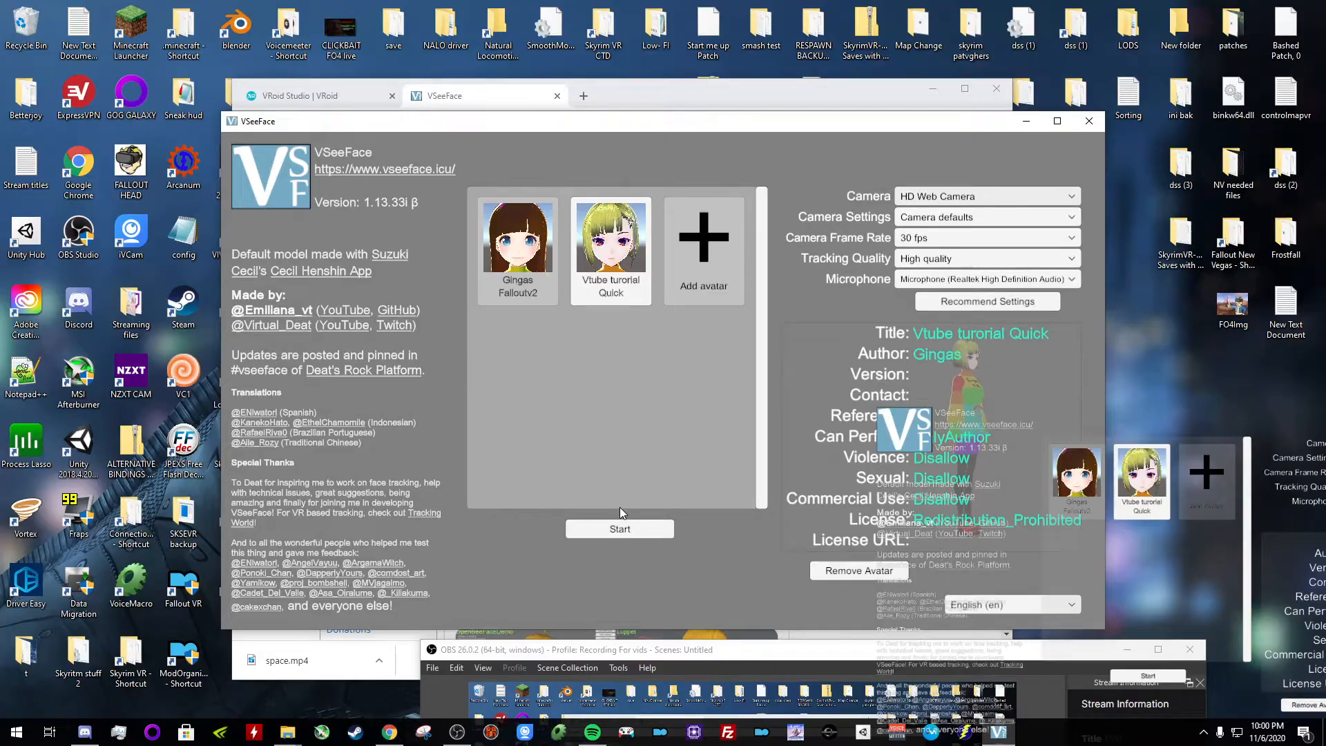
pyautogui.moveTo(776, 468)
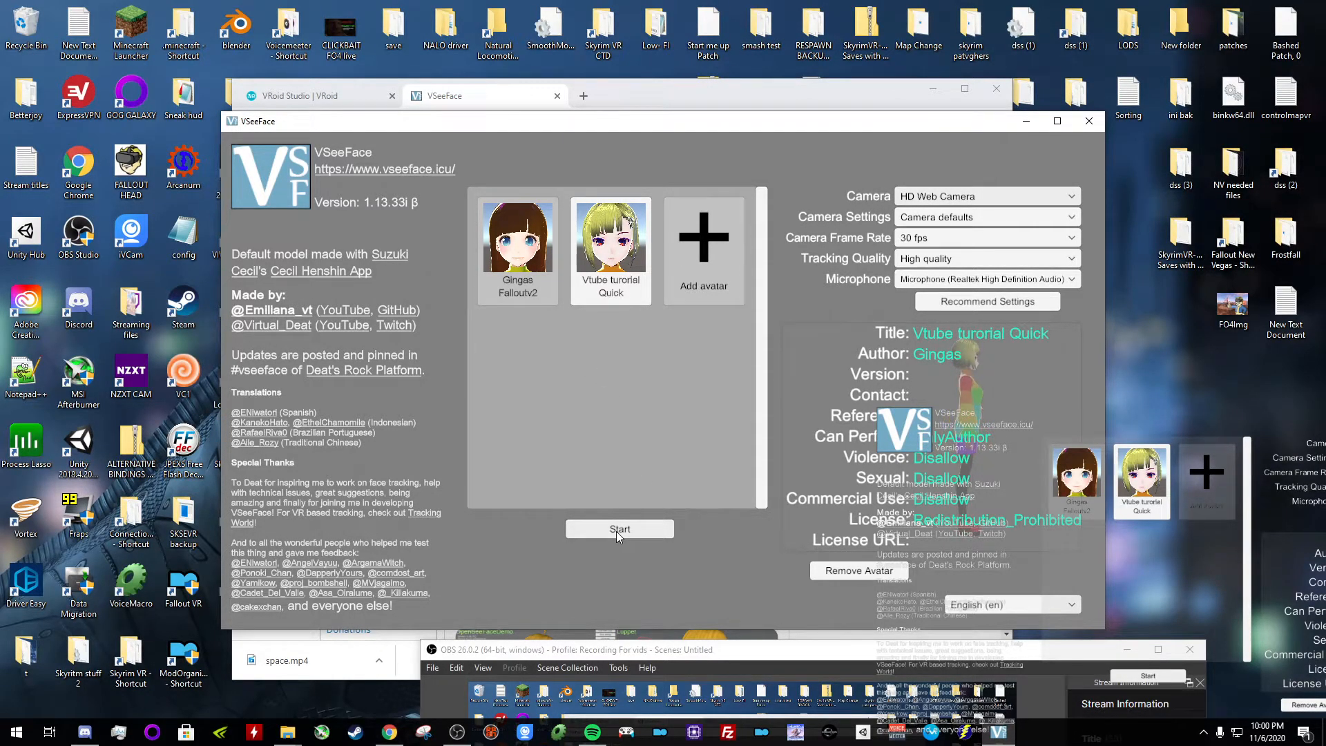
pyautogui.click(620, 529)
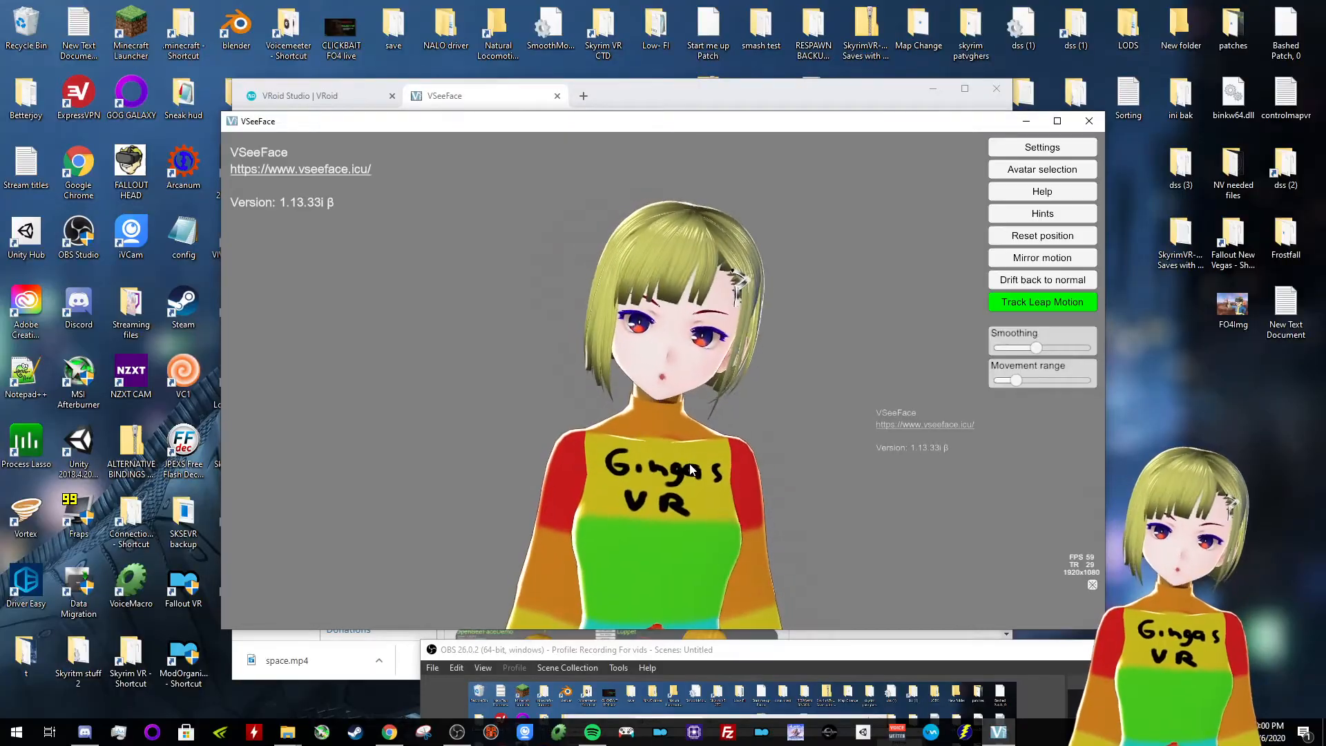
pyautogui.moveTo(775, 379)
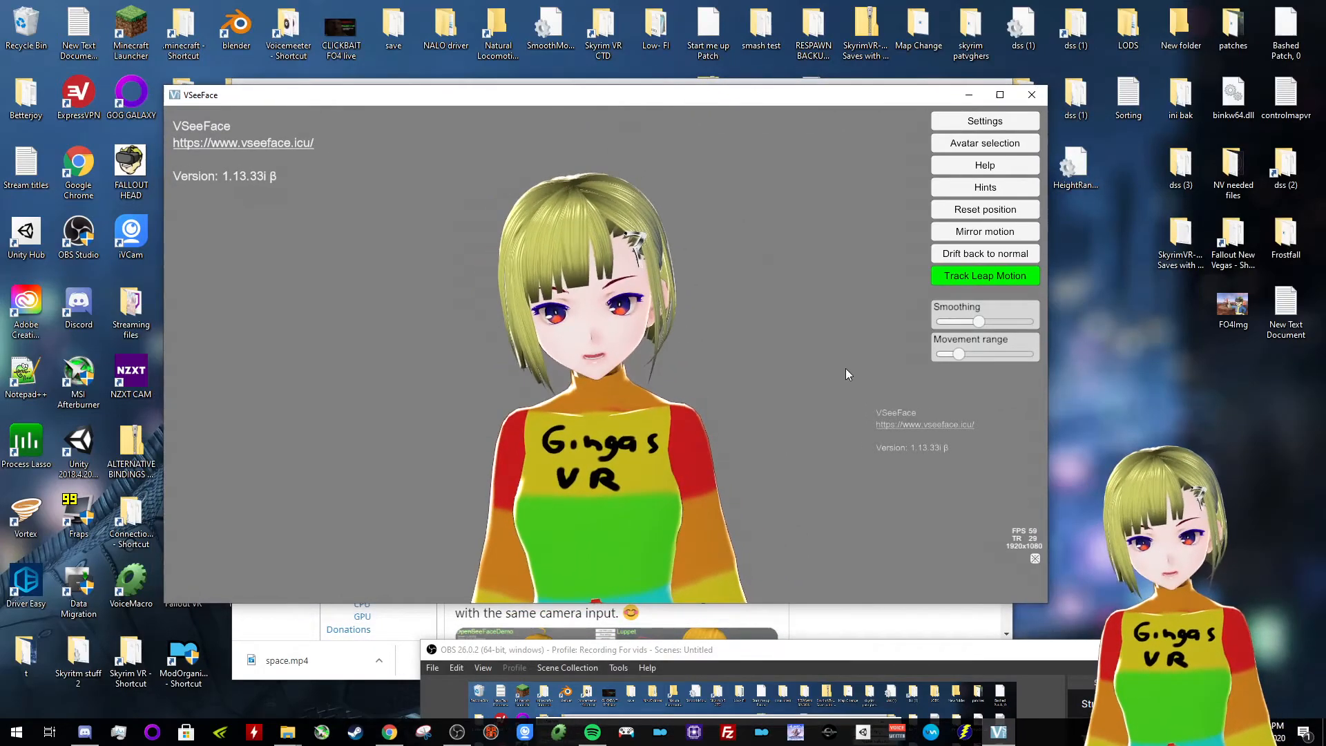
# With the avatar tracking in VSeeFace, switch over to OBS Studio
pyautogui.click(592, 650)
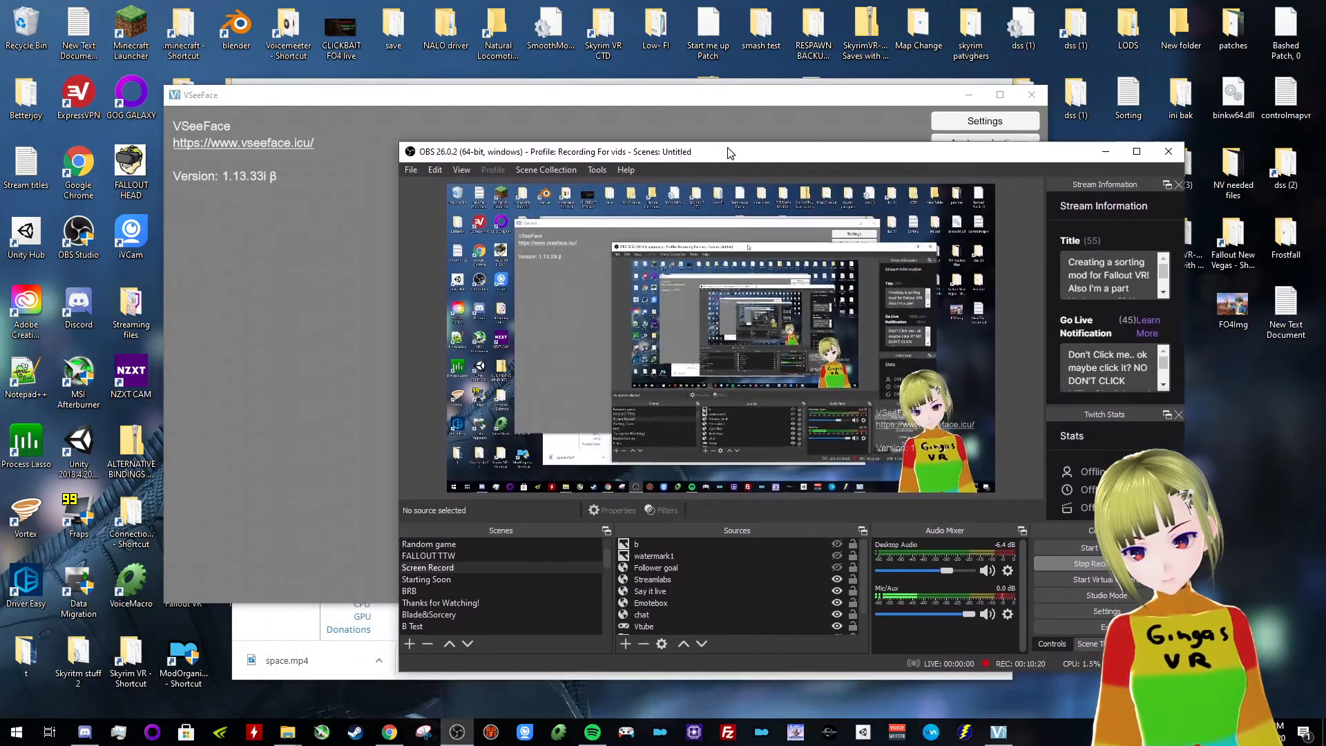
# Begin adding a new Game Capture source from the Sources panel
pyautogui.scroll(-3)
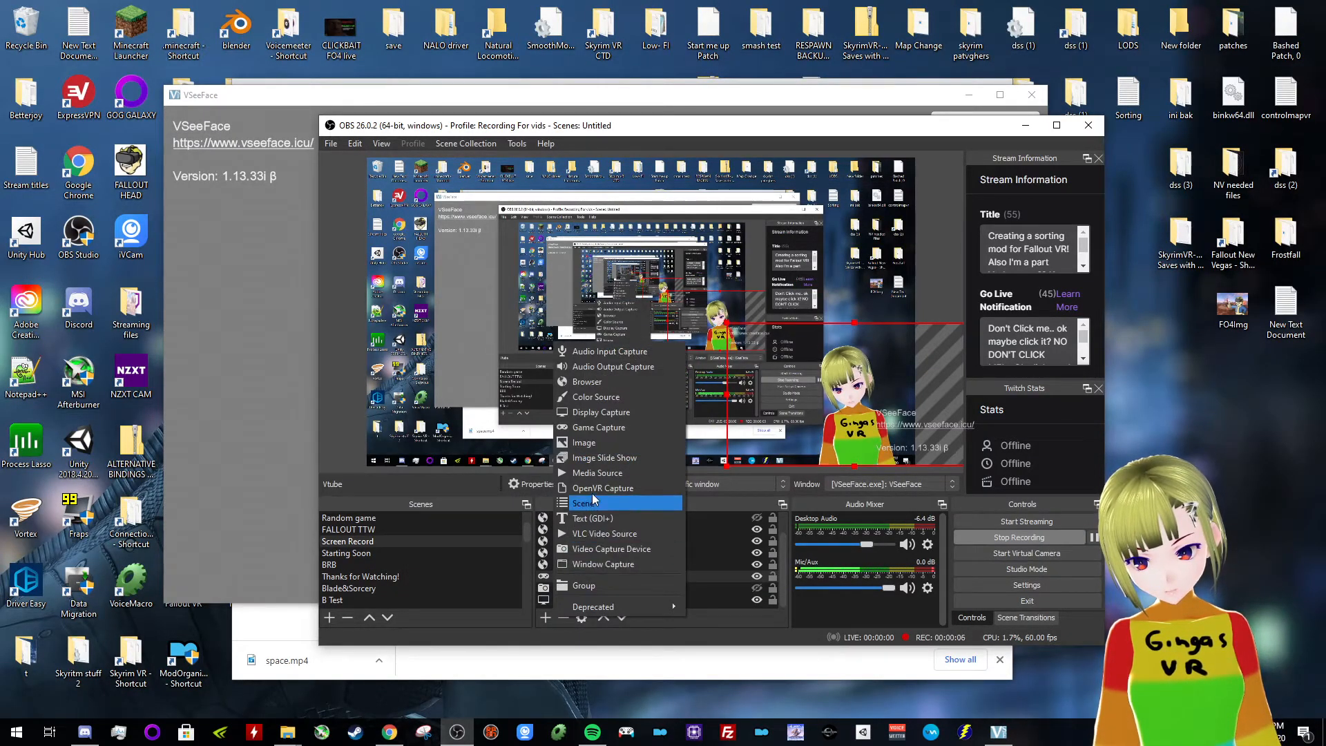
pyautogui.click(601, 427)
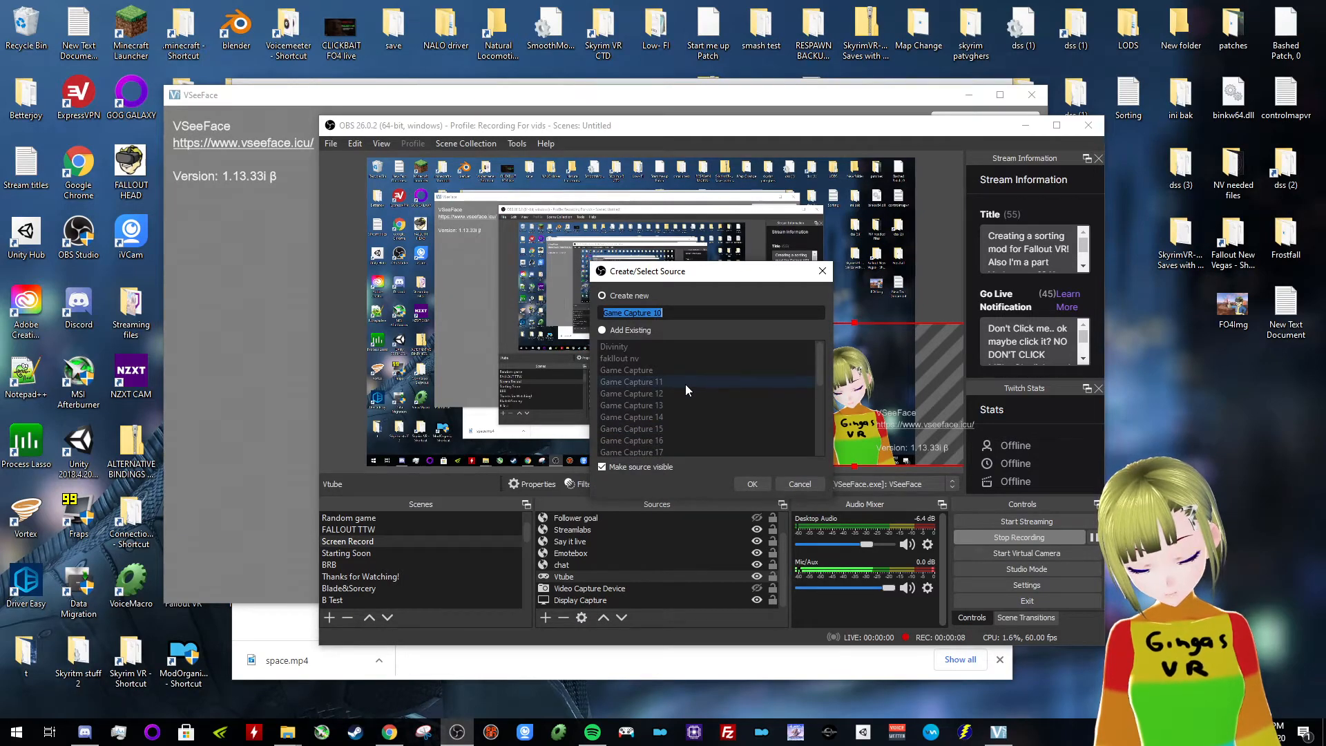
# Create the new source named 'vtube tutorial'
pyautogui.write('vtube tuy')
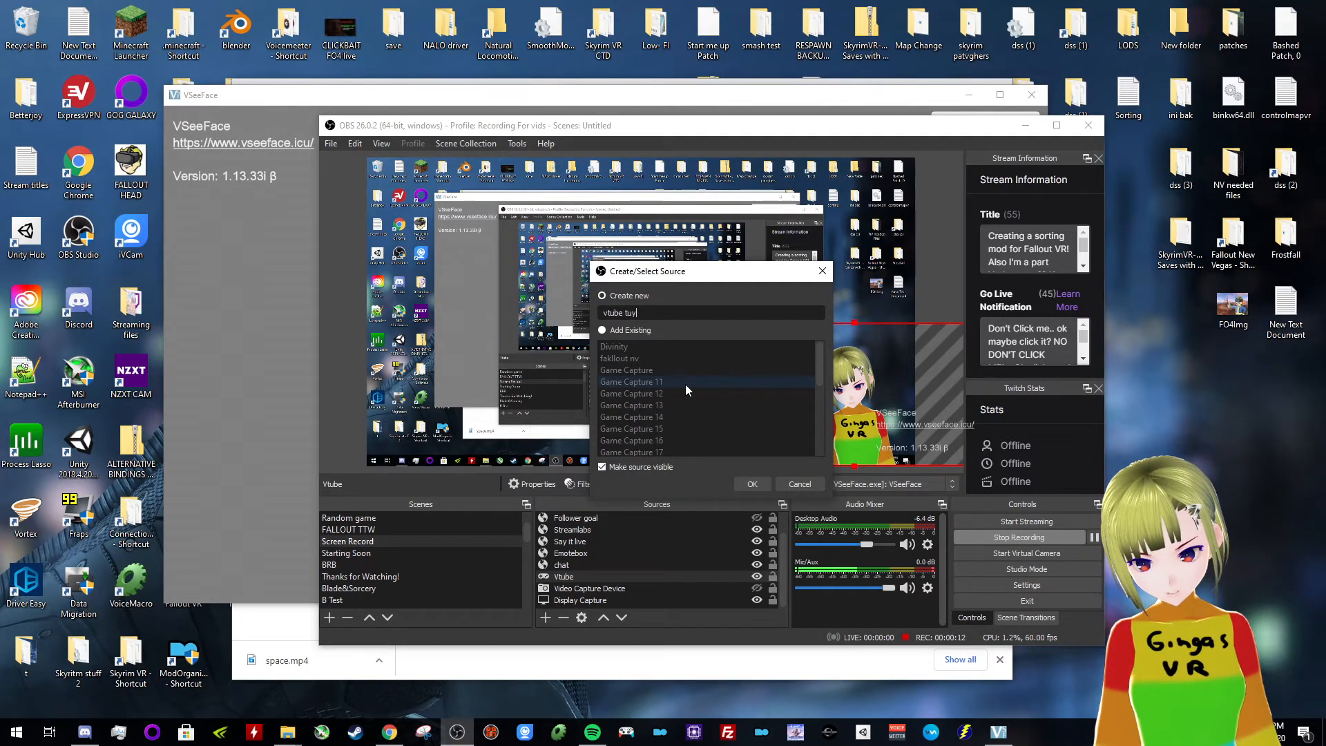
pyautogui.click(751, 483)
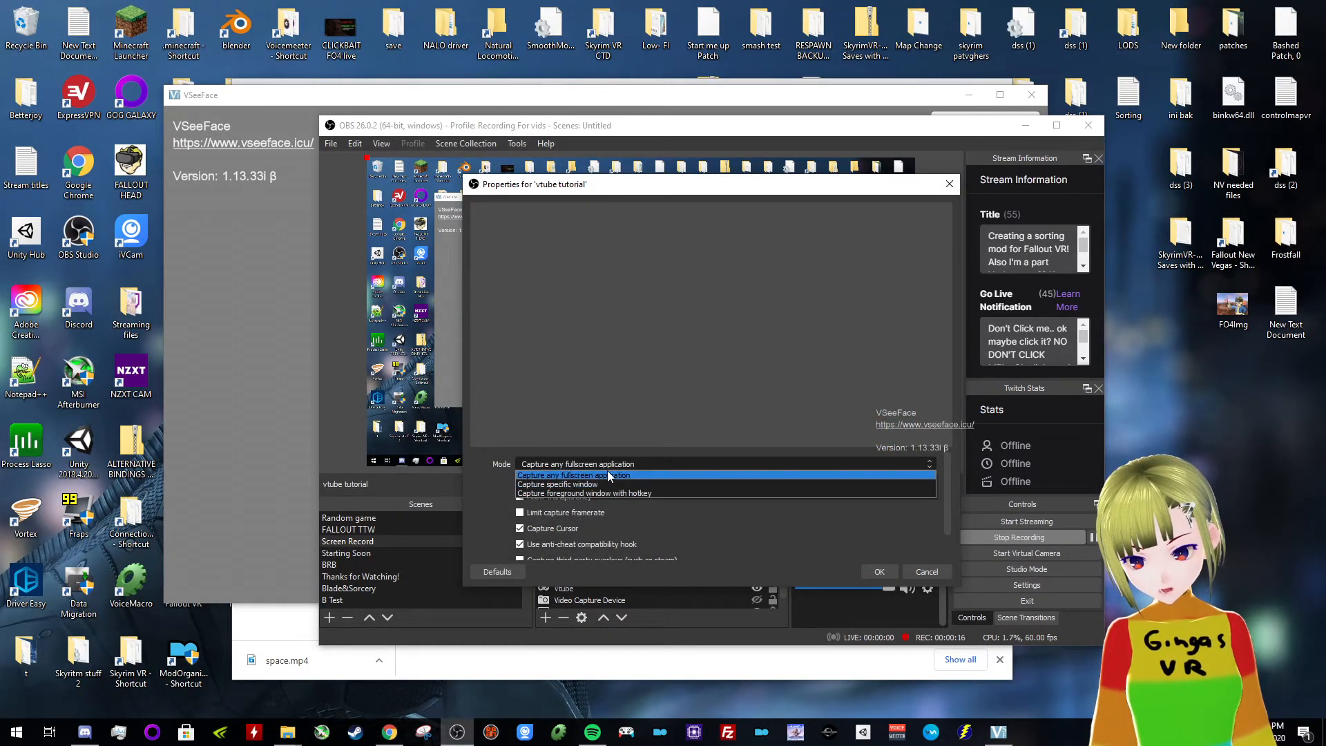
# Capture the VSeeFace.exe window specifically, with Allow Transparency on and Capture Cursor off
pyautogui.click(571, 483)
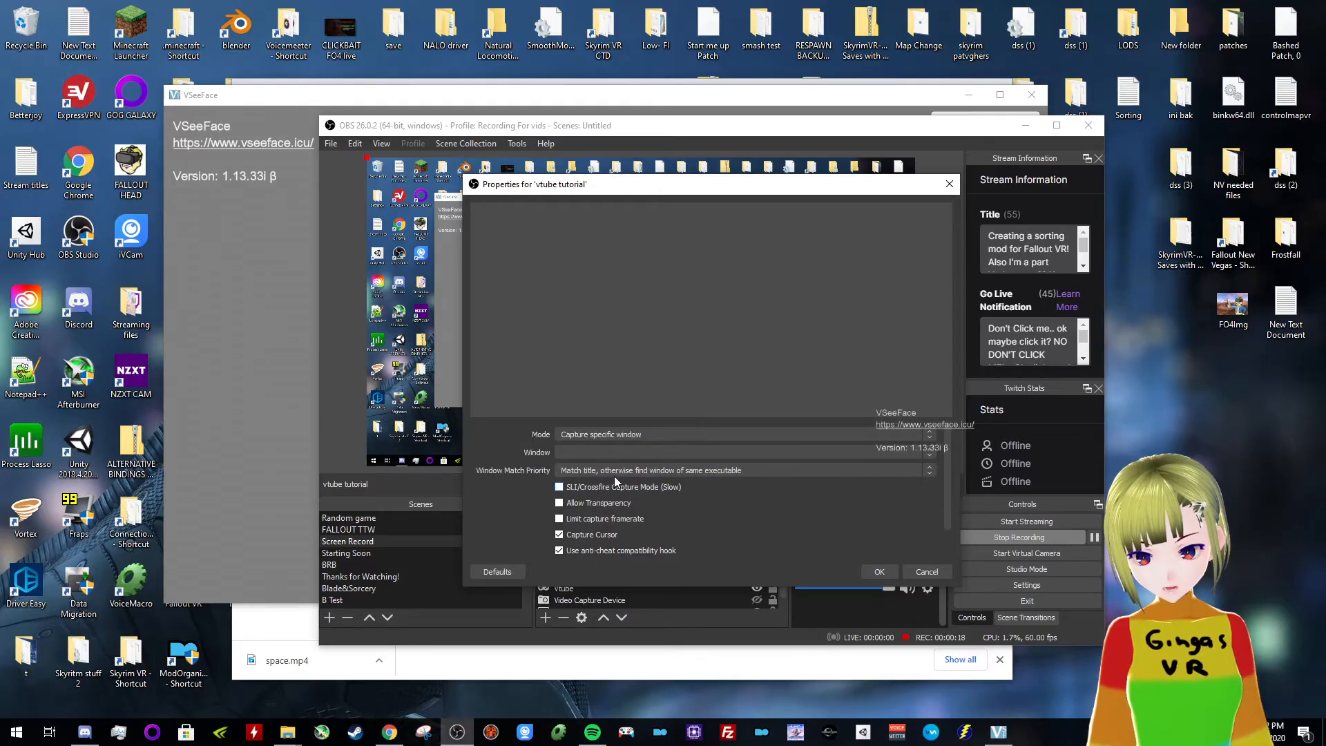
pyautogui.click(744, 451)
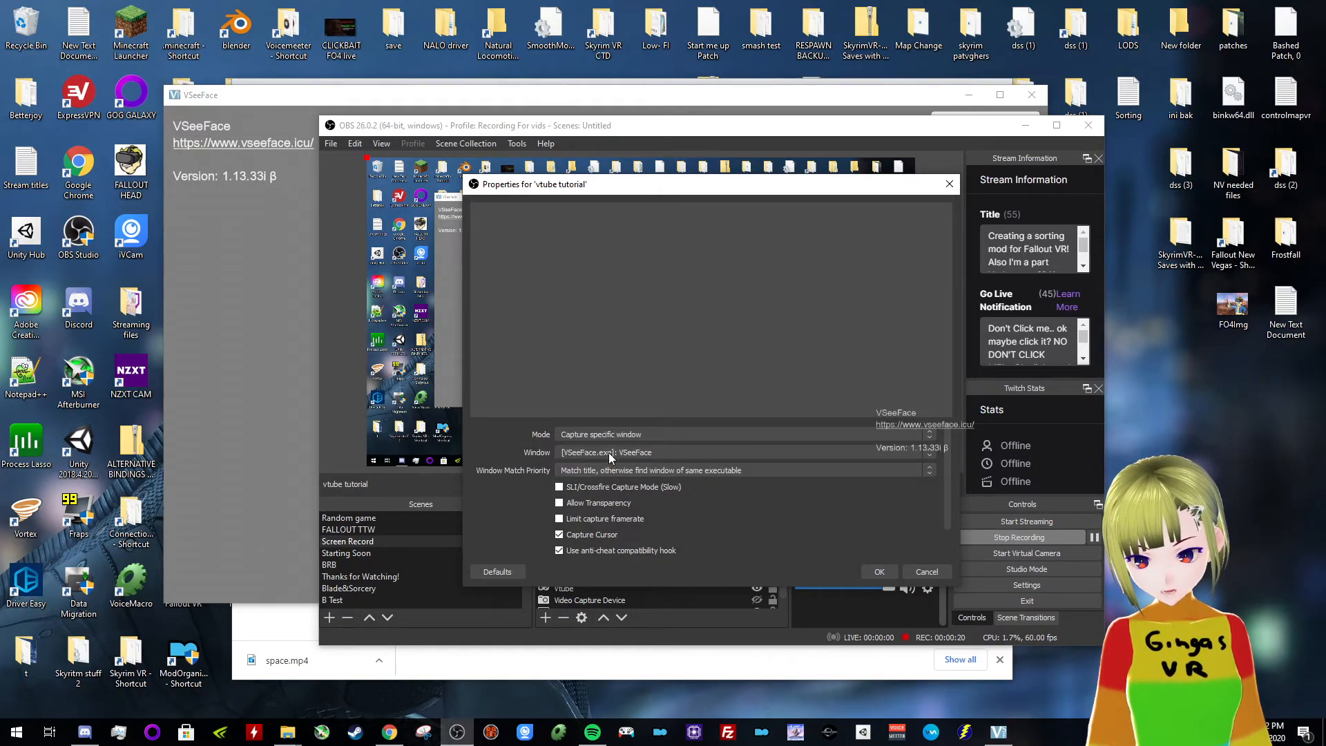
pyautogui.click(559, 503)
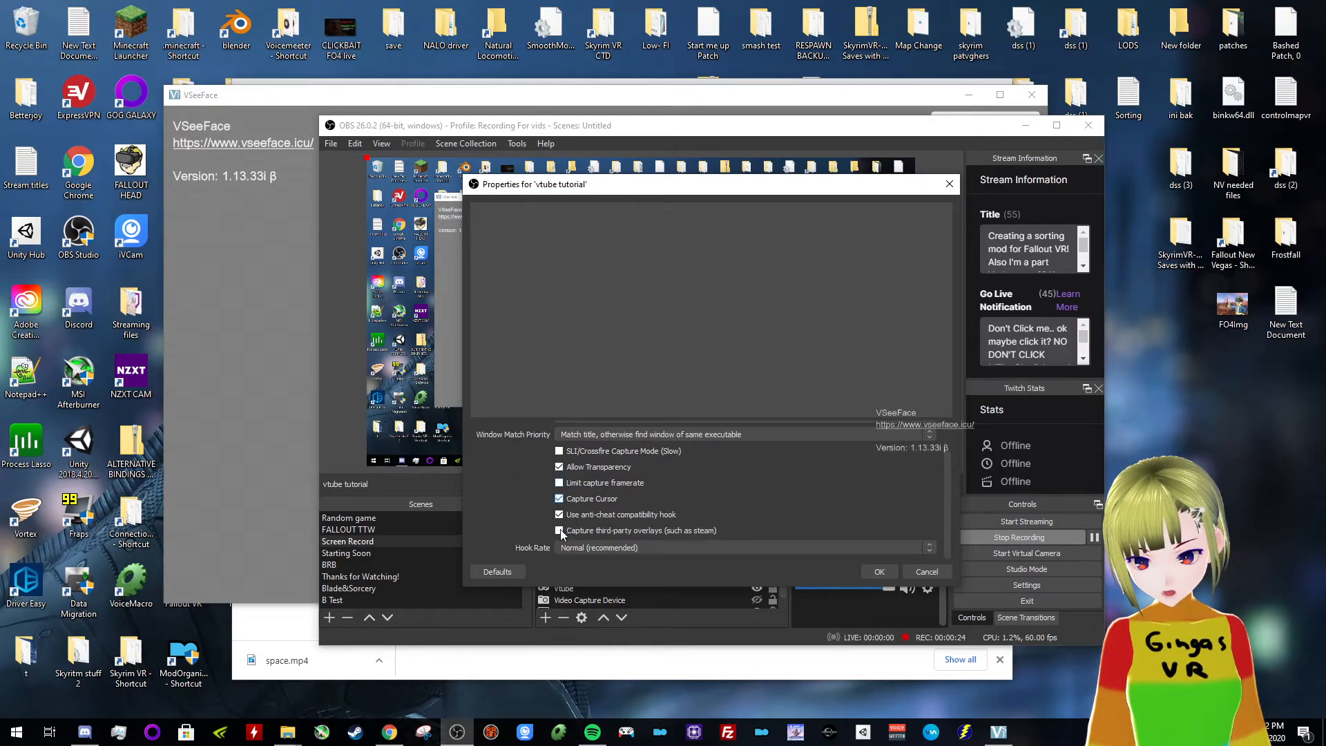
pyautogui.click(559, 499)
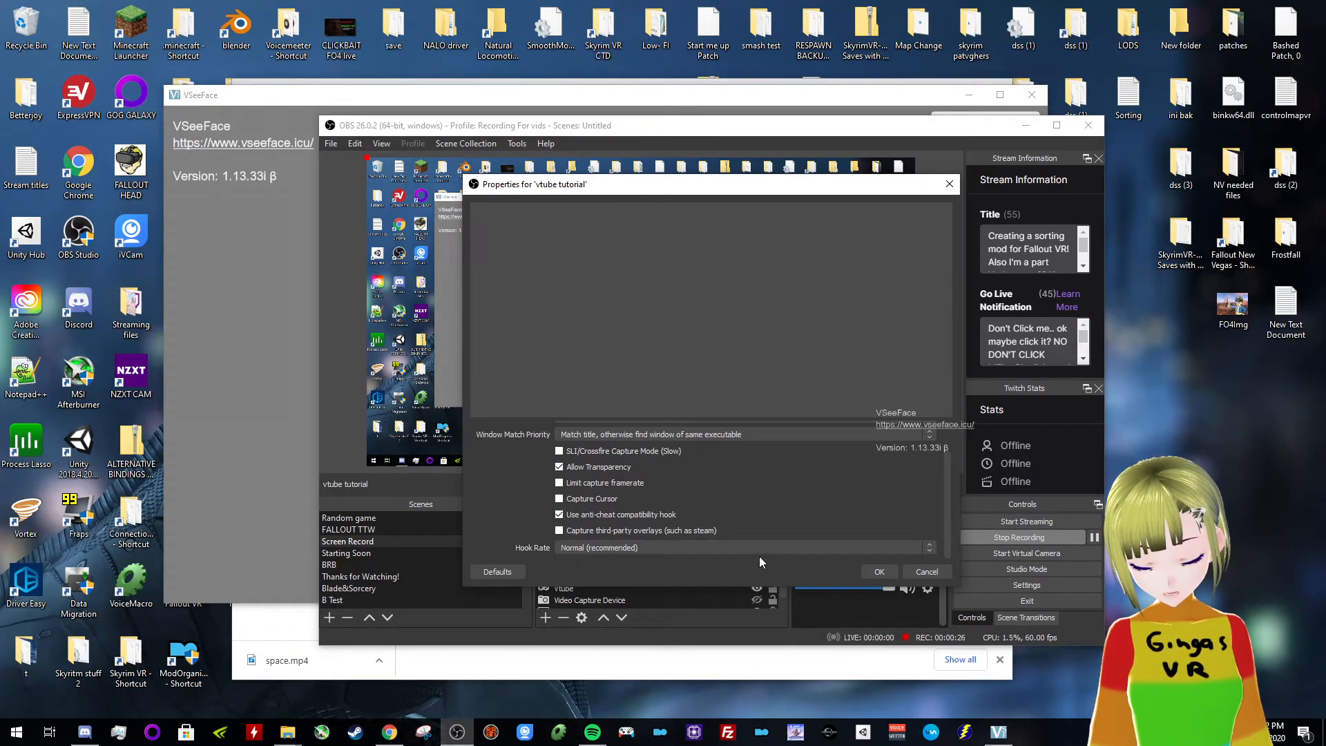
pyautogui.click(879, 571)
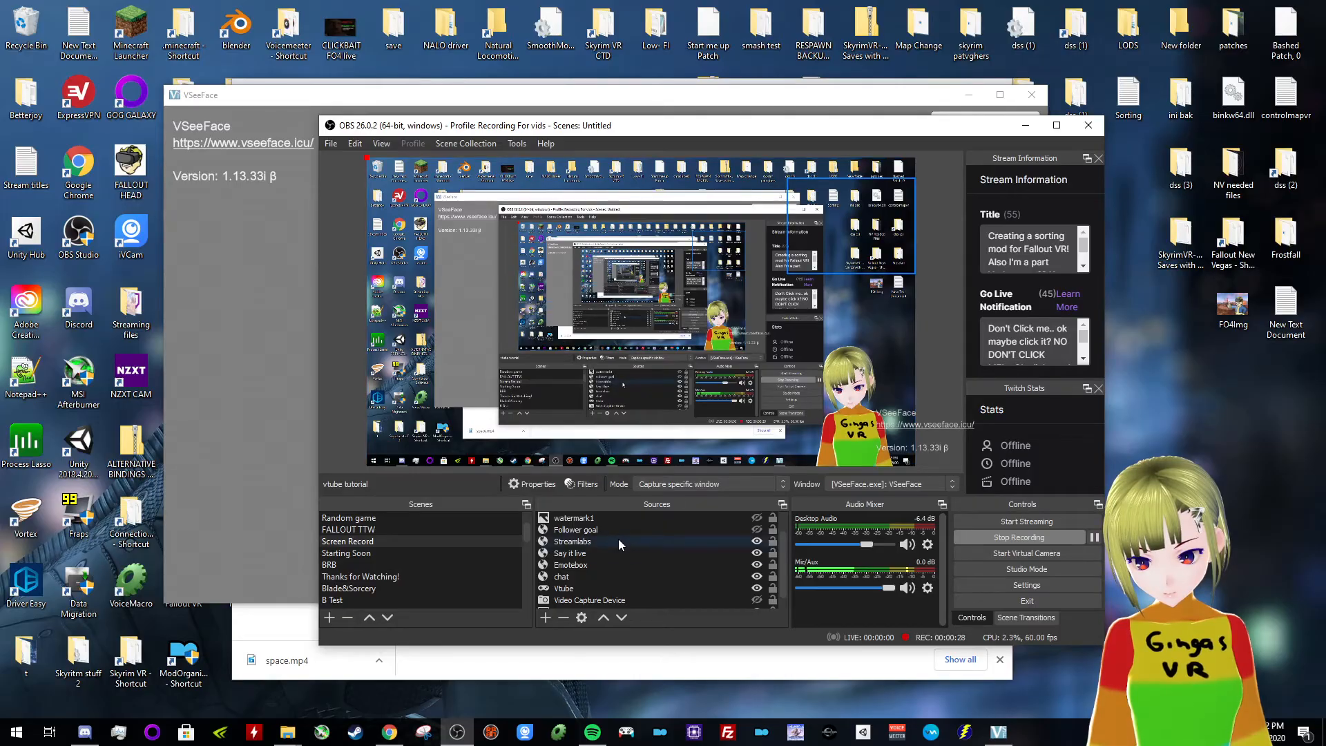
pyautogui.click(564, 576)
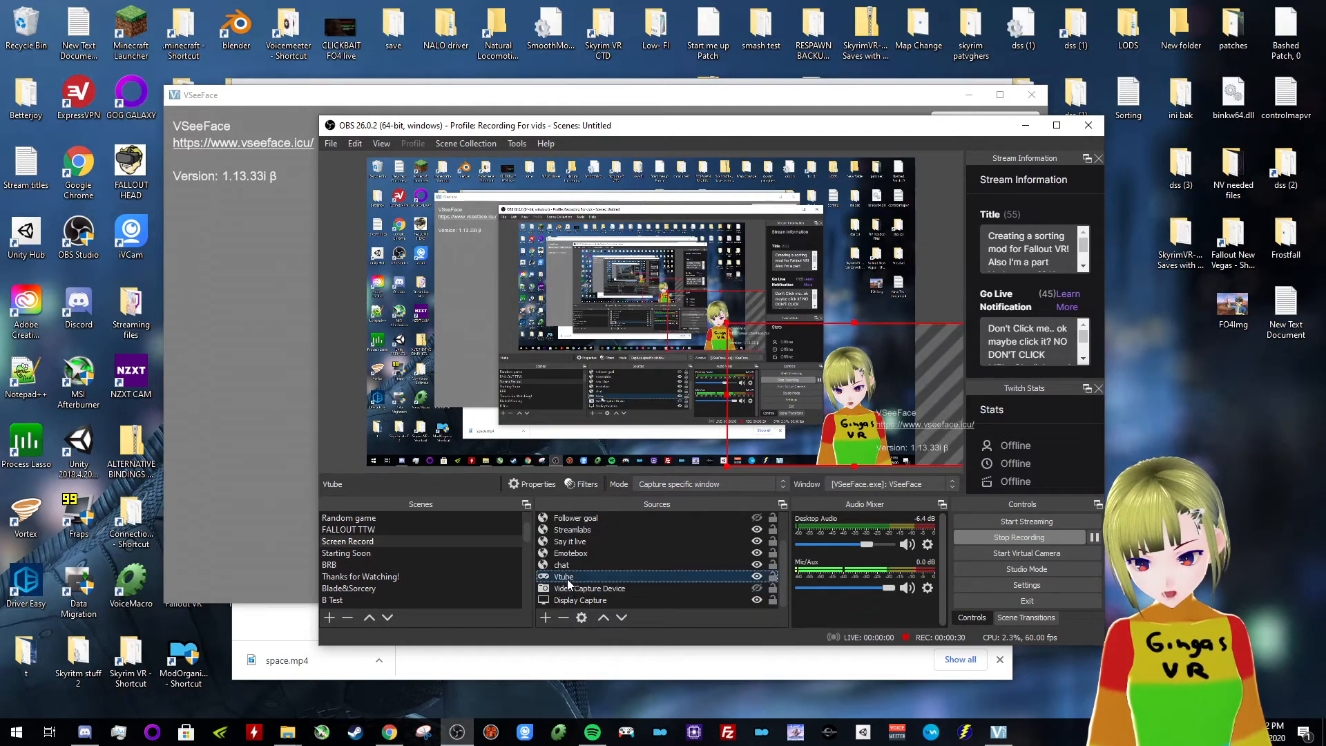
pyautogui.doubleClick(562, 576)
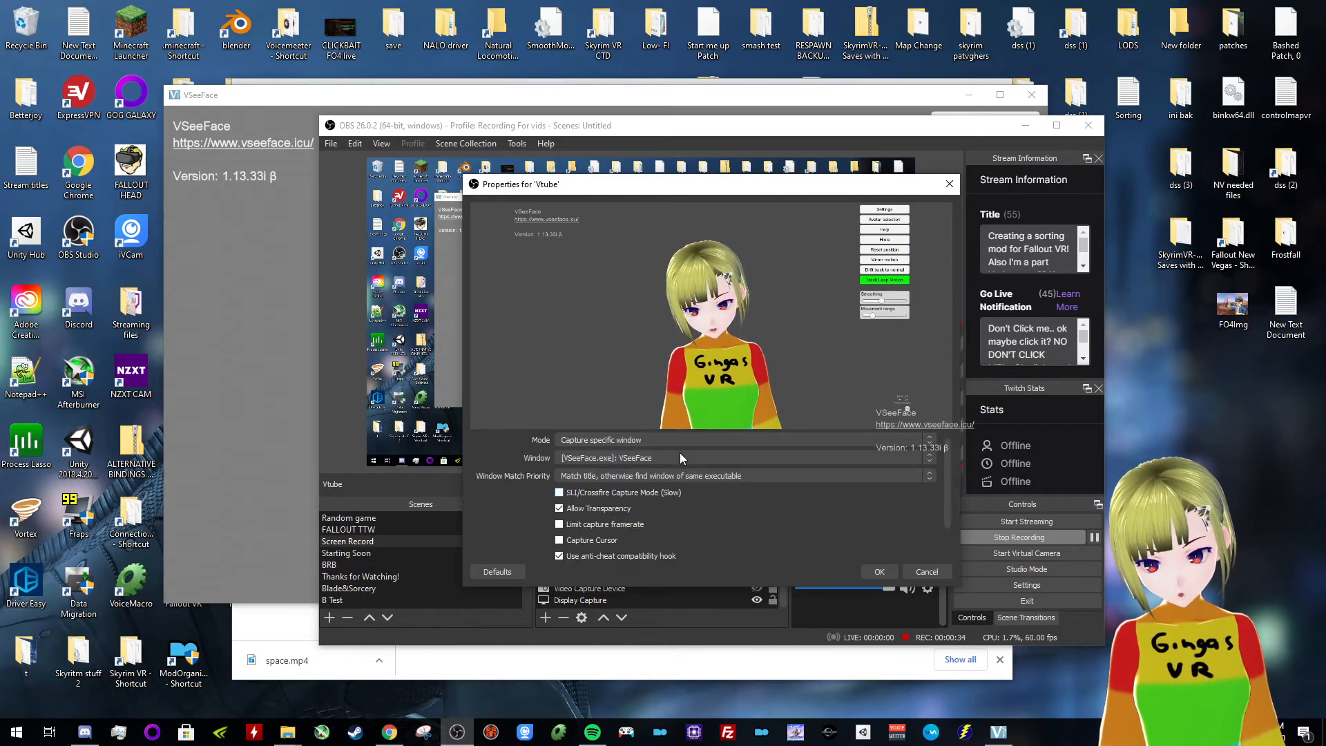
pyautogui.scroll(-3)
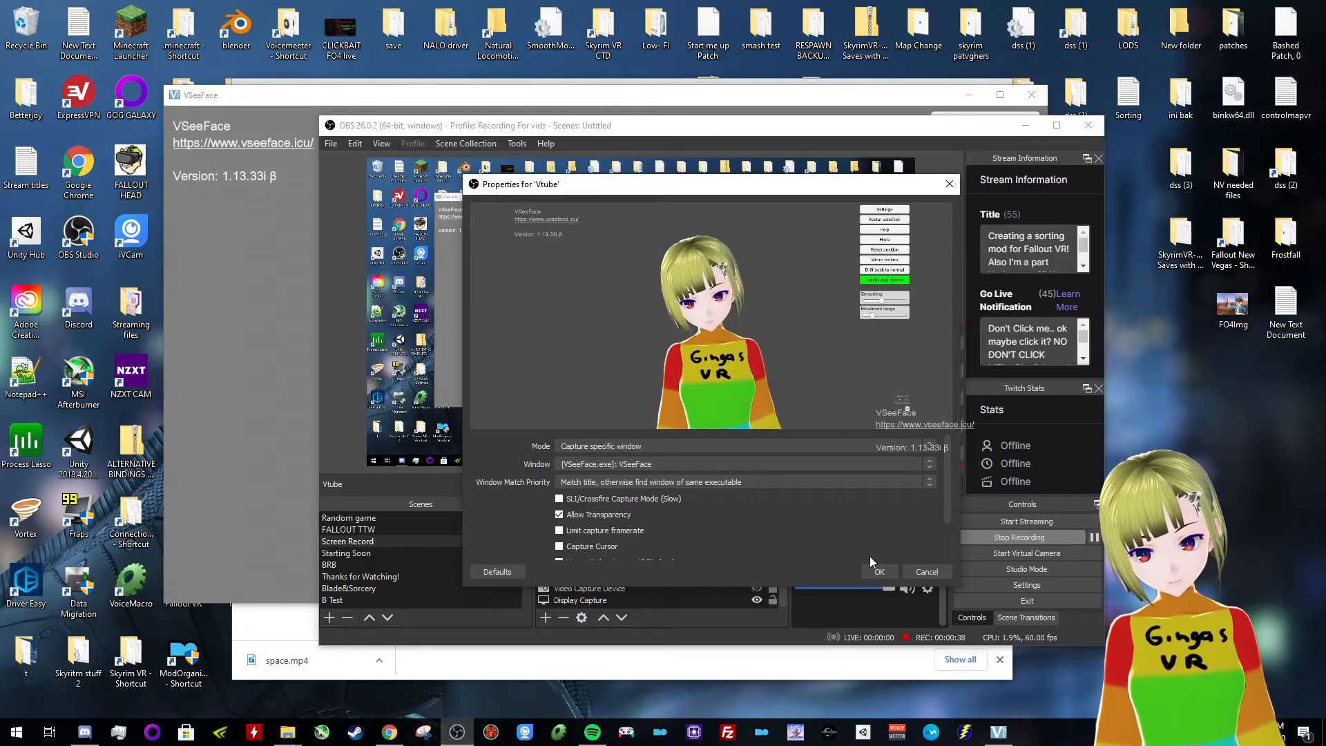
pyautogui.click(878, 570)
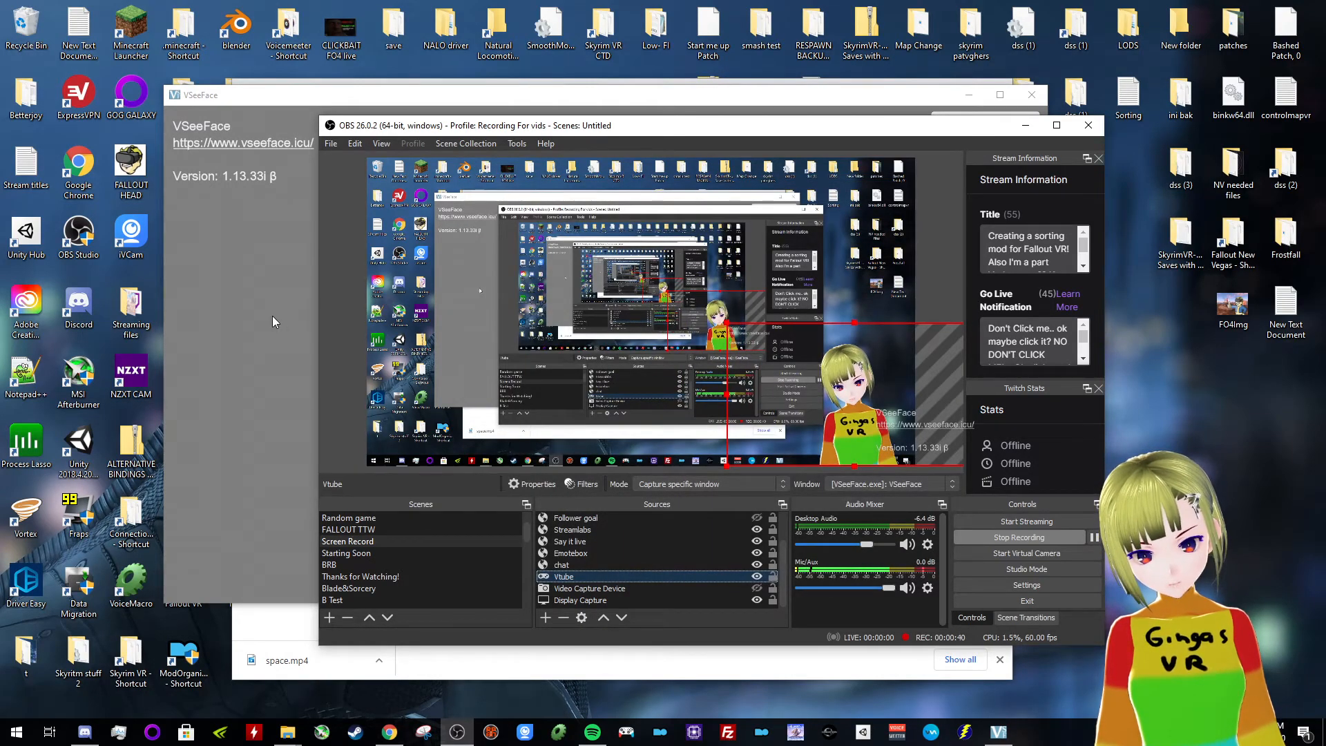